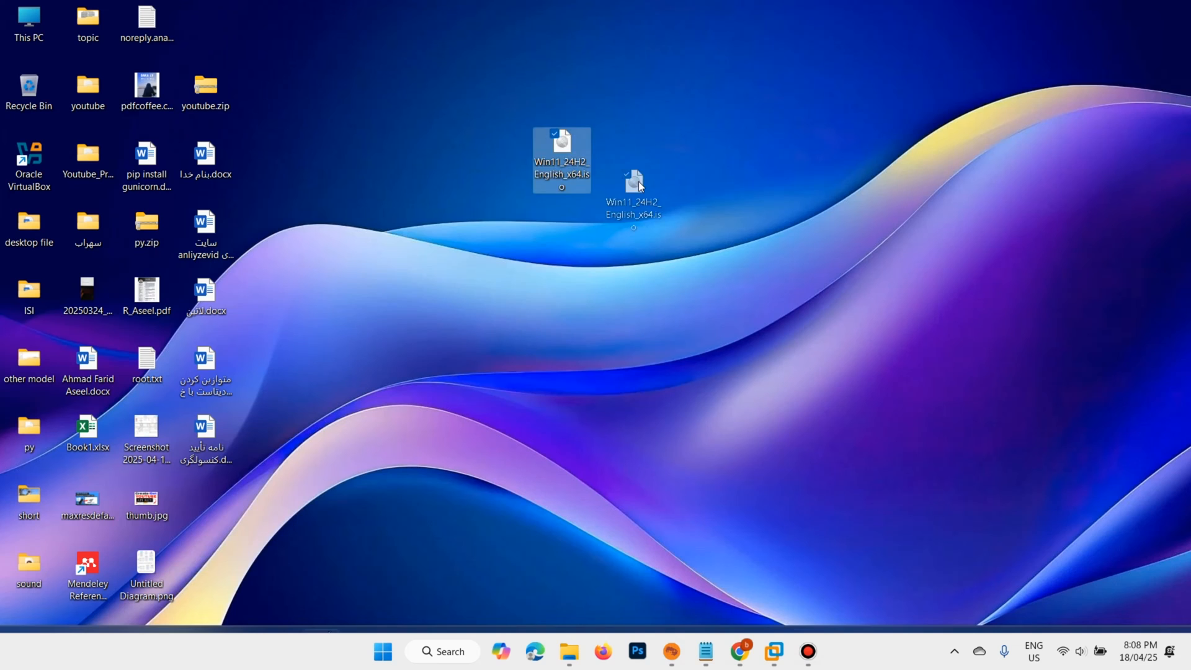
# - Launch VMware Workstation Pro 17 and wait for its Home tab
pyautogui.click(772, 669)
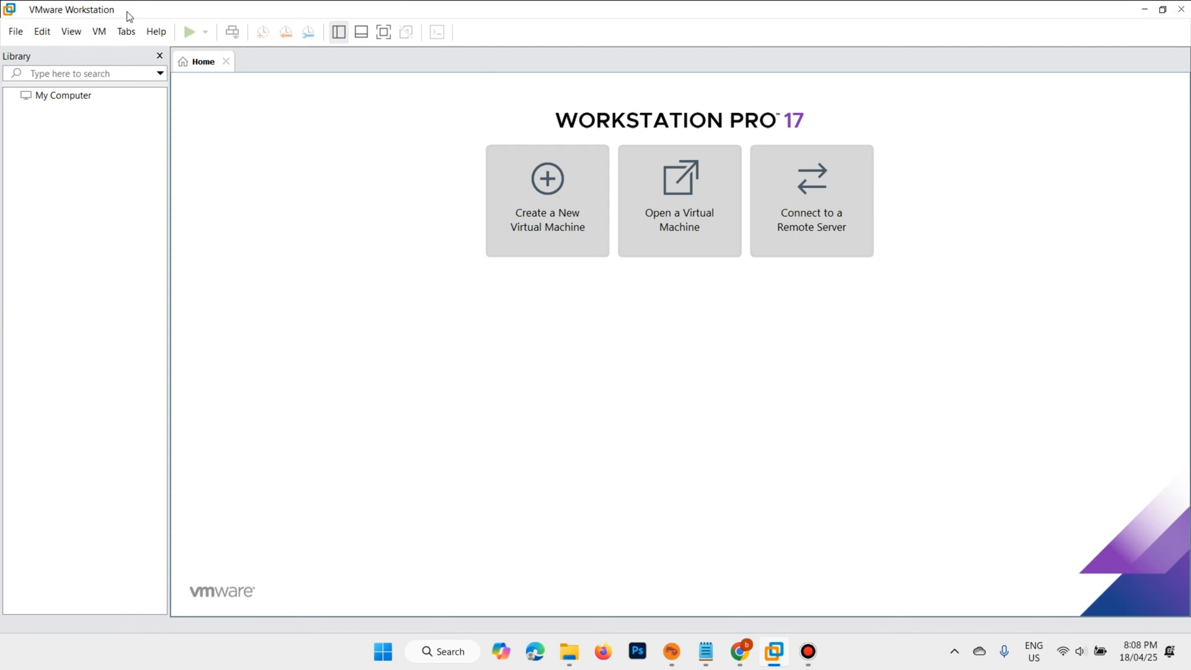
pyautogui.moveTo(674, 180)
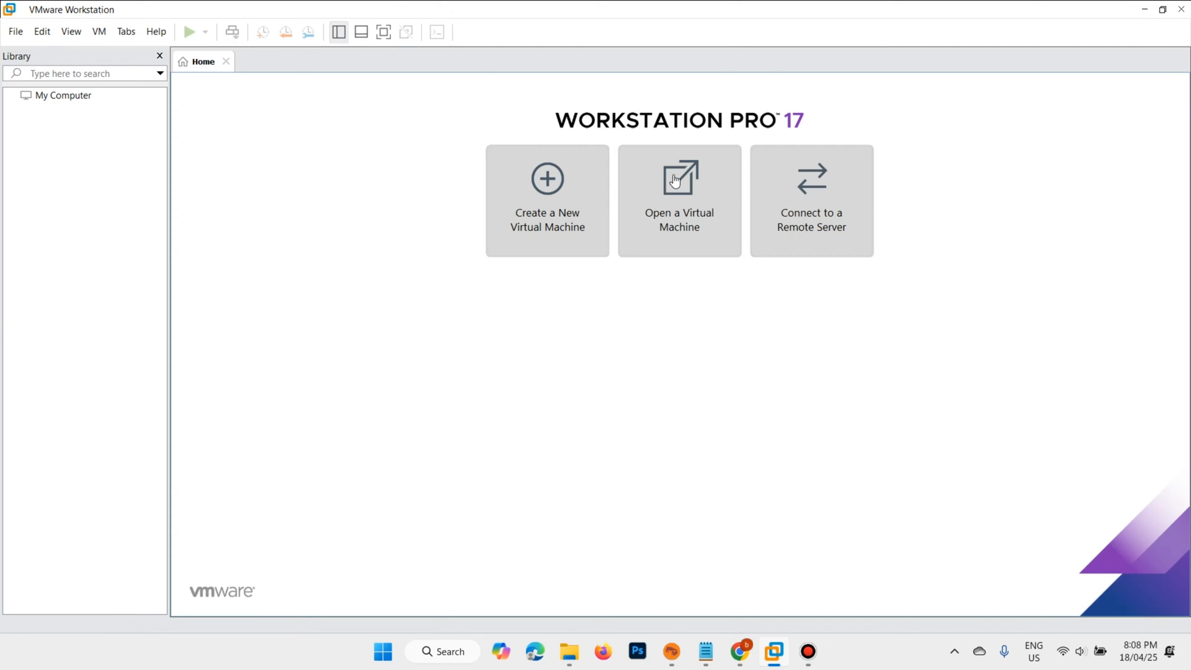
pyautogui.moveTo(217, 137)
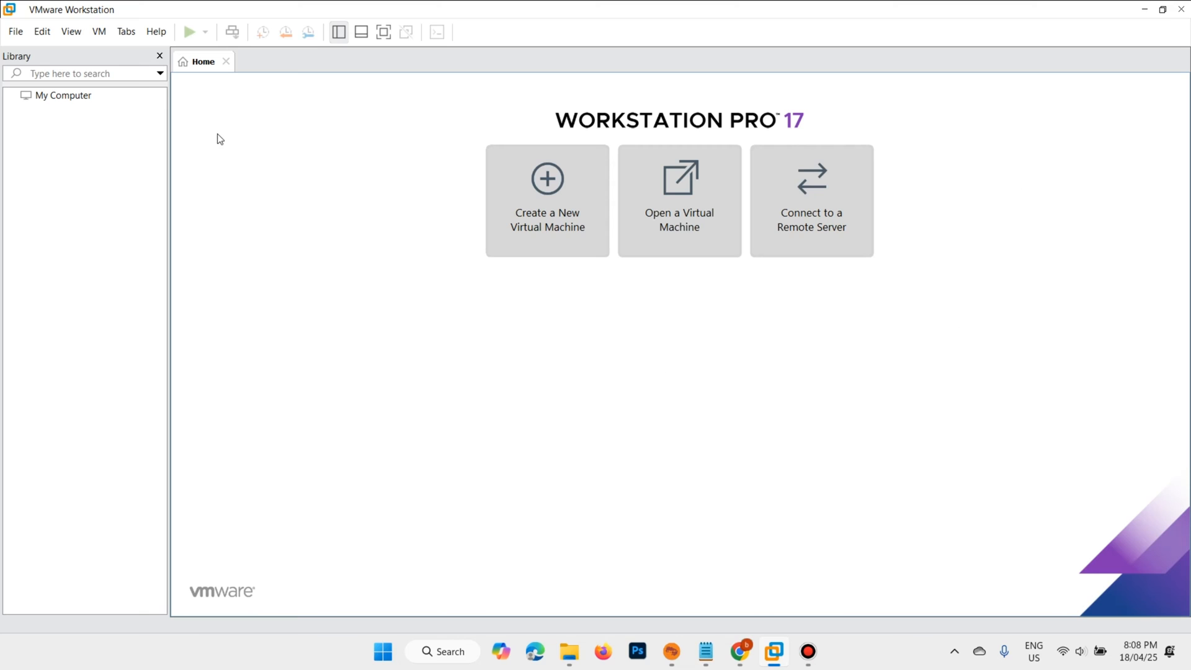
pyautogui.moveTo(832, 127)
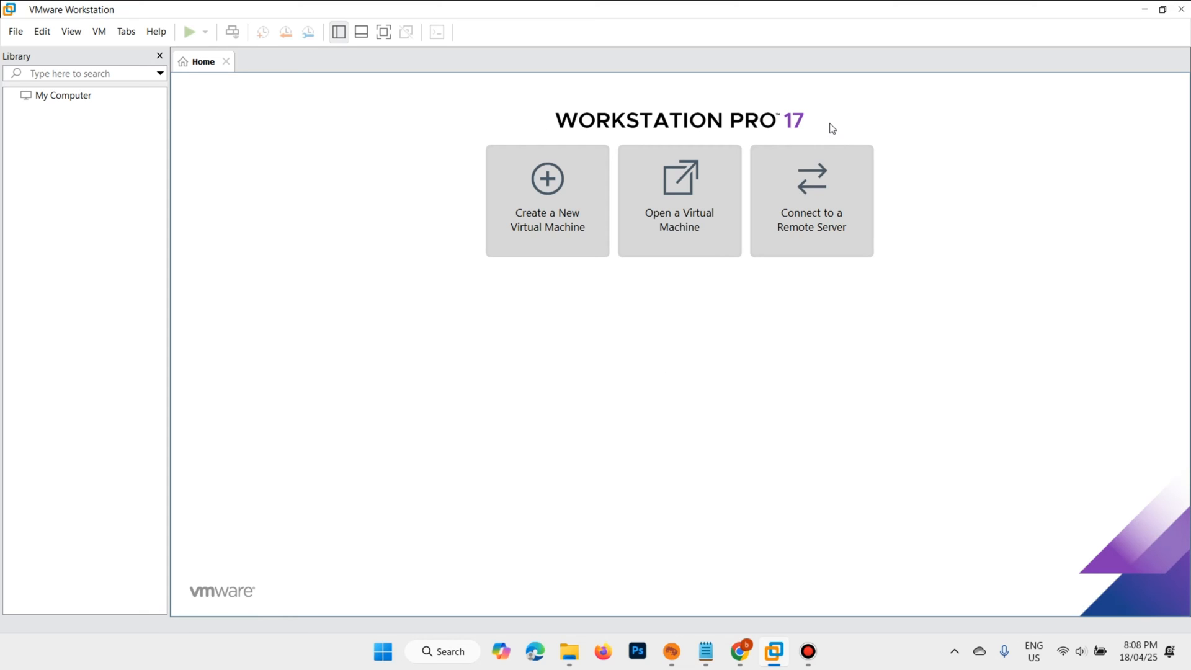
pyautogui.moveTo(892, 114)
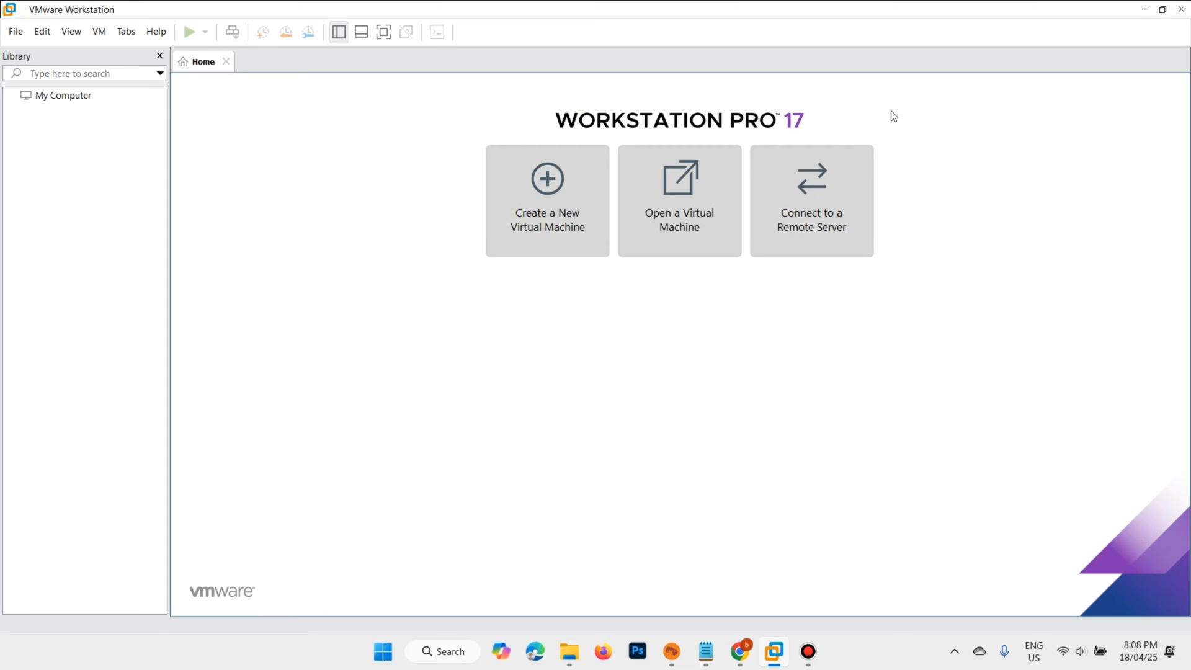
pyautogui.moveTo(229, 152)
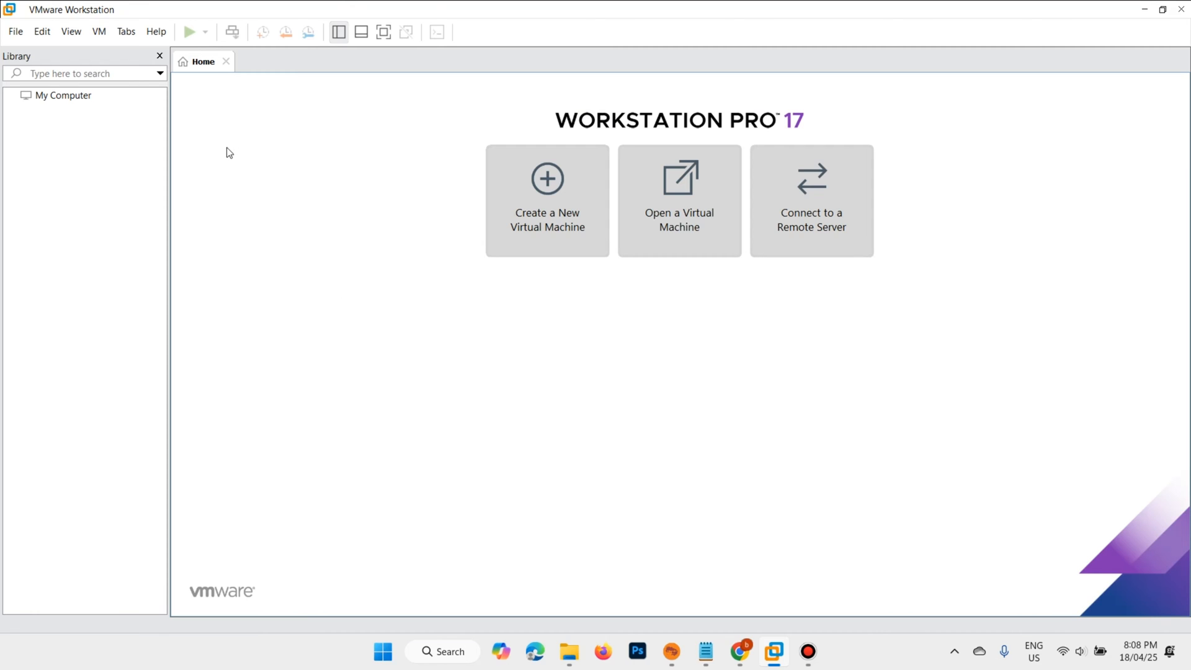
pyautogui.moveTo(785, 529)
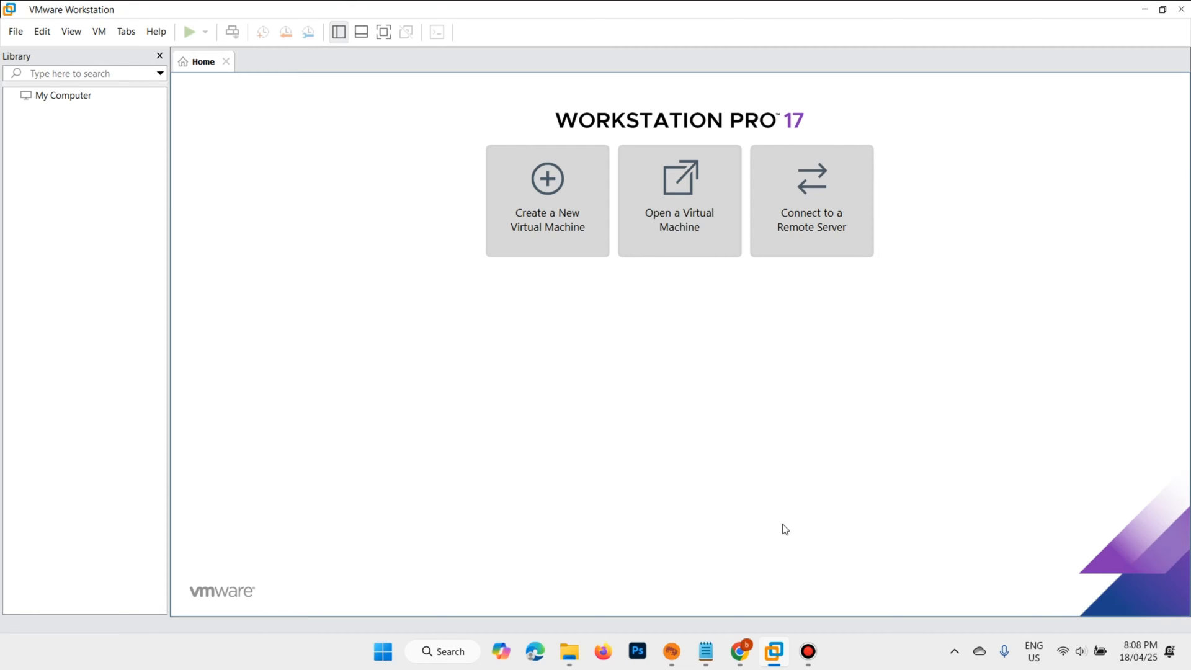
pyautogui.moveTo(902, 99)
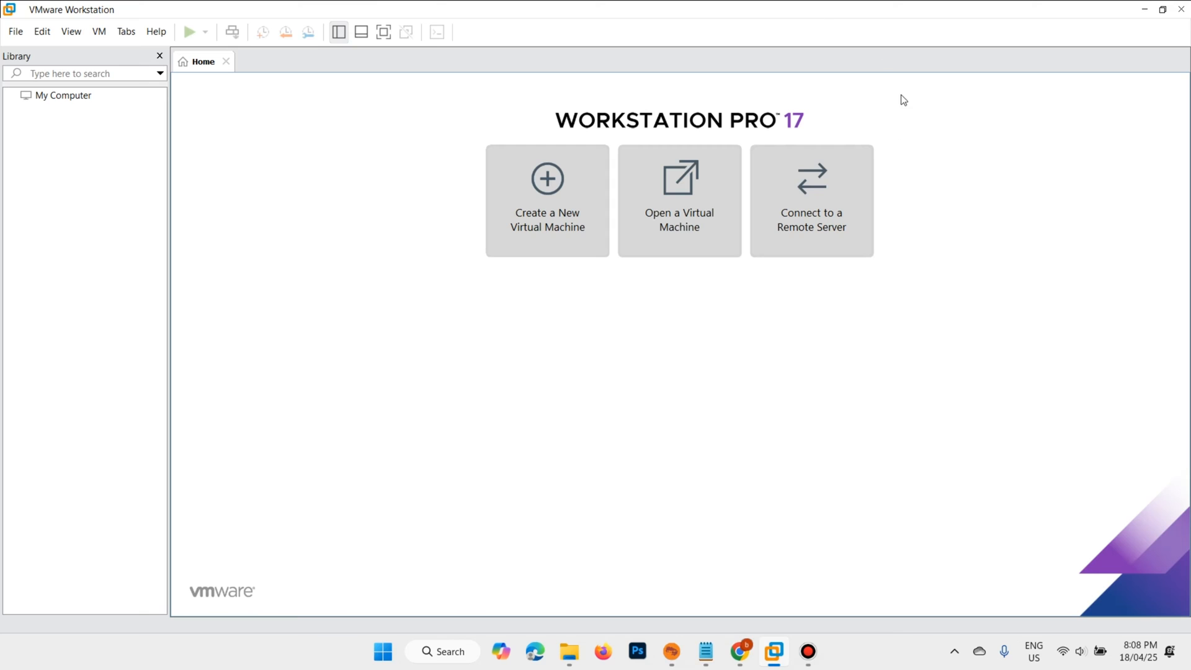
pyautogui.moveTo(633, 566)
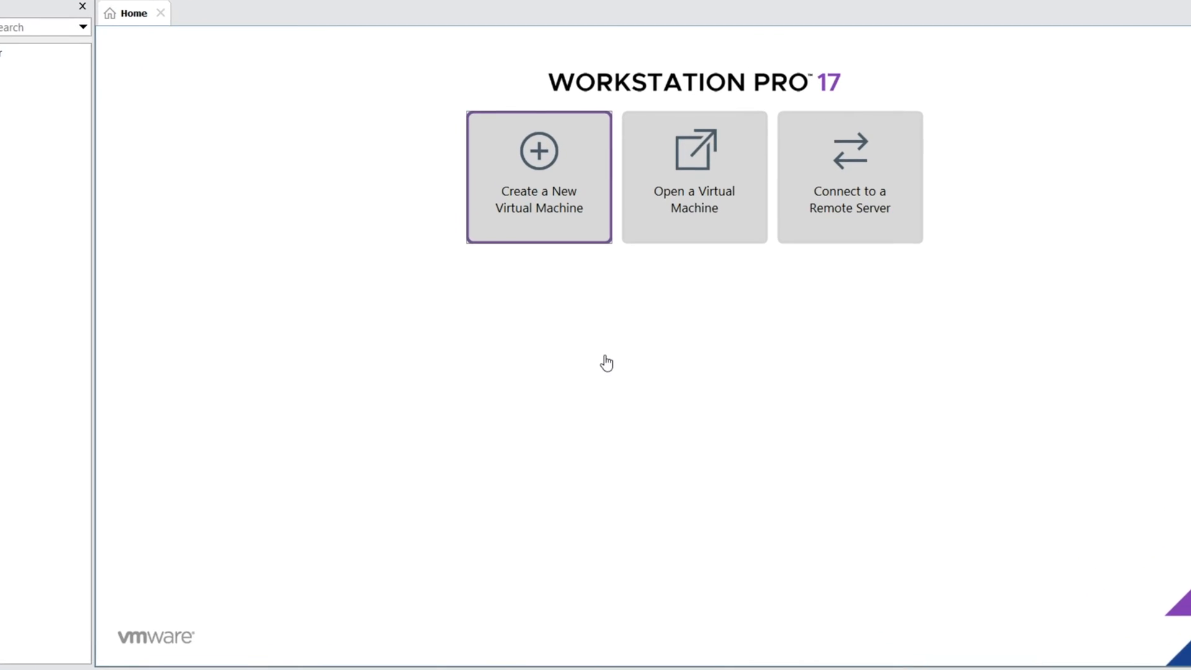
# - Start a Custom new virtual machine, installing the OS later, with Windows 11 x64 as guest
pyautogui.click(539, 181)
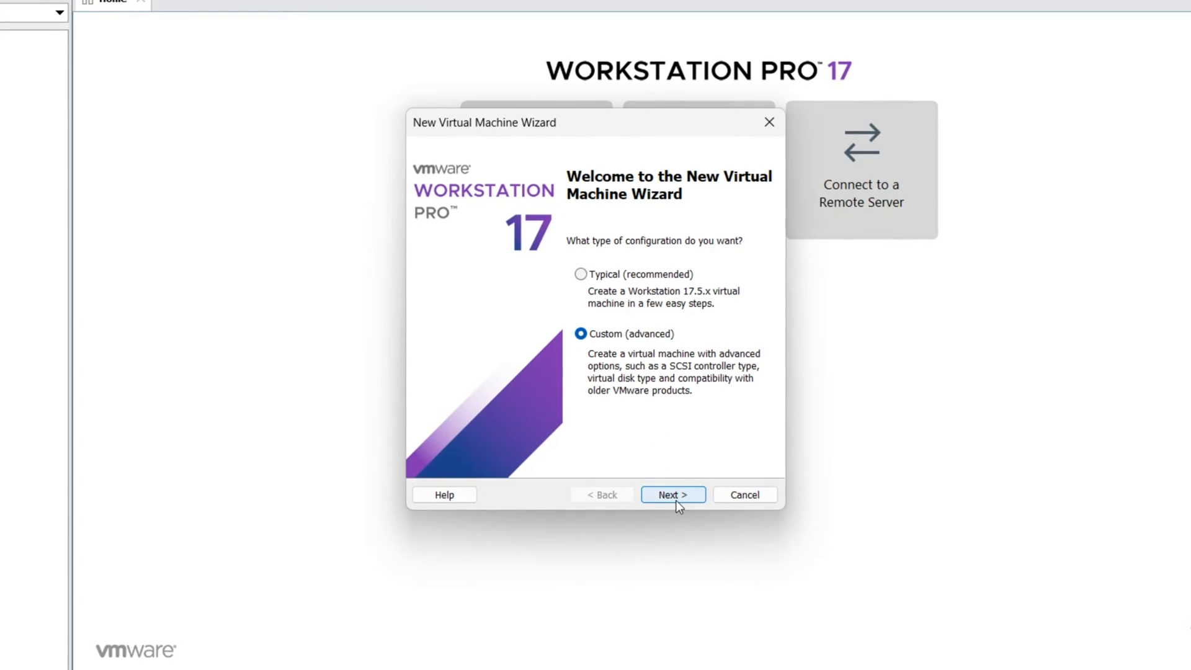
pyautogui.click(673, 494)
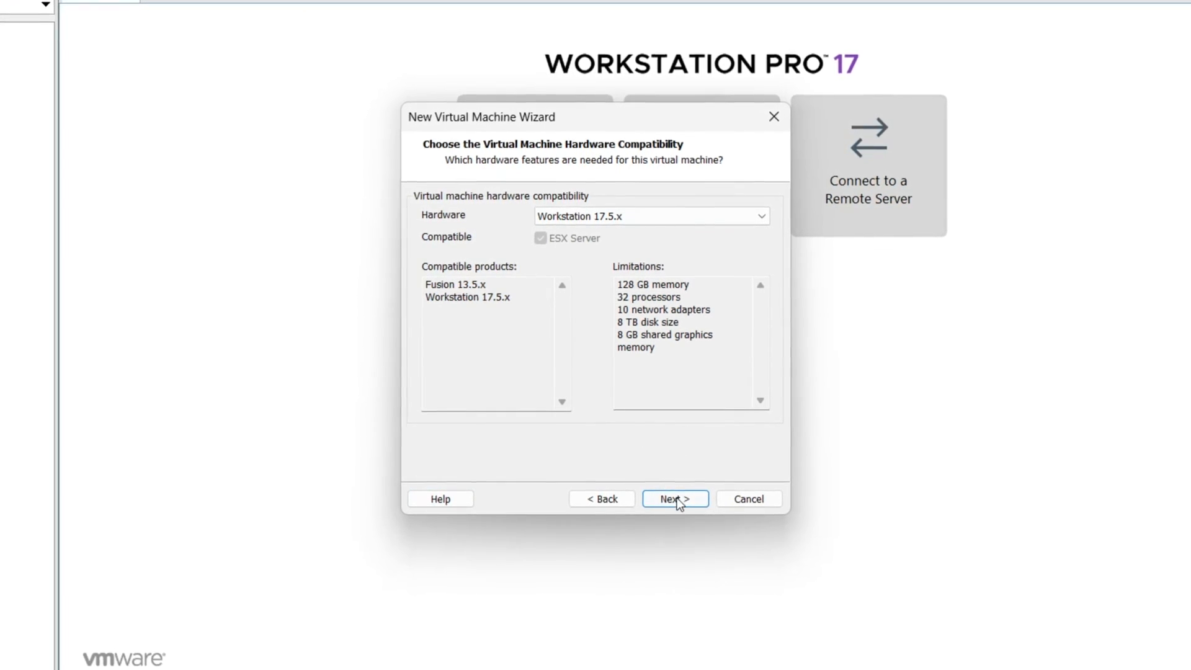
pyautogui.click(674, 498)
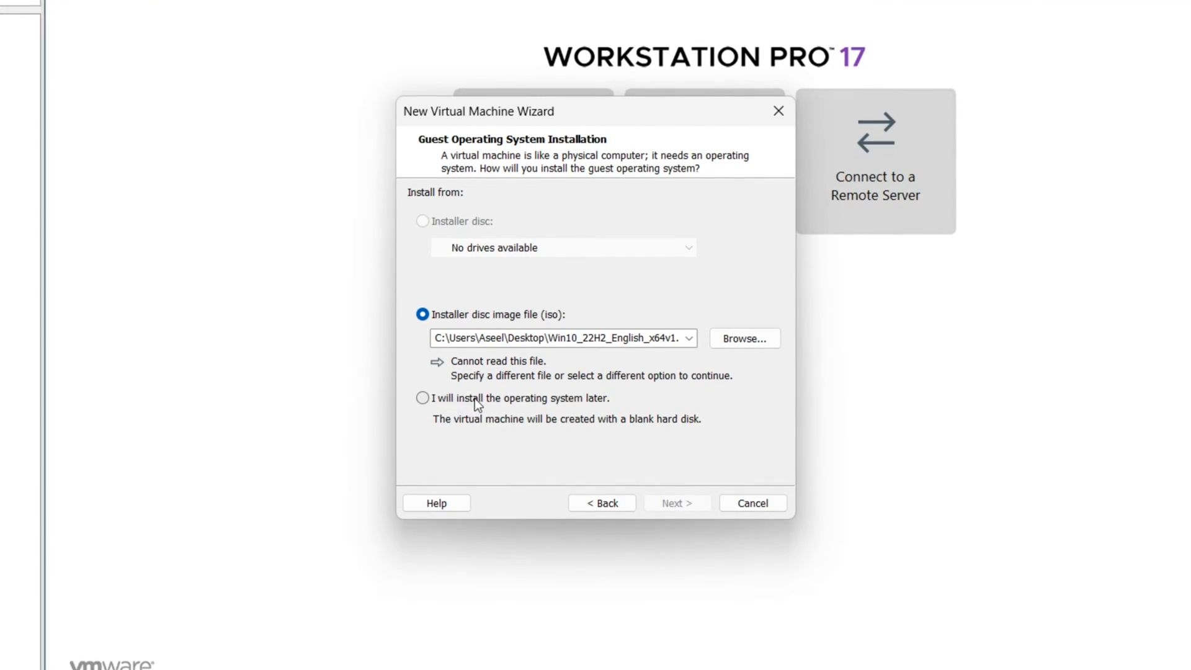
pyautogui.click(422, 398)
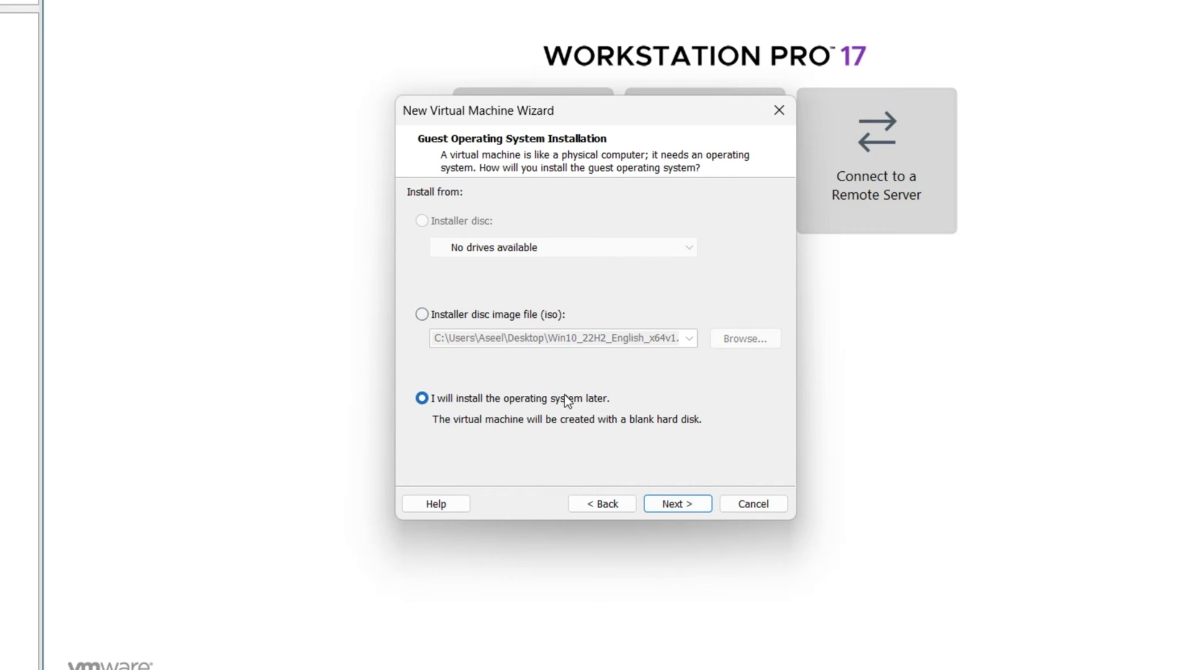
pyautogui.click(677, 502)
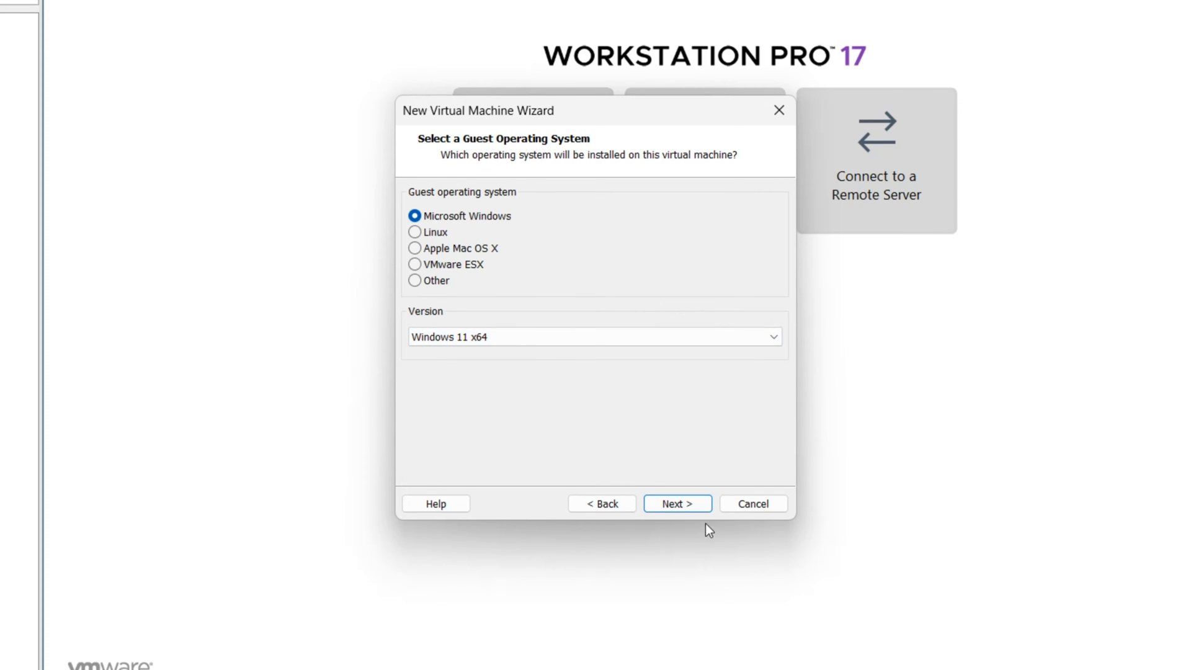
pyautogui.click(676, 503)
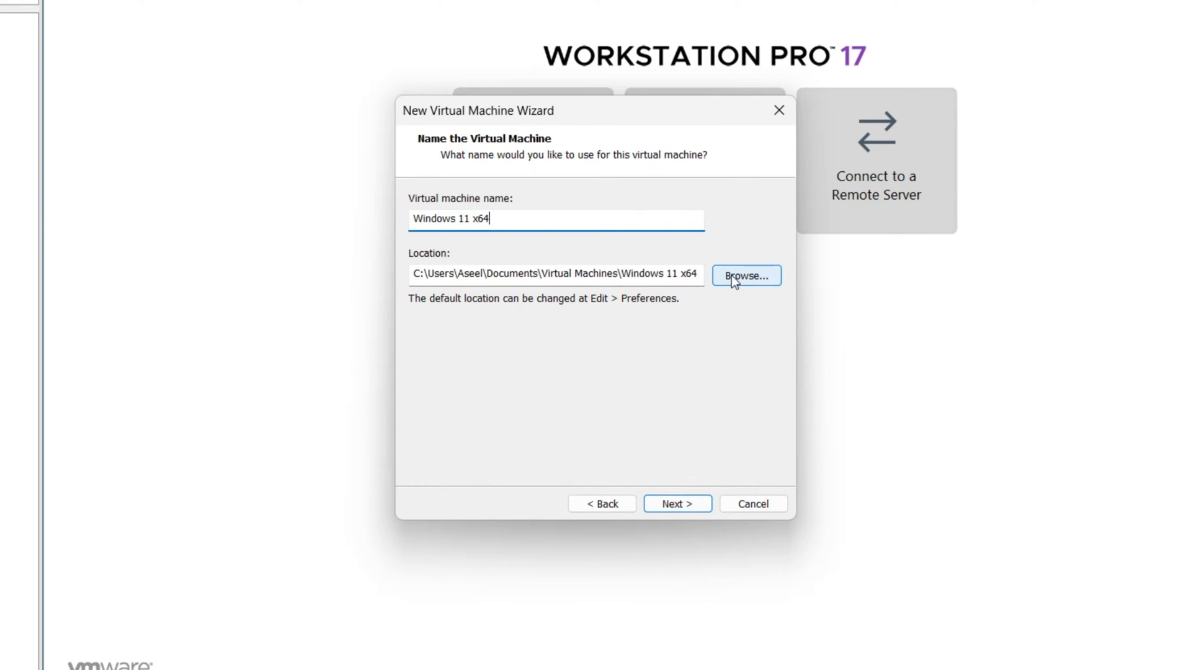
# - Browse for the VM location and keep the Virtual Machines folder
pyautogui.click(747, 276)
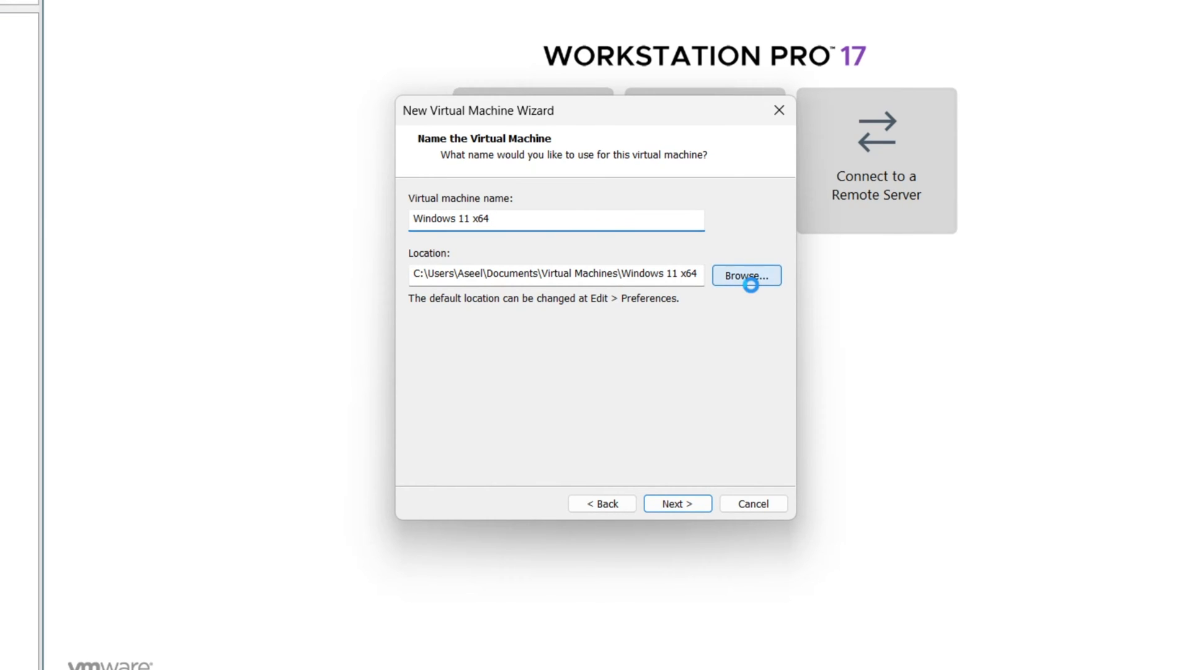
pyautogui.click(746, 276)
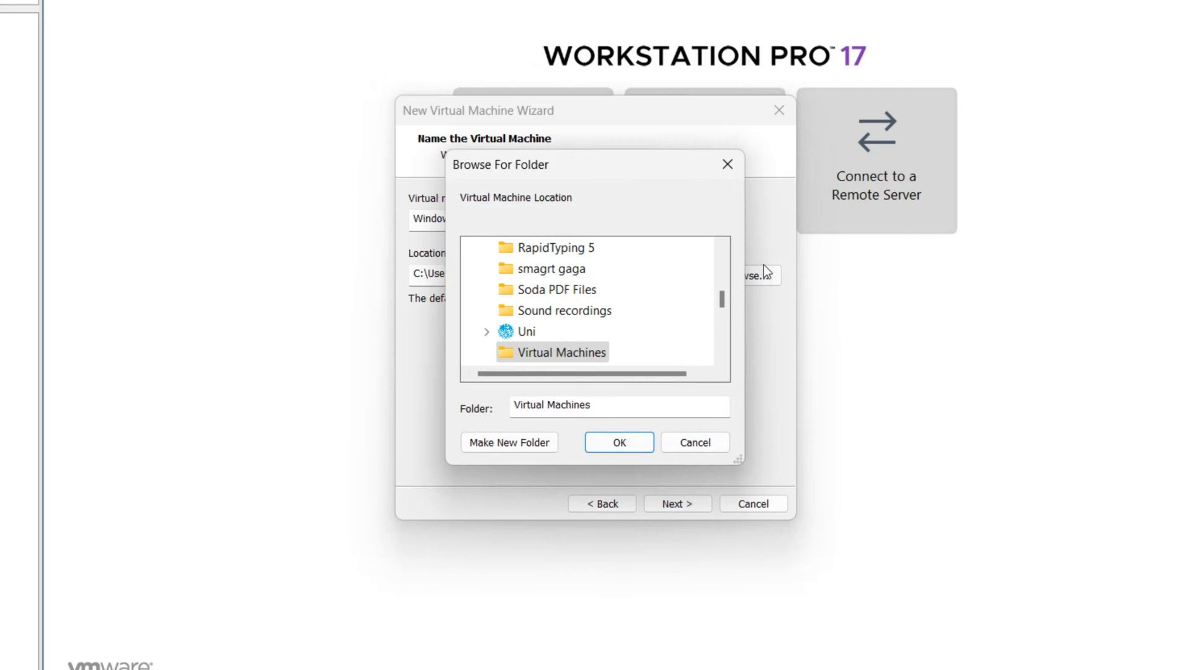
pyautogui.click(619, 441)
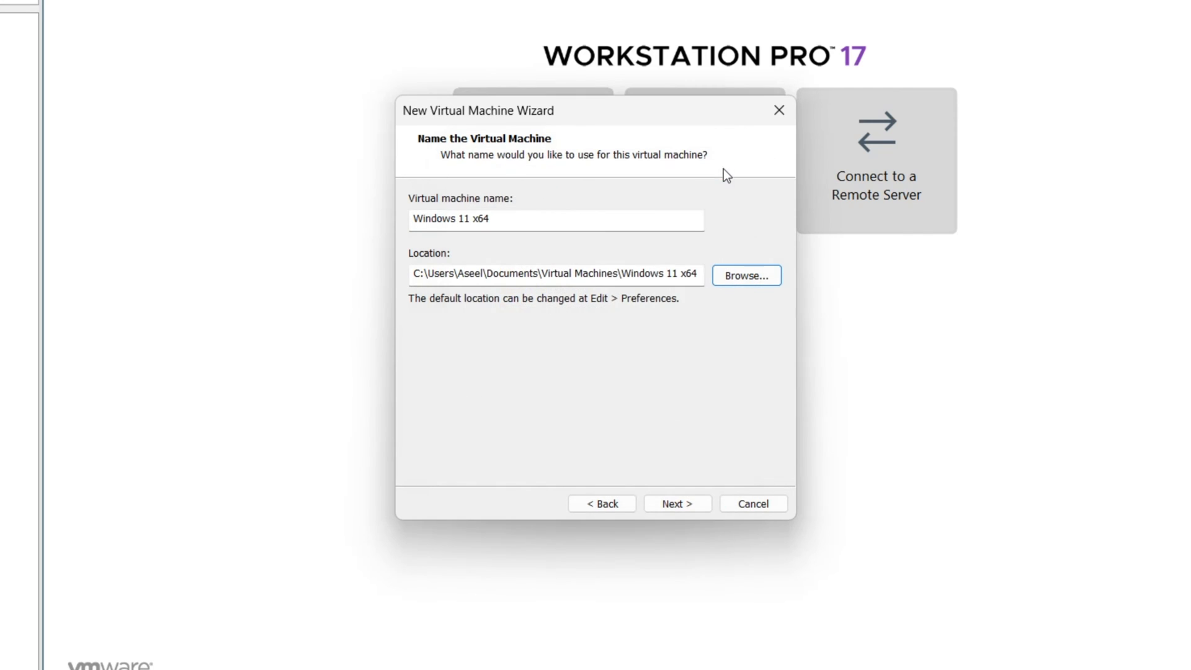
# - Generate and confirm a TPM encryption password, keep UEFI, and set 2 cores per processor
pyautogui.click(677, 503)
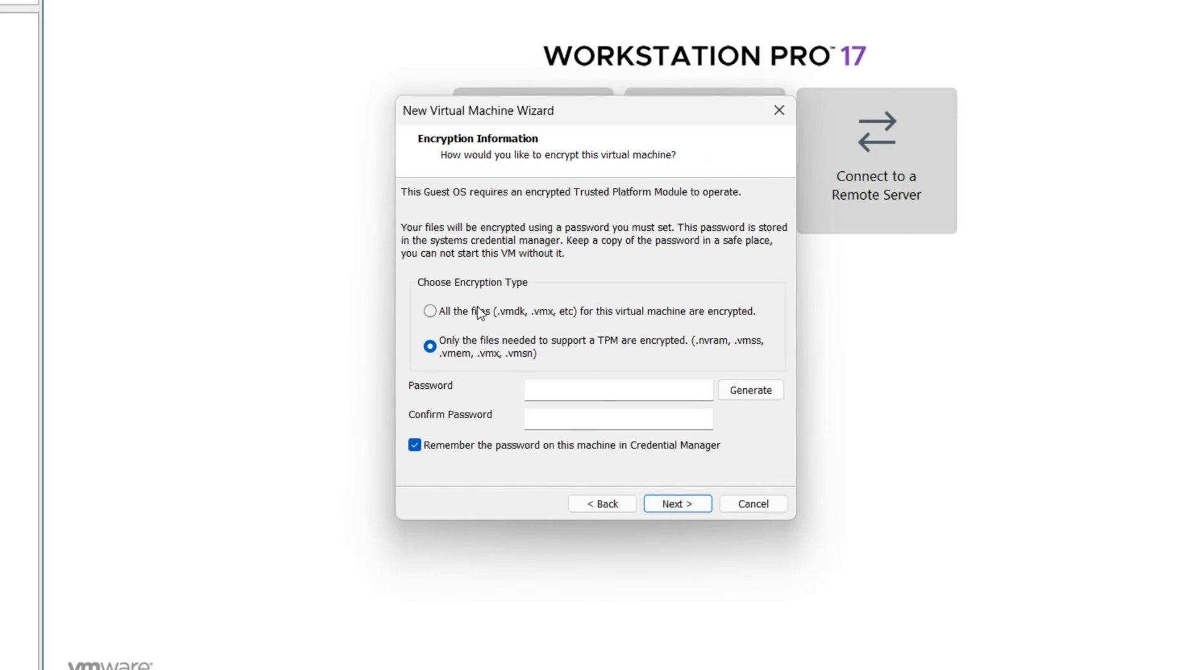
pyautogui.click(617, 390)
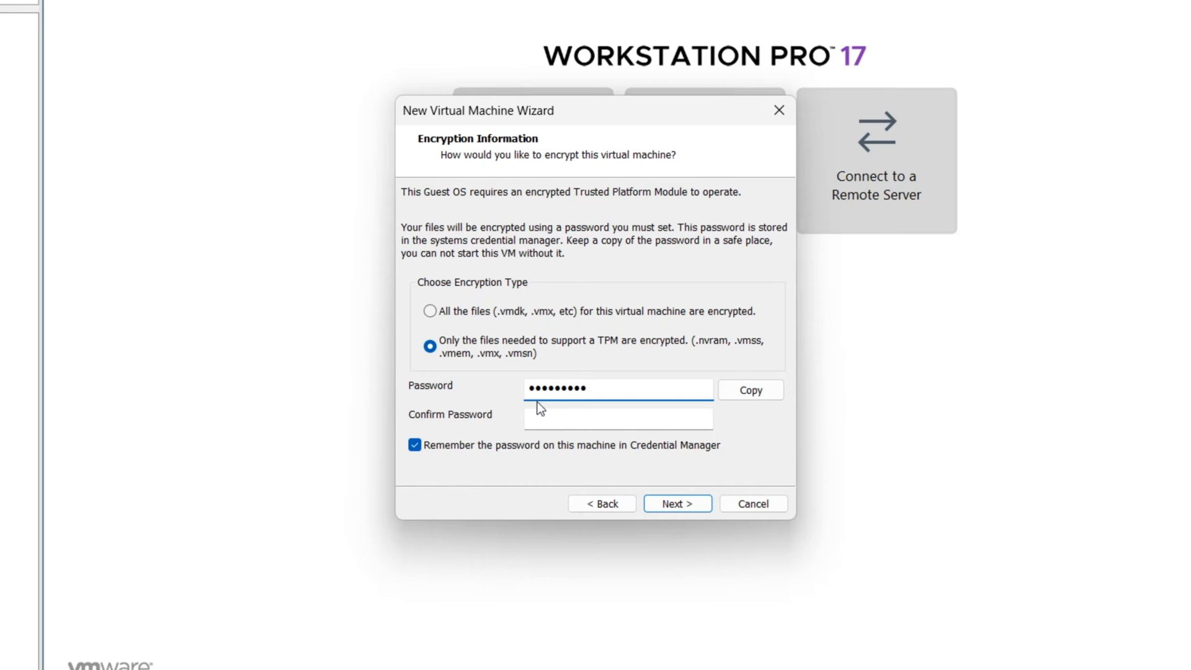
pyautogui.write('•••••')
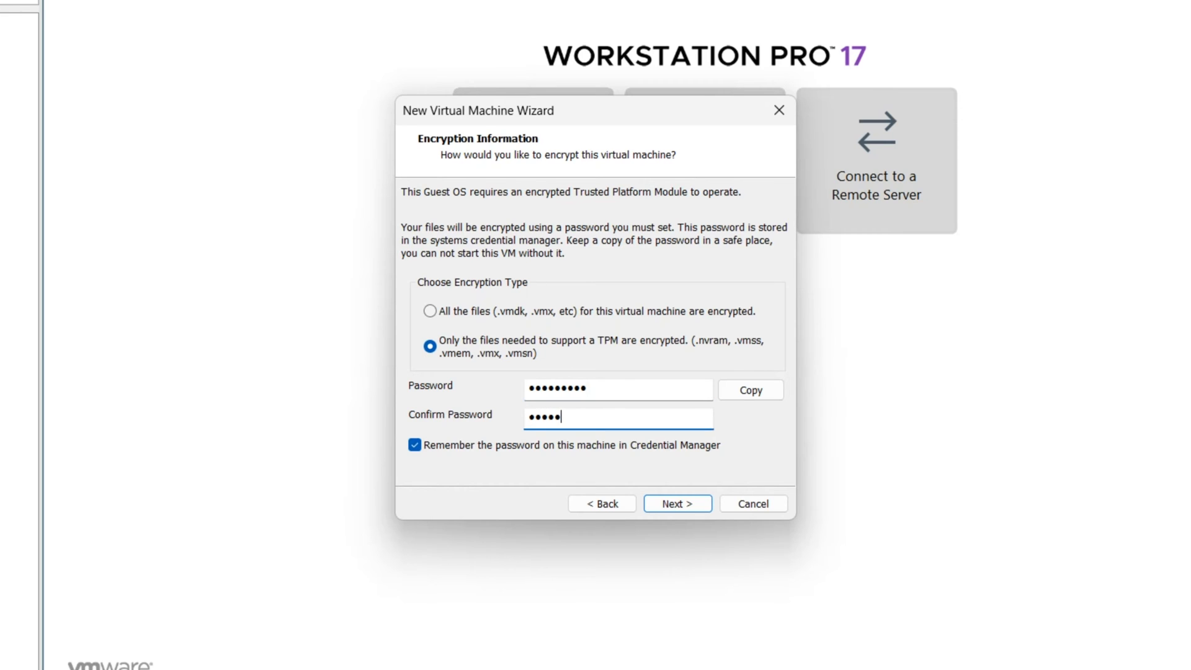
pyautogui.click(677, 503)
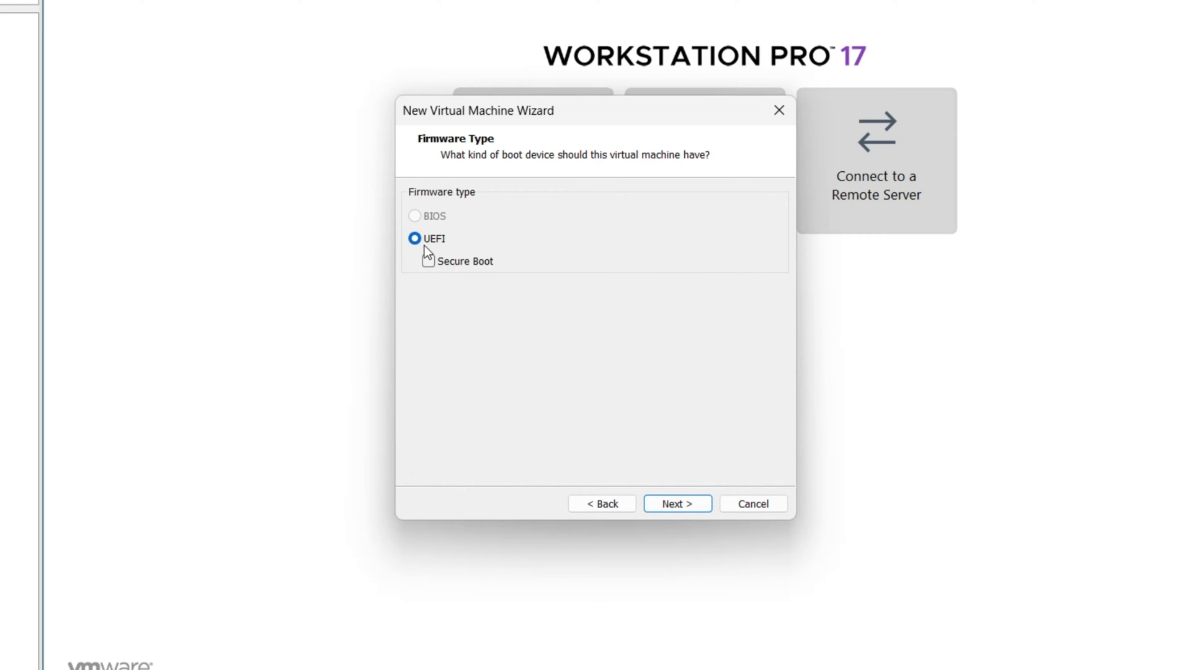
pyautogui.click(677, 503)
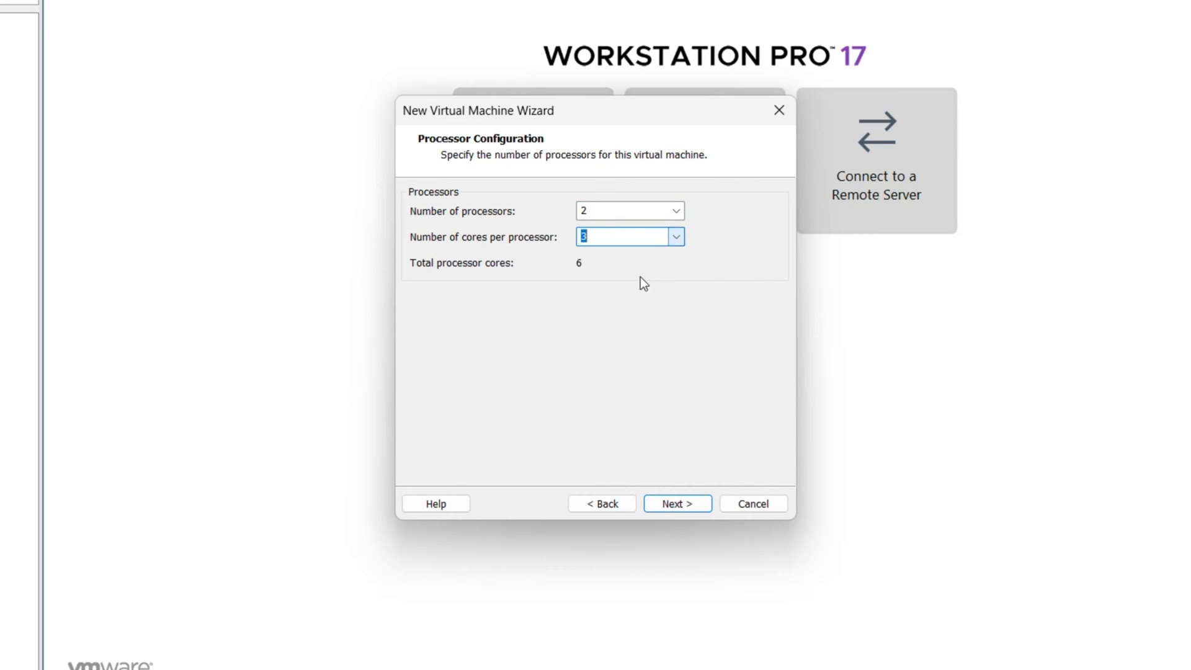
pyautogui.moveTo(677, 230)
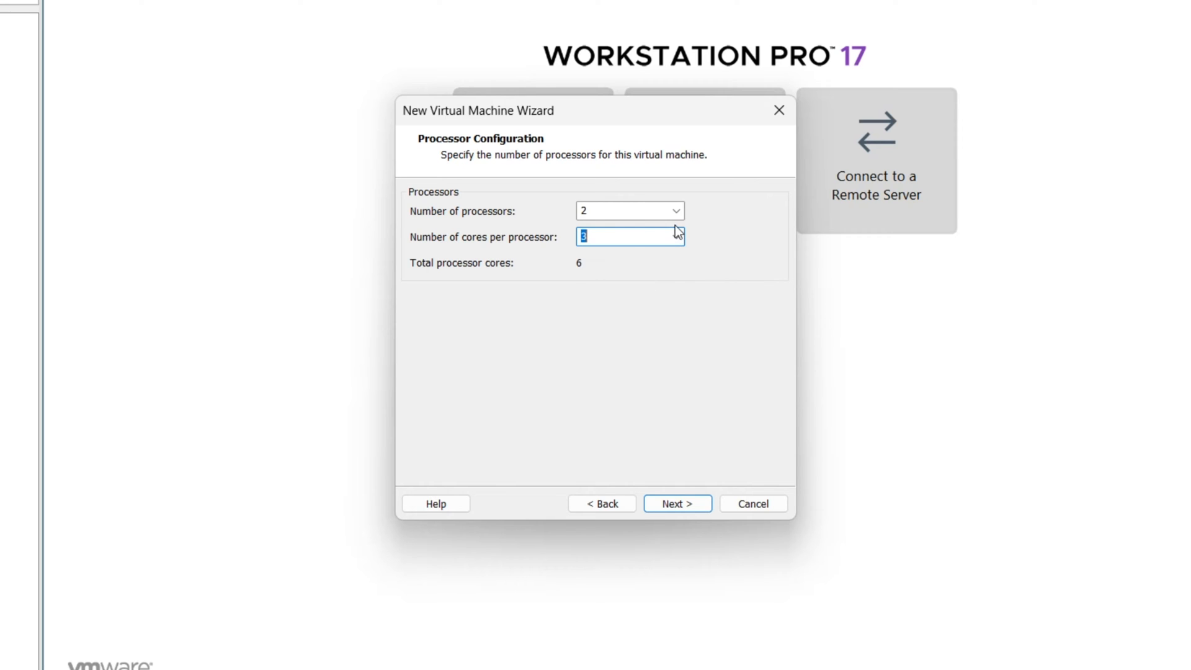
pyautogui.write('2')
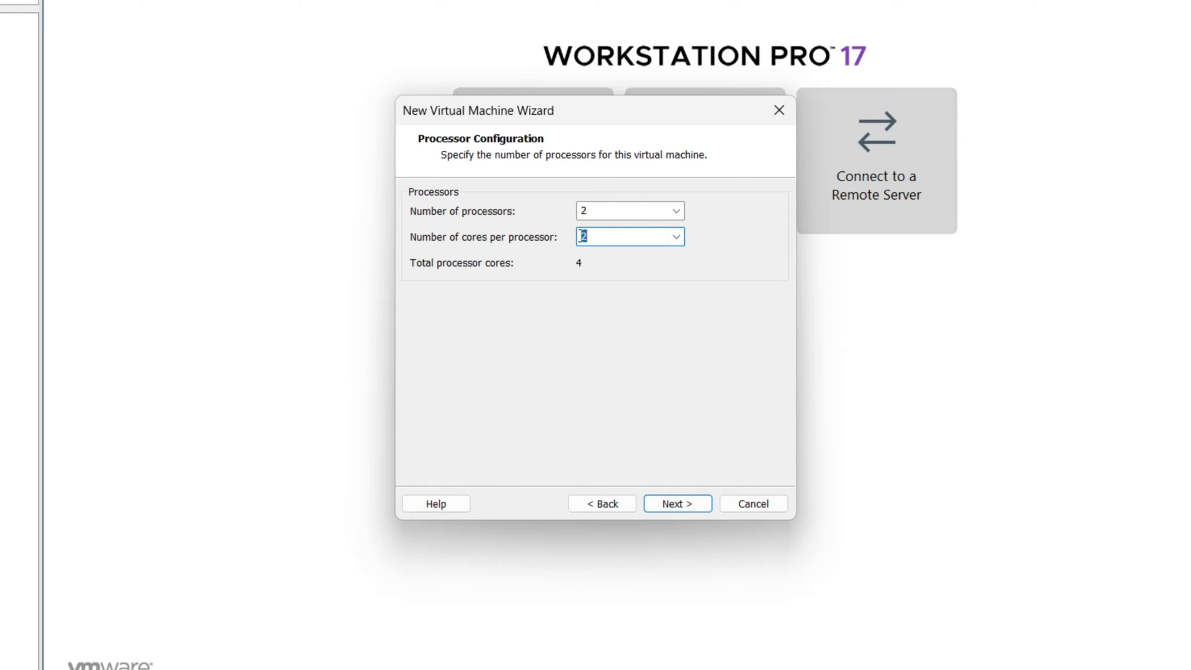
# - Set the virtual machine's memory to 6652 MB
pyautogui.click(677, 503)
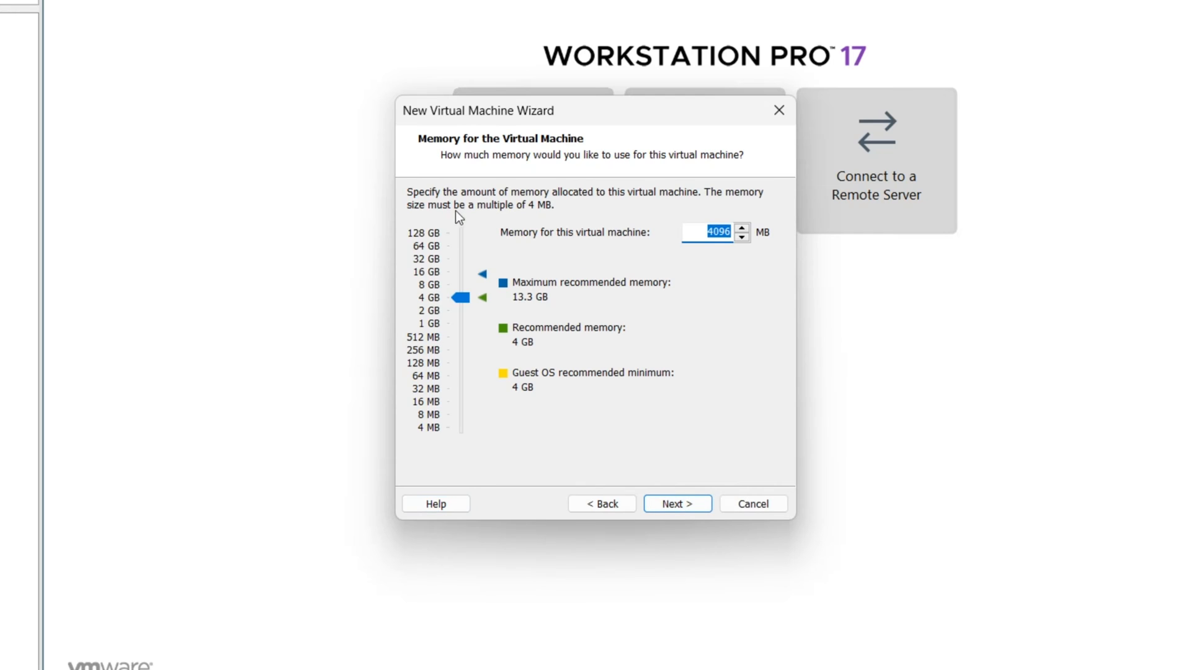
pyautogui.moveTo(596, 143)
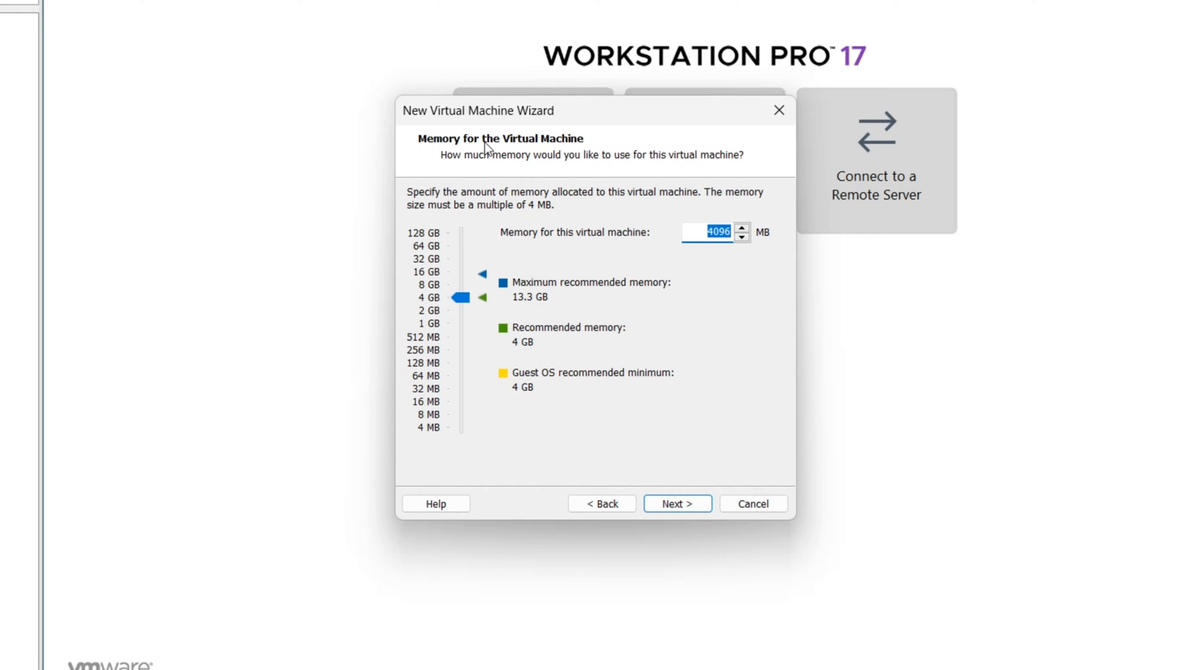
pyautogui.moveTo(472, 325)
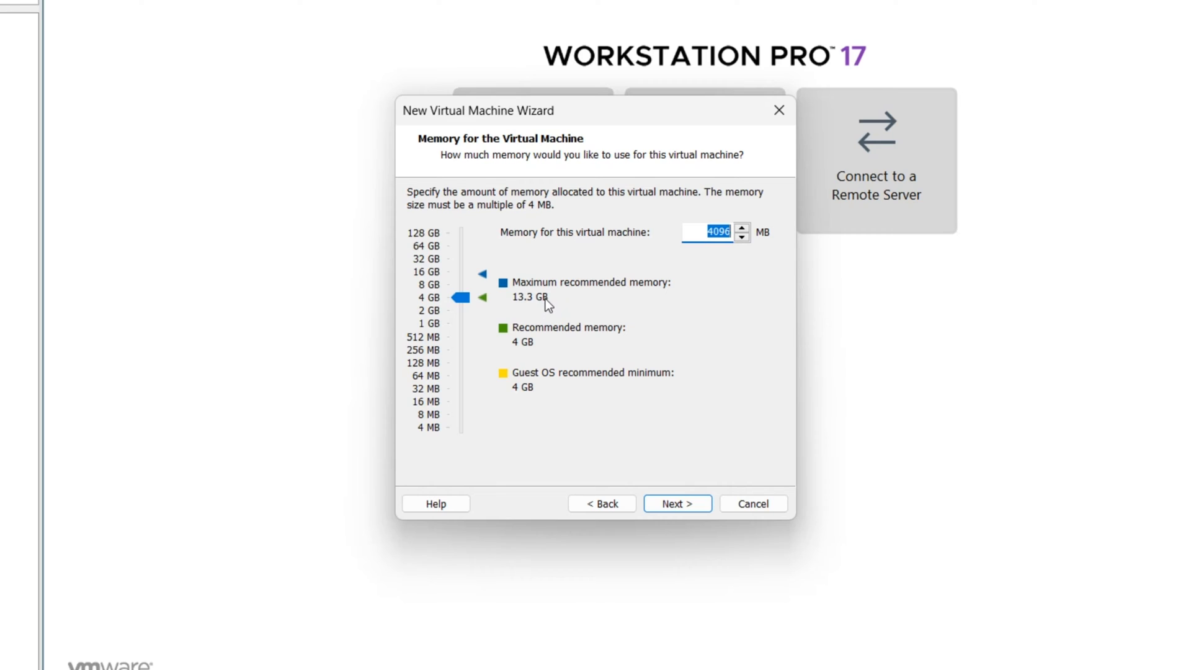
pyautogui.moveTo(575, 300)
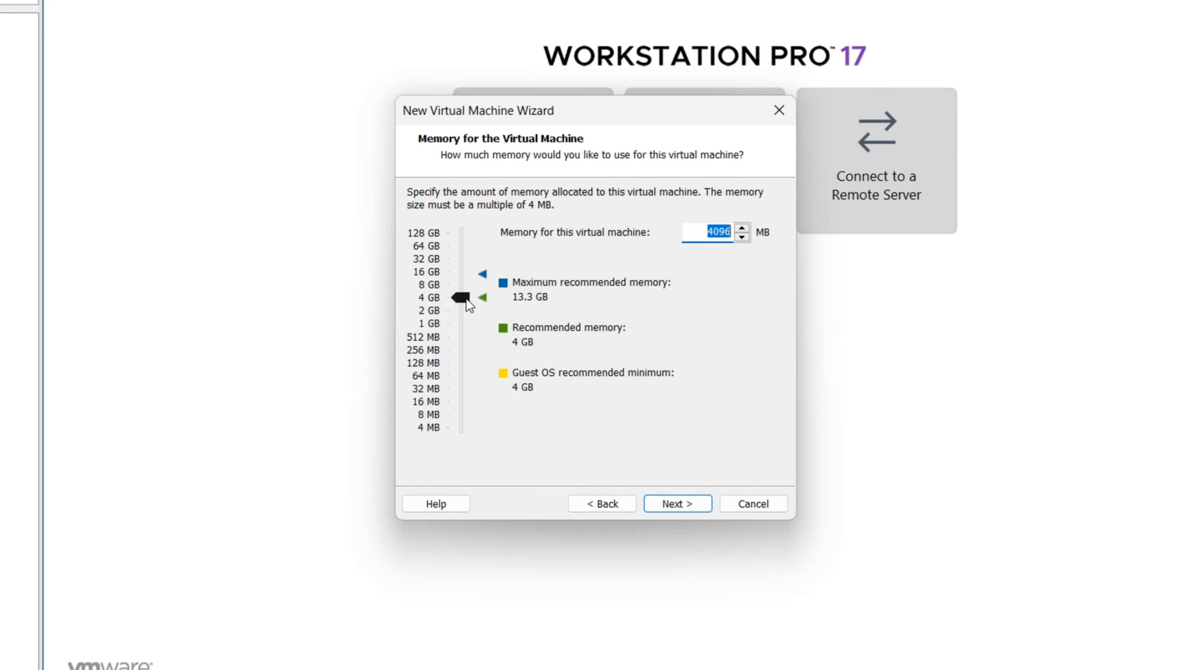
pyautogui.moveTo(461, 297); pyautogui.dragTo(461, 284)
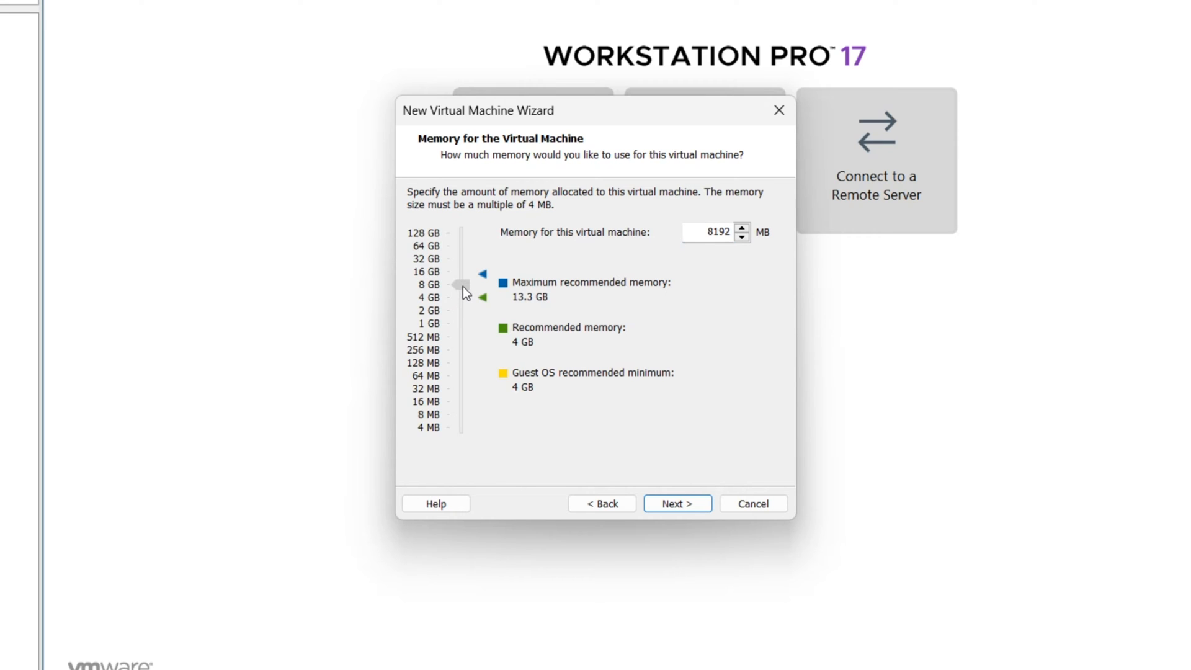
pyautogui.moveTo(464, 292); pyautogui.dragTo(462, 288)
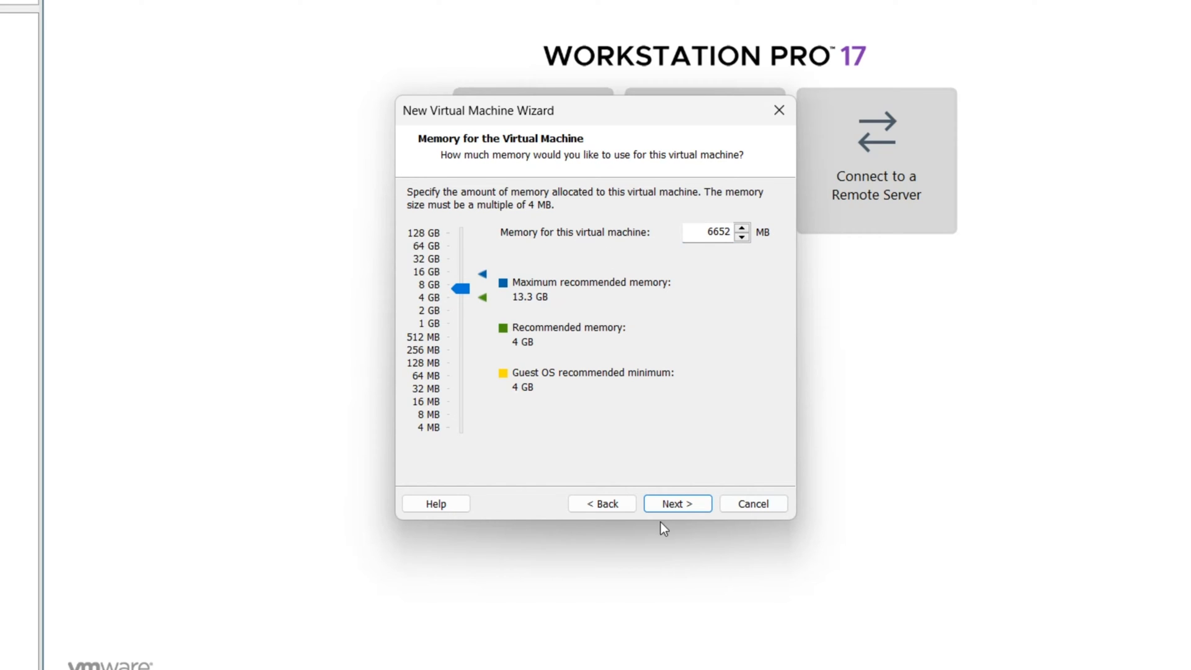
pyautogui.click(677, 503)
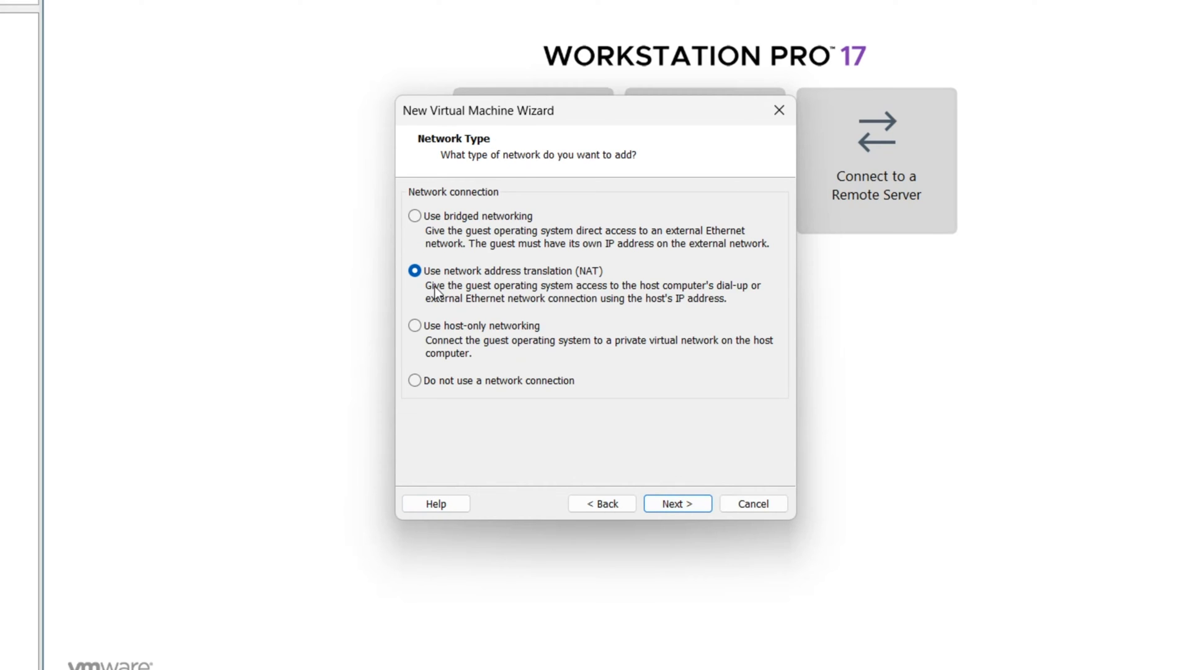
# - Keep NAT, LSI Logic SAS and NVMe, create a new 64 GB split disk, and finish
pyautogui.click(677, 503)
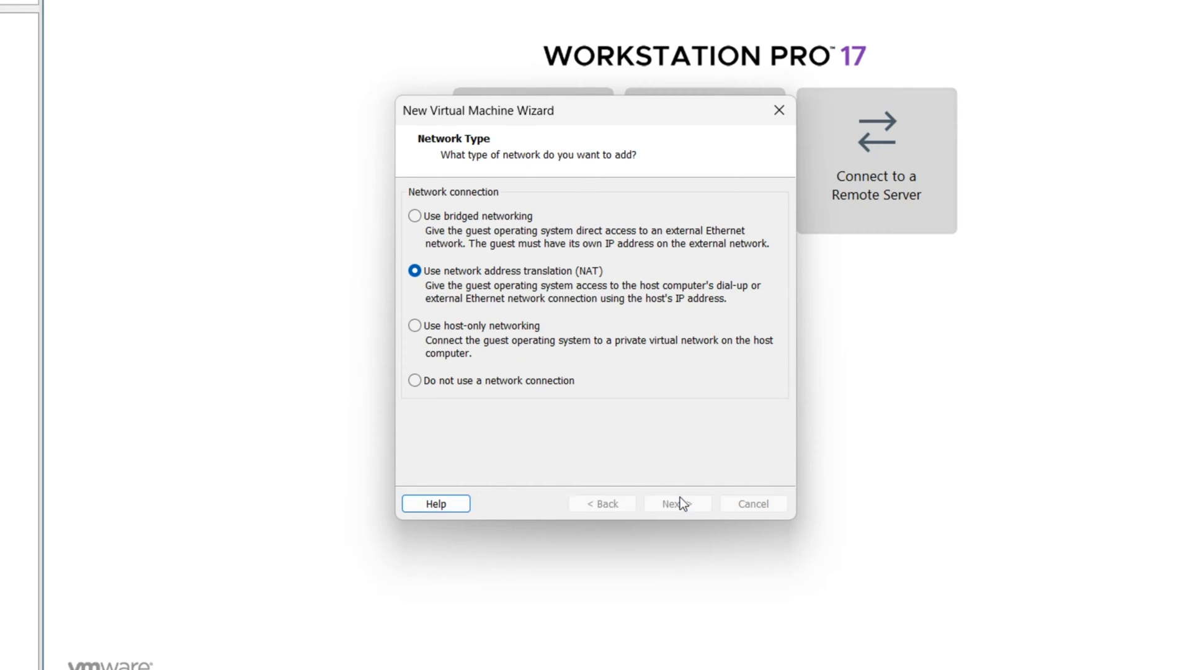
pyautogui.click(677, 503)
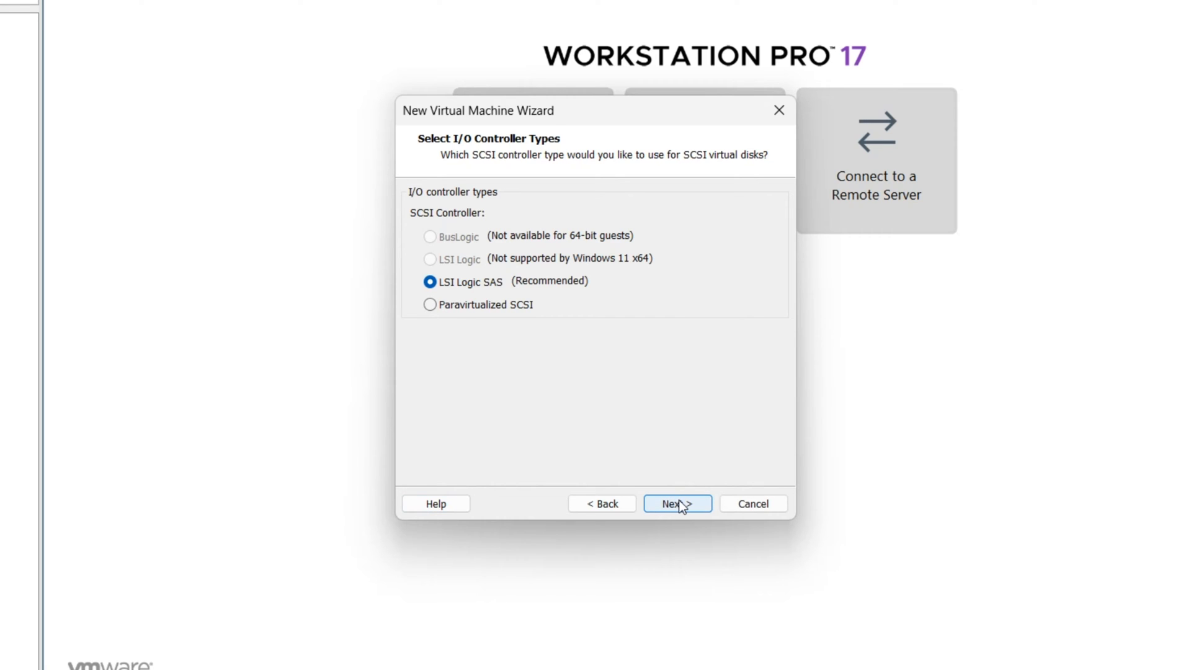
pyautogui.click(677, 503)
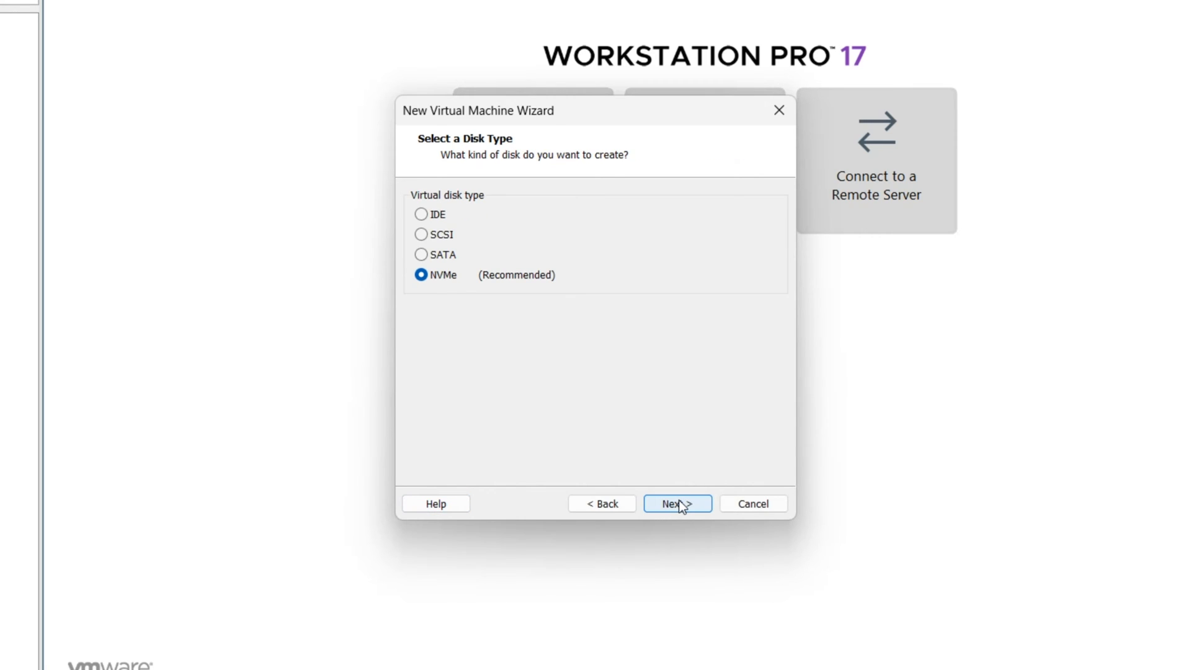
pyautogui.click(677, 503)
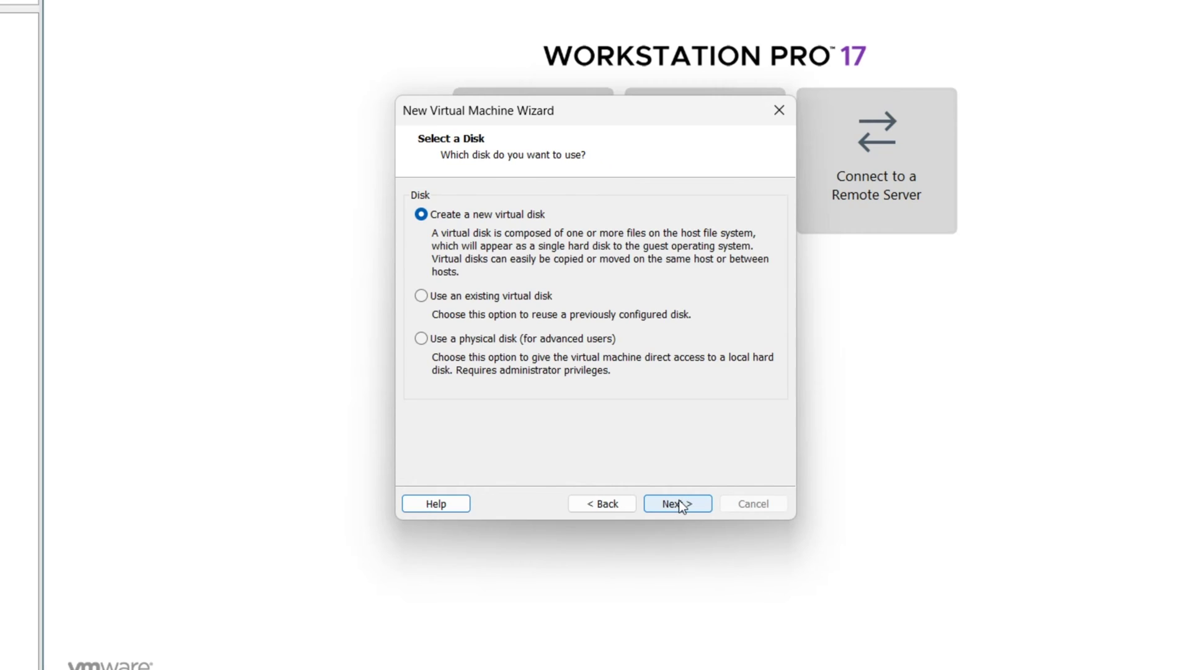
pyautogui.click(677, 503)
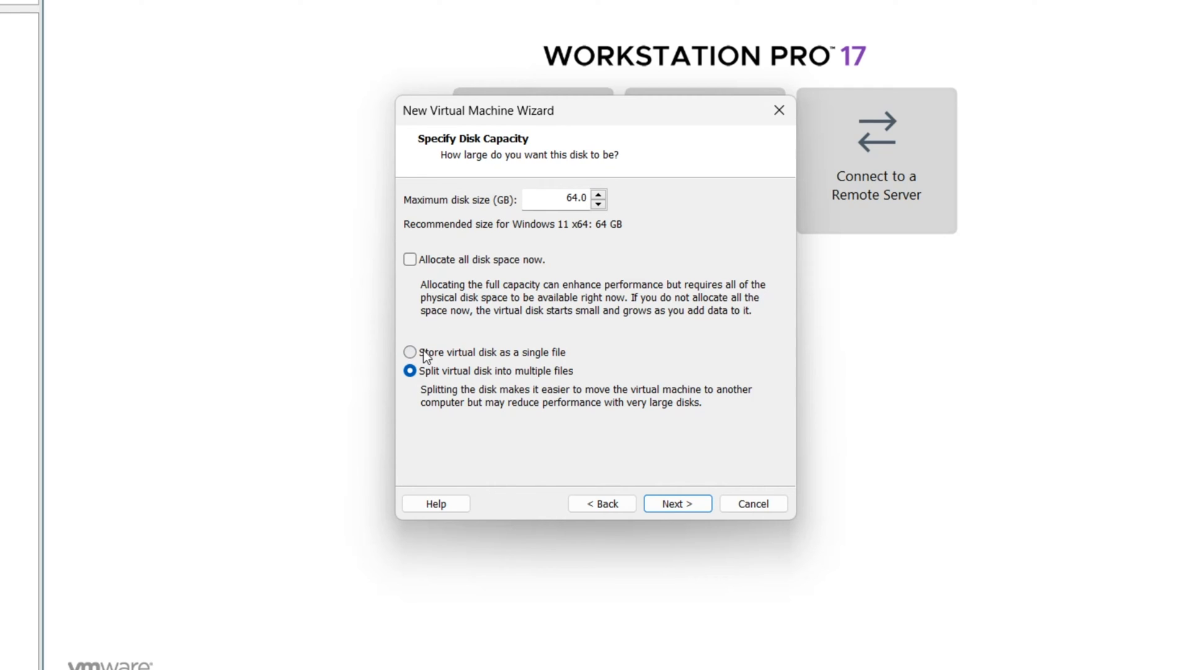
pyautogui.moveTo(496, 362)
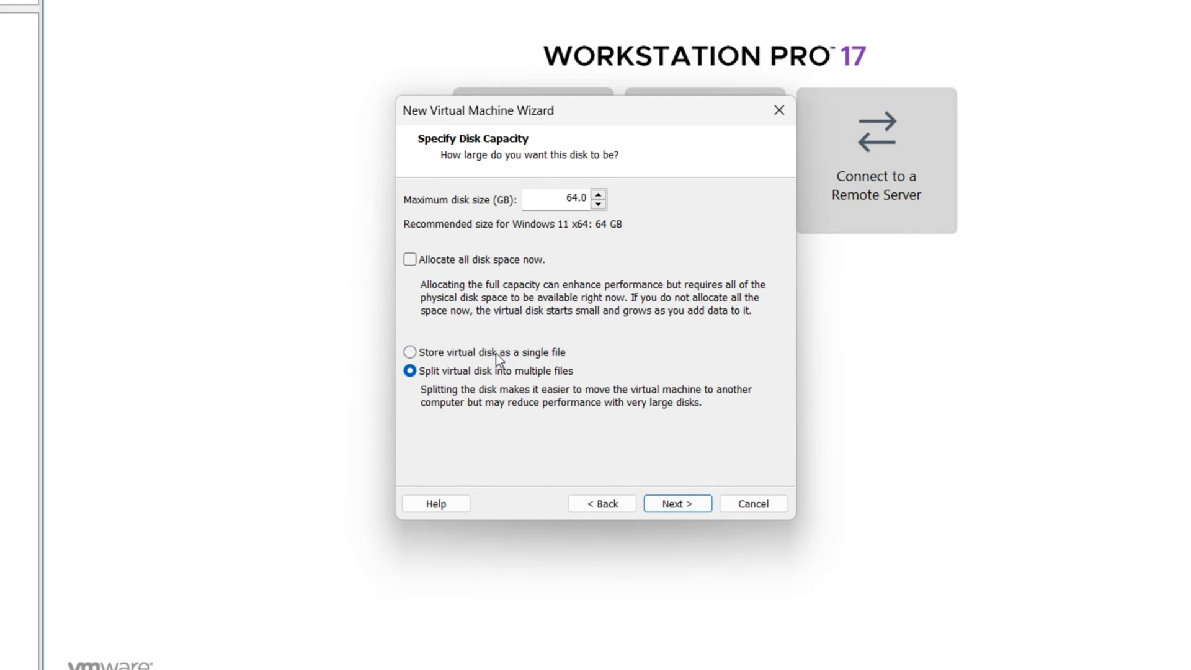
pyautogui.click(677, 503)
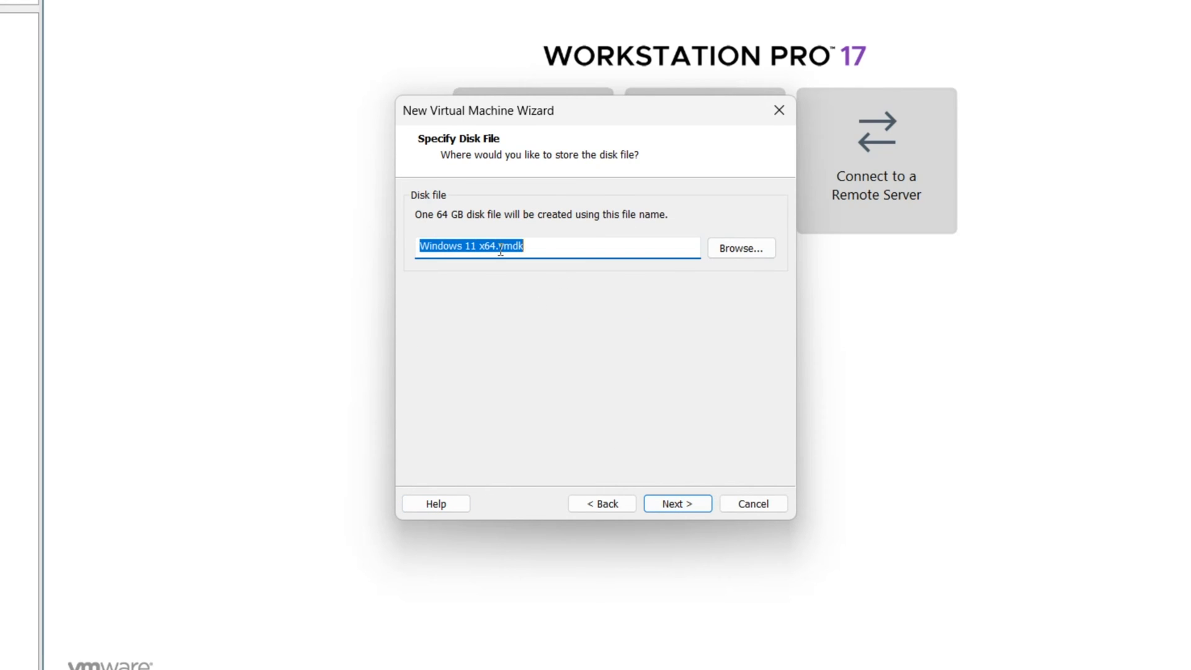
pyautogui.click(677, 503)
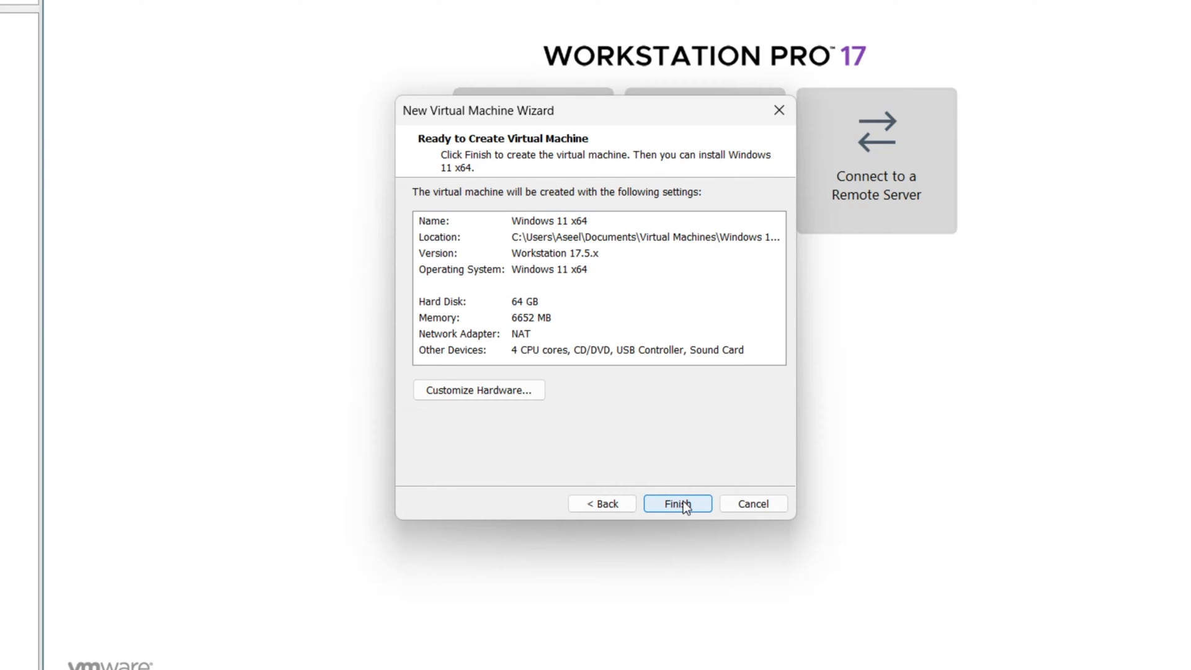
pyautogui.click(678, 503)
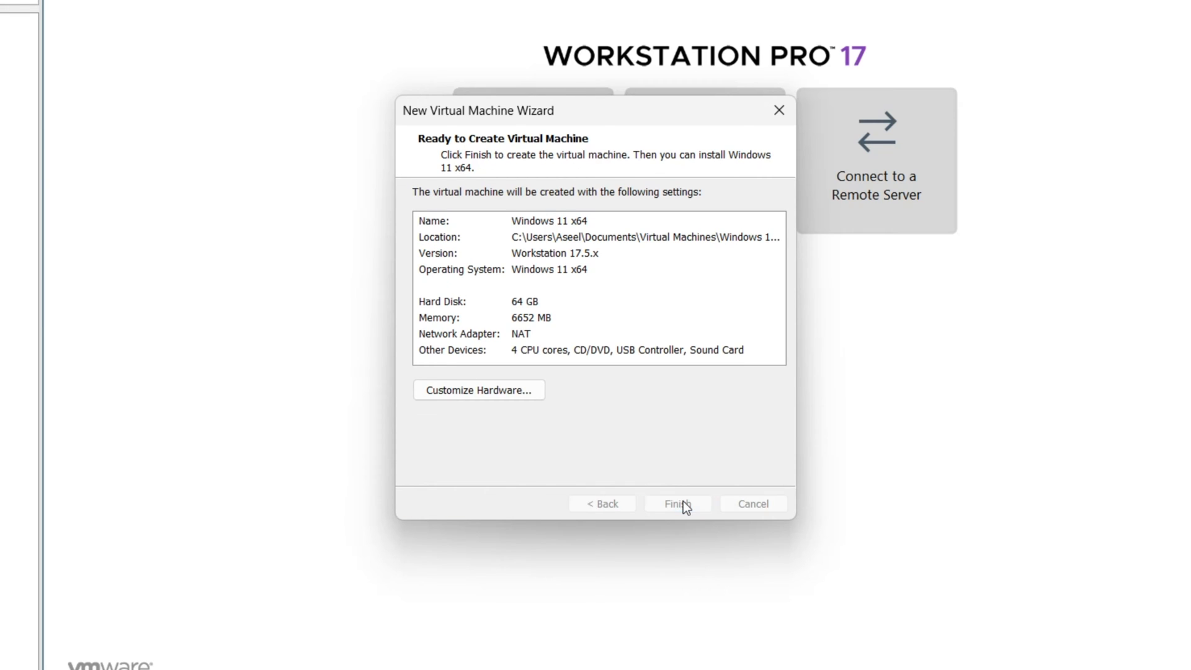
pyautogui.click(677, 503)
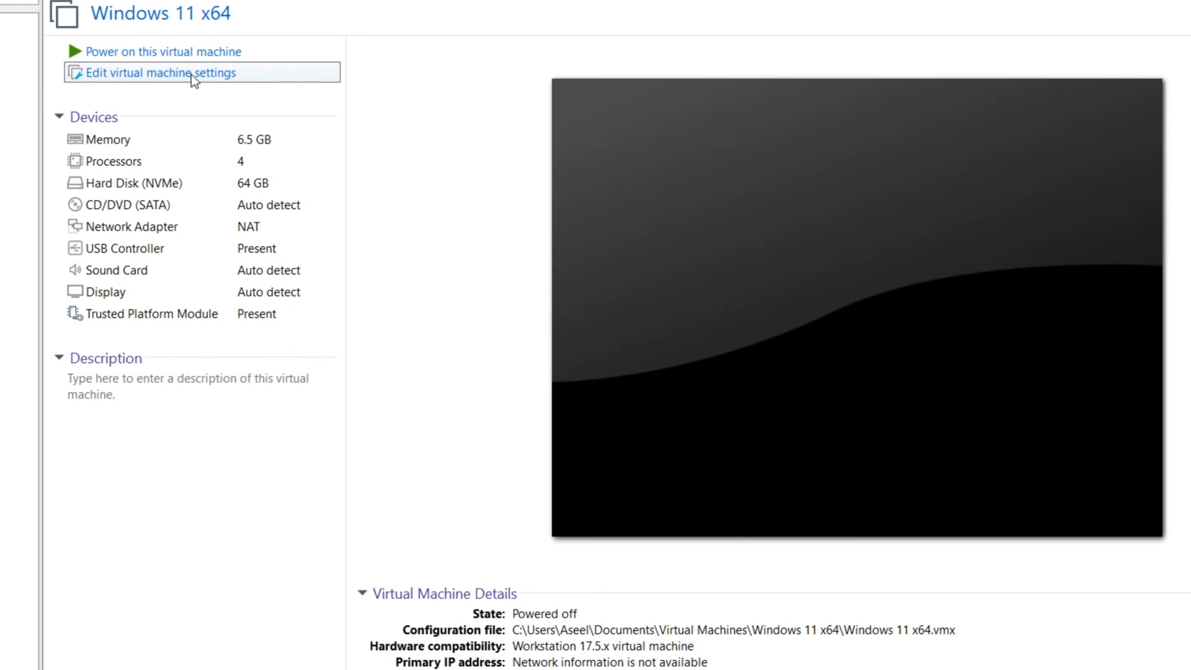
# - Point the CD/DVD drive at Win11_24H2_English_x64.iso from the Desktop and save the settings
pyautogui.click(155, 73)
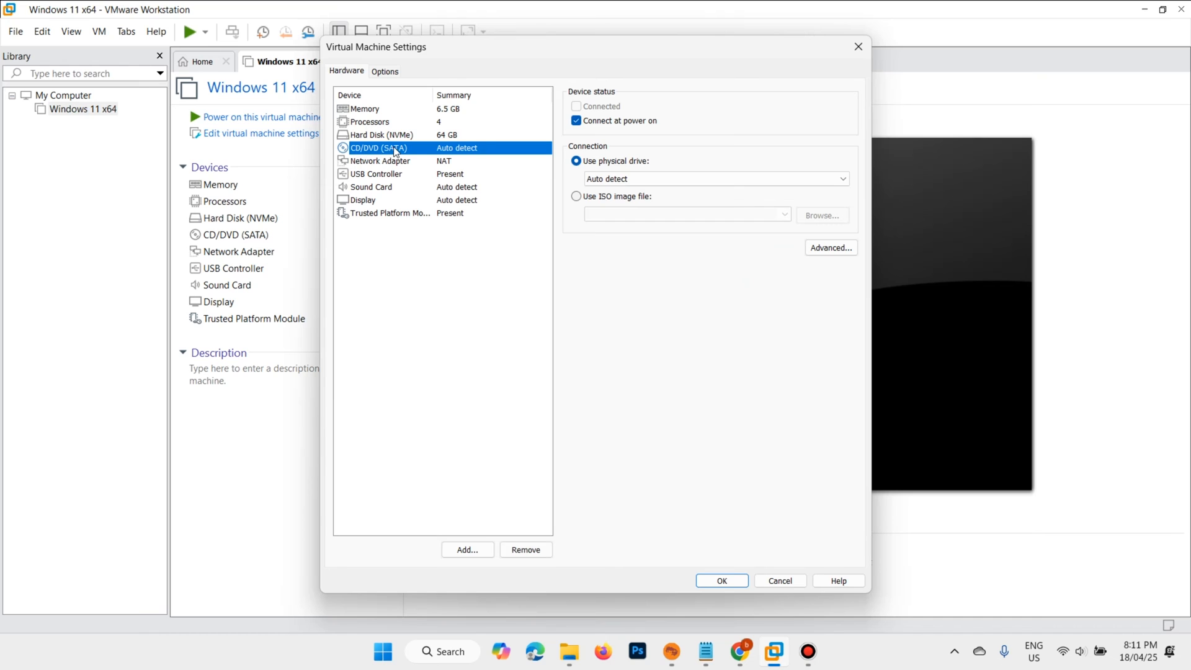
pyautogui.click(575, 196)
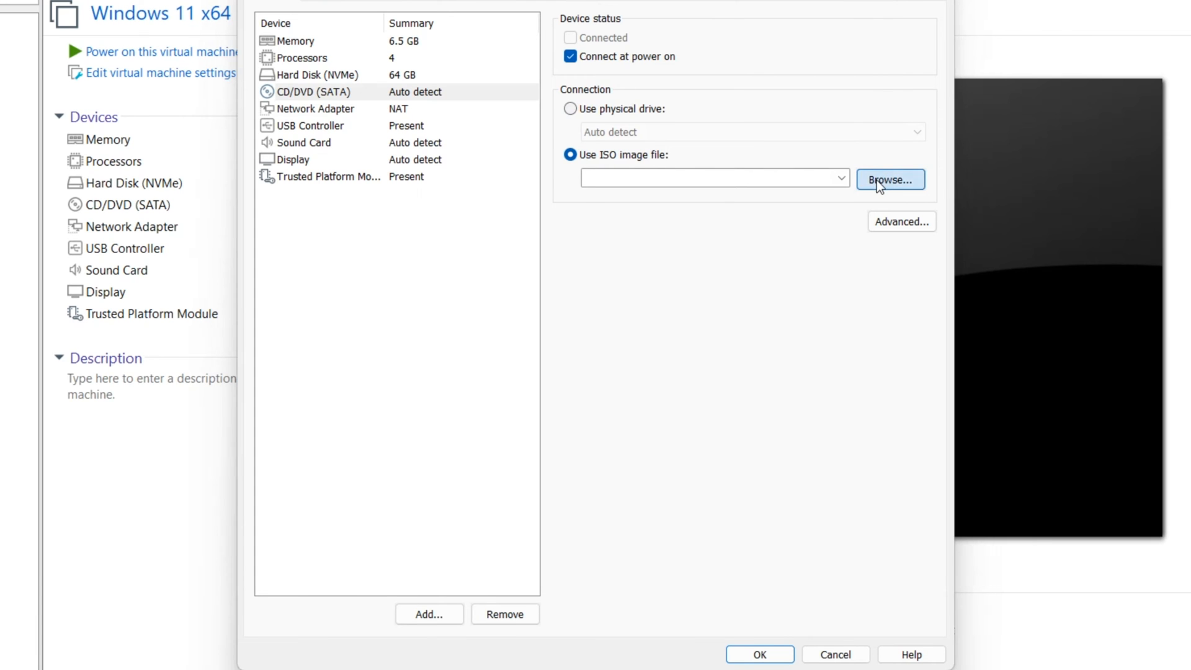
pyautogui.click(890, 179)
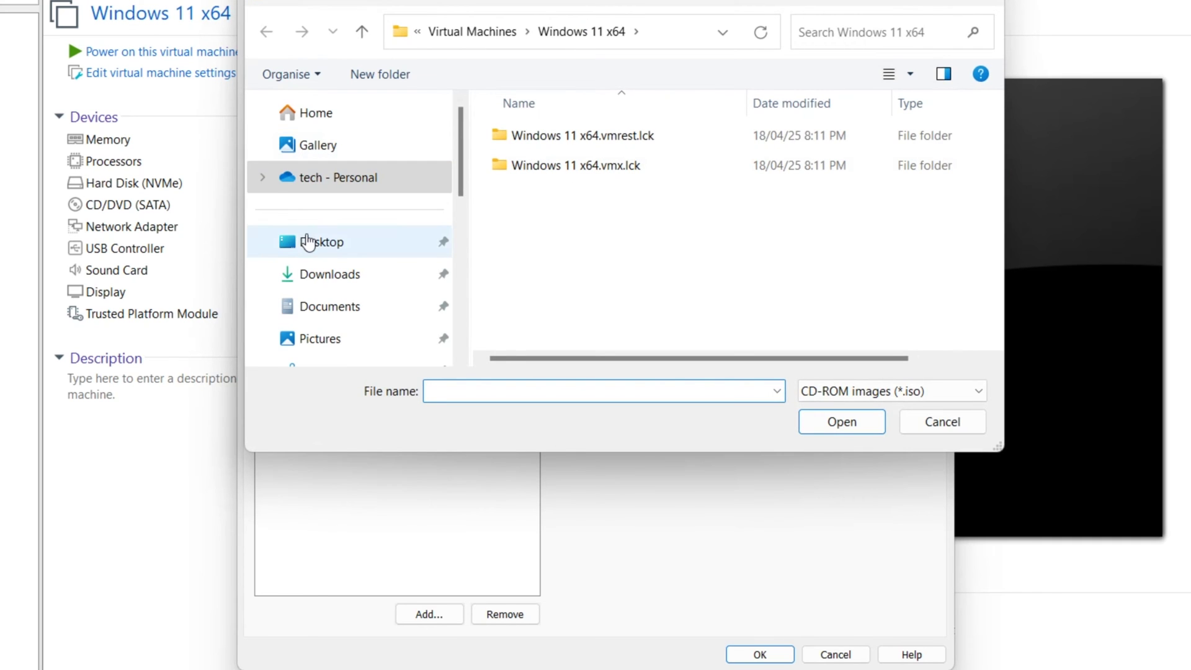
pyautogui.click(322, 242)
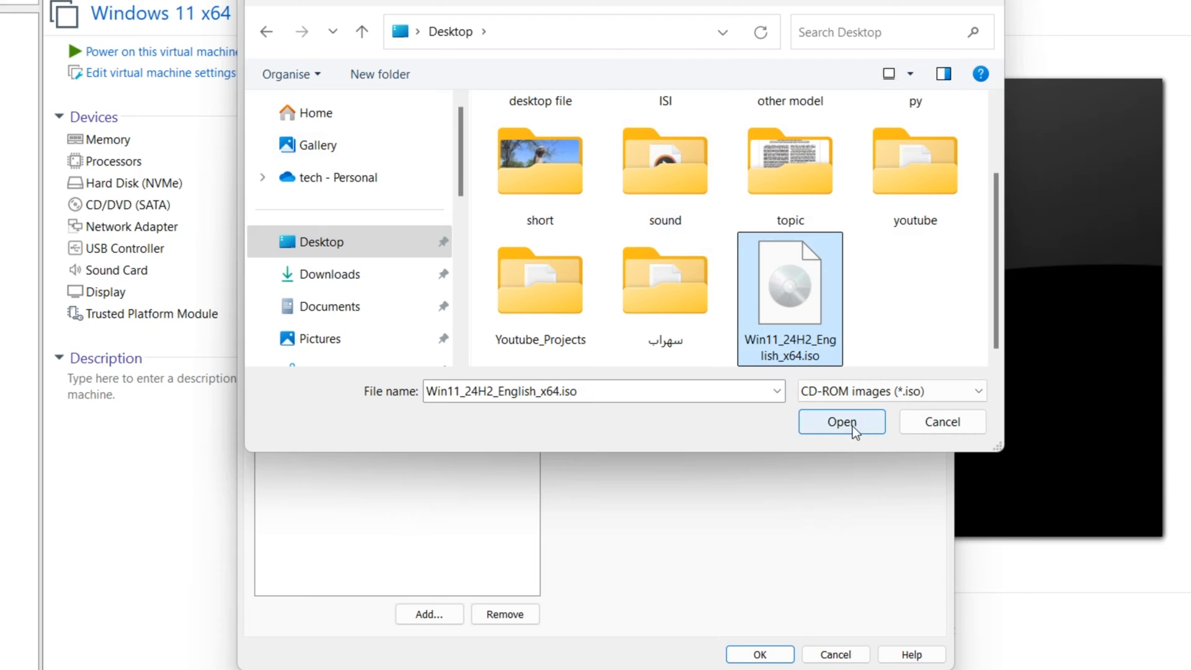
pyautogui.moveTo(882, 256)
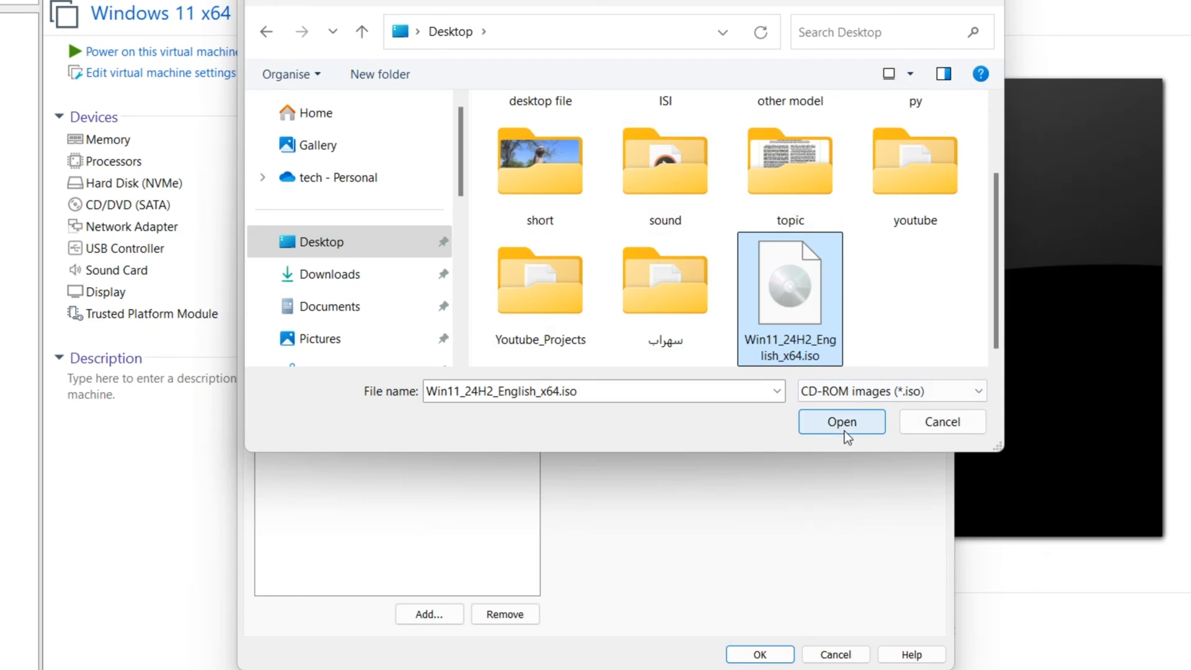
pyautogui.click(841, 421)
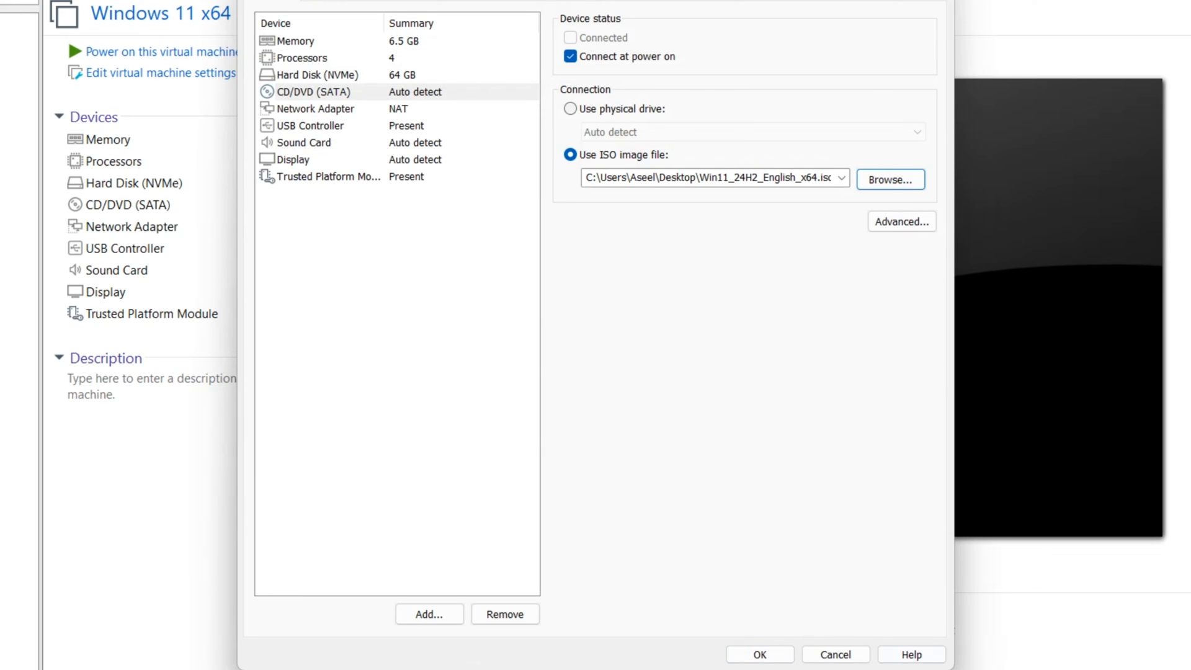
pyautogui.click(760, 653)
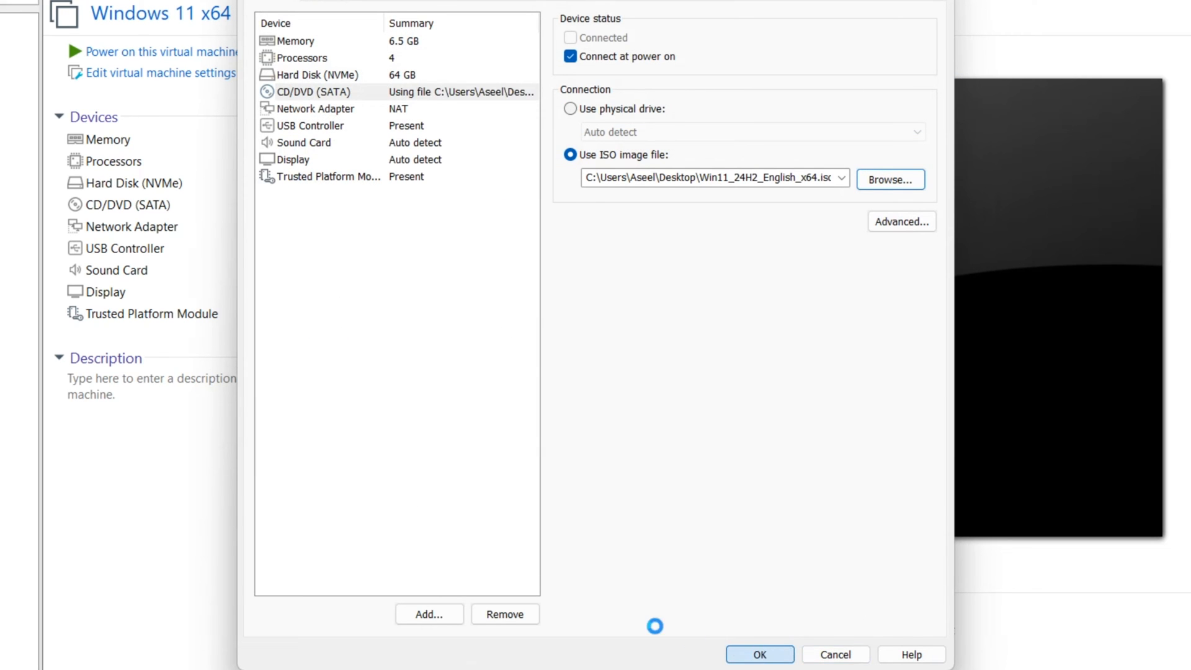
pyautogui.click(761, 654)
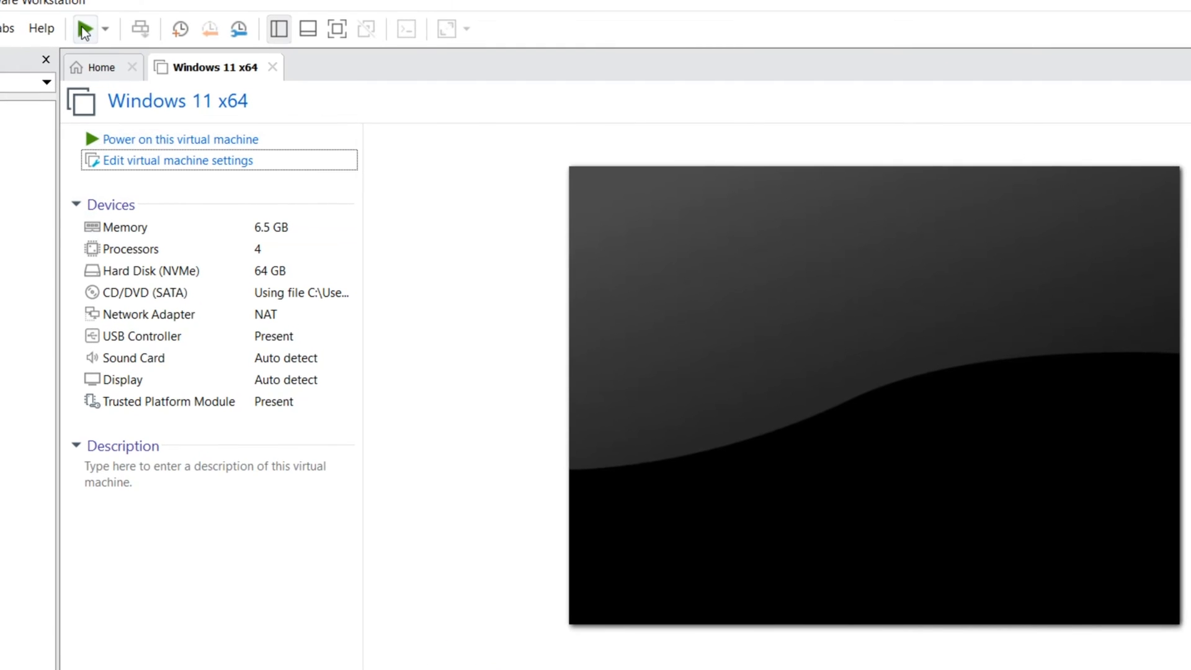
pyautogui.moveTo(86, 32)
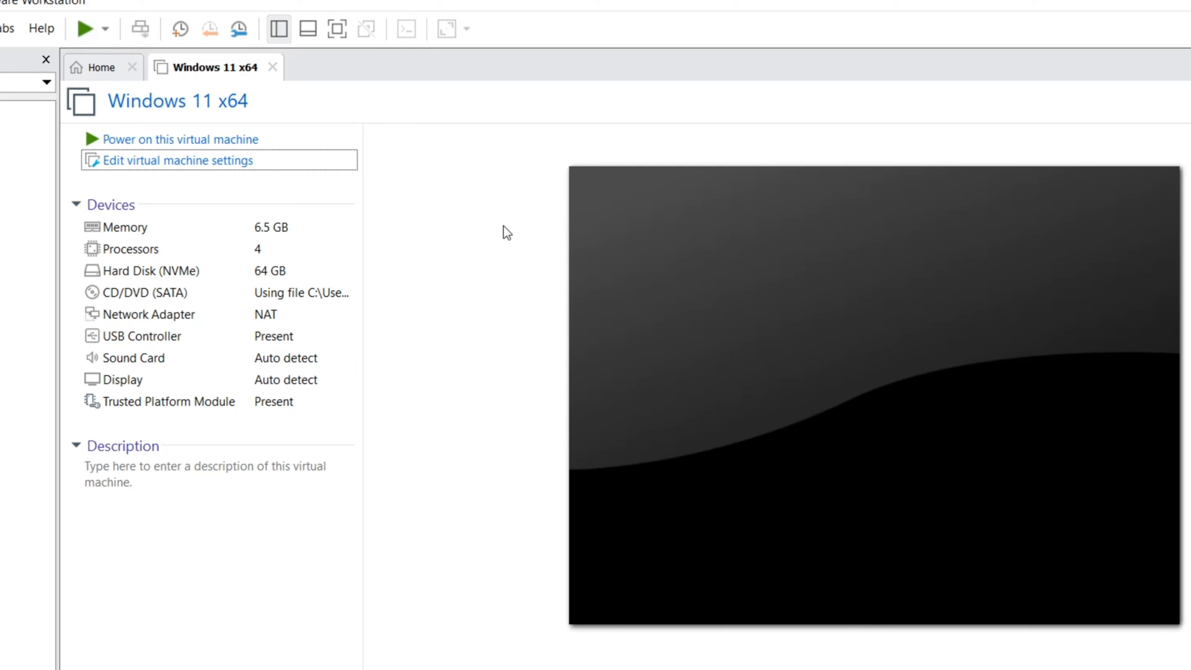
# - Power on the Windows 11 x64 VM and send it input via the tab's menu
pyautogui.click(175, 139)
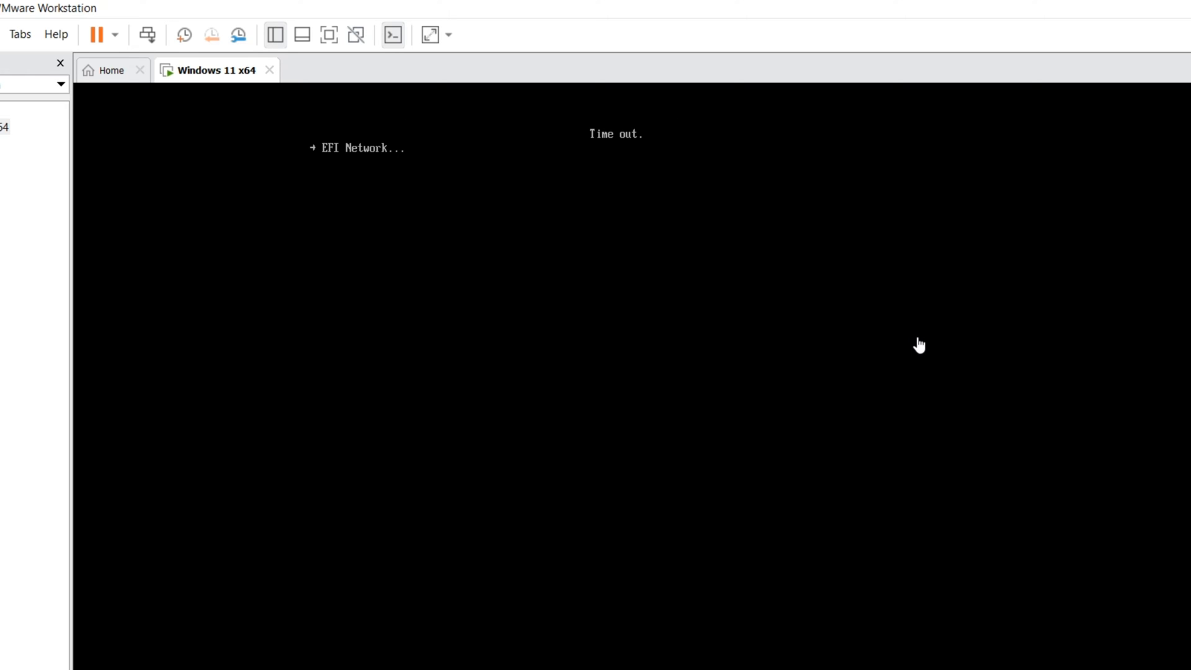
pyautogui.moveTo(635, 171)
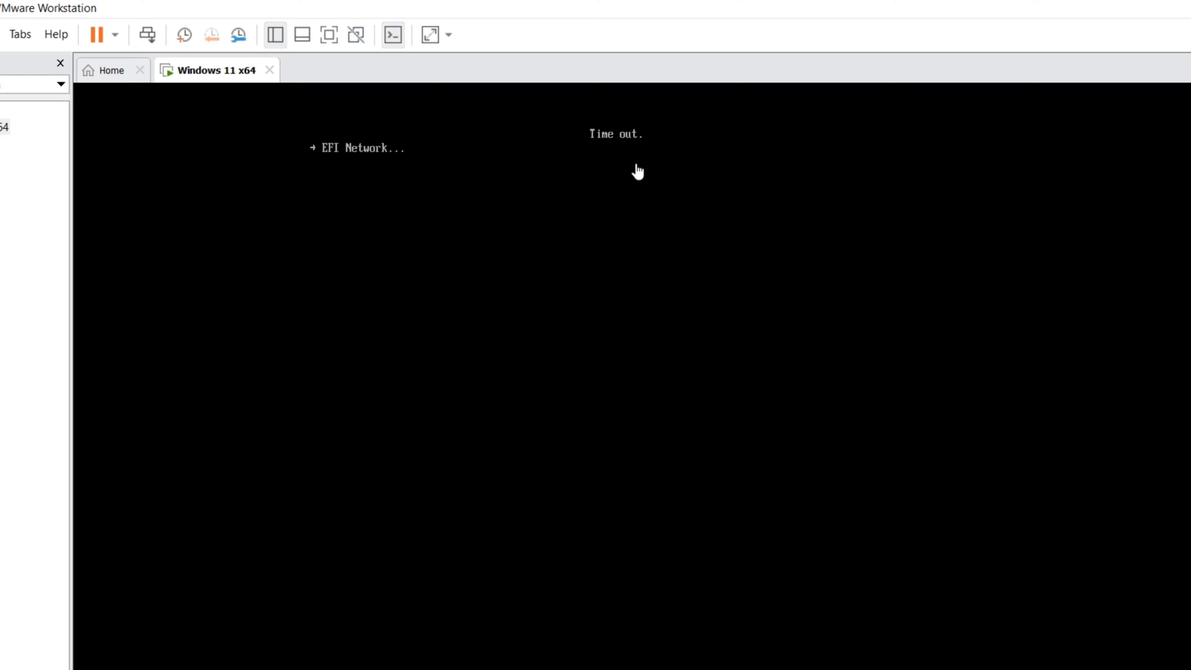
pyautogui.moveTo(220, 71)
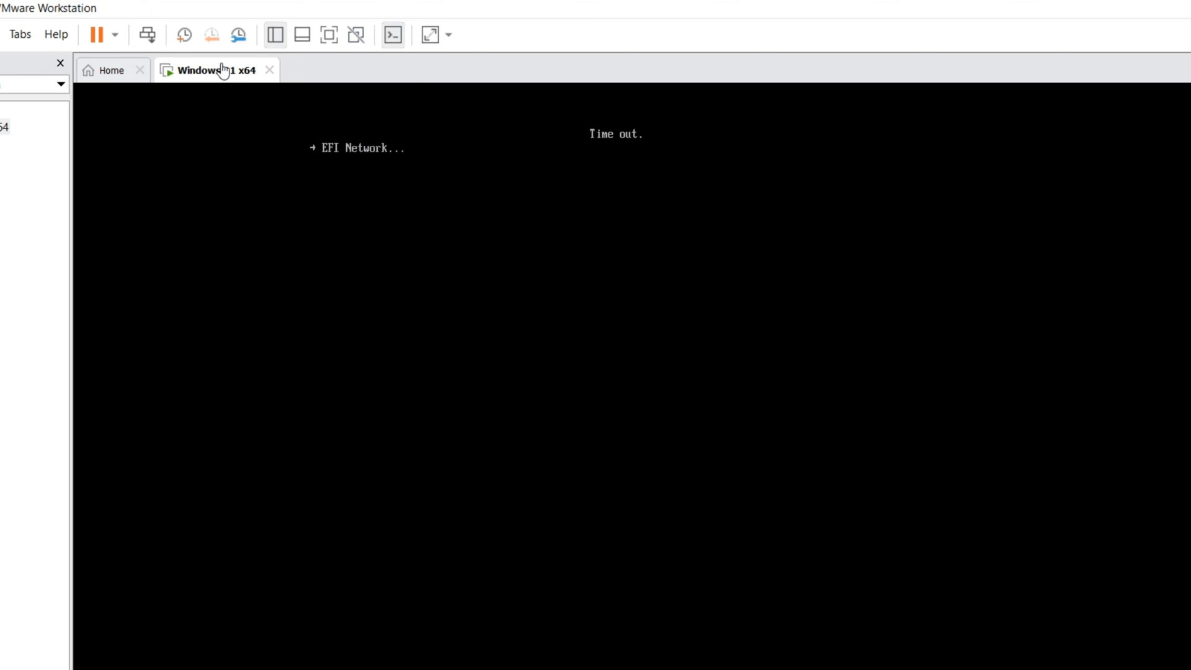
pyautogui.rightClick(214, 69)
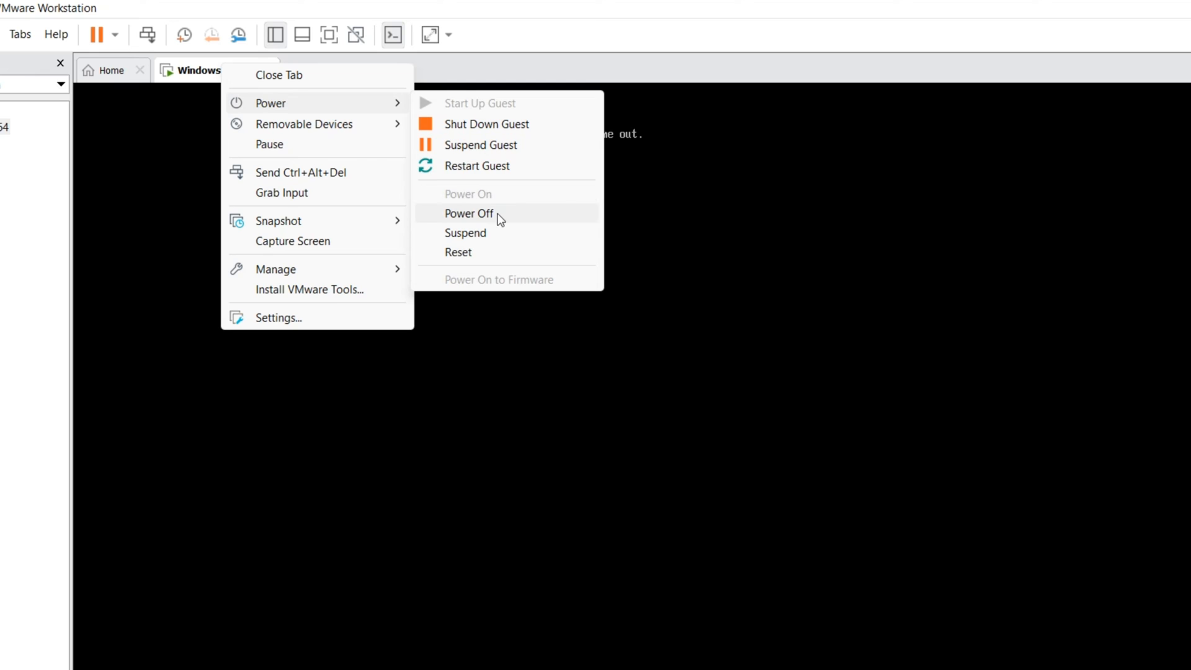
pyautogui.click(468, 213)
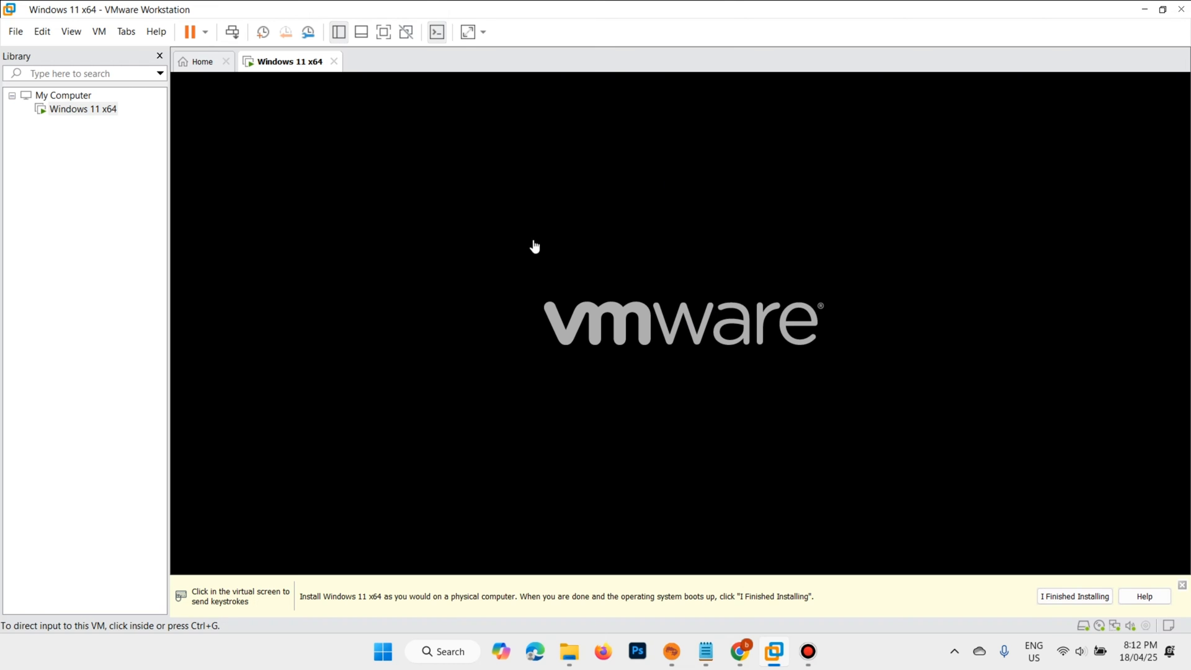
pyautogui.moveTo(897, 377)
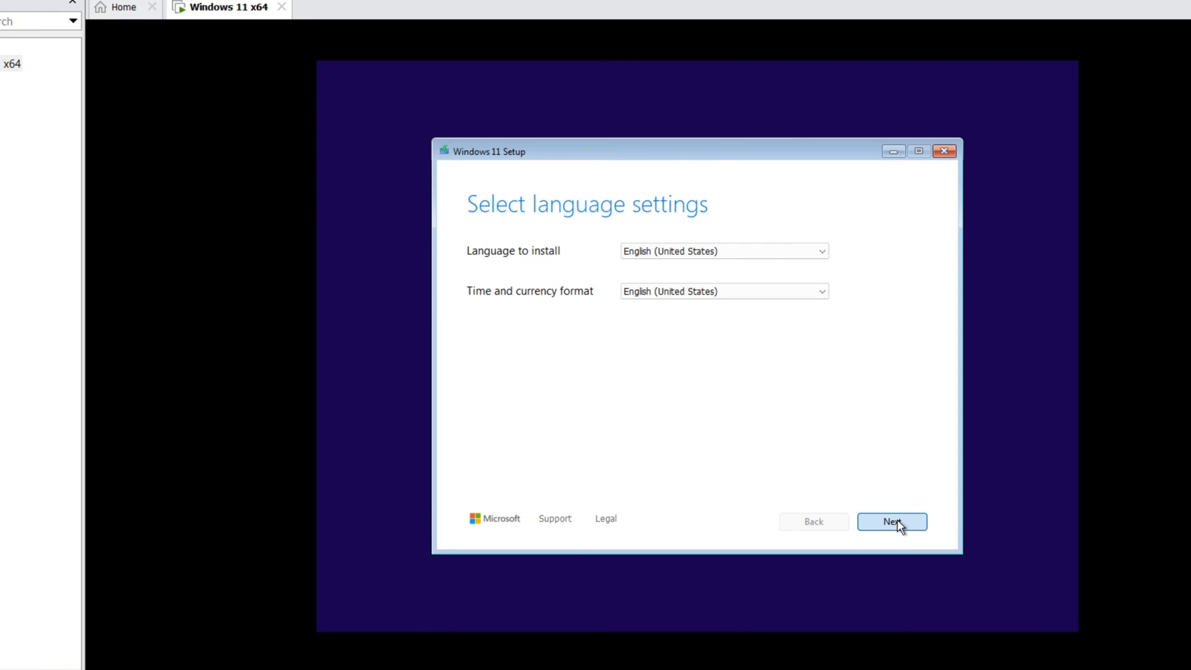
# - Accept English (United States) and US keyboard, choose Install Windows 11, and agree to continue
pyautogui.click(892, 521)
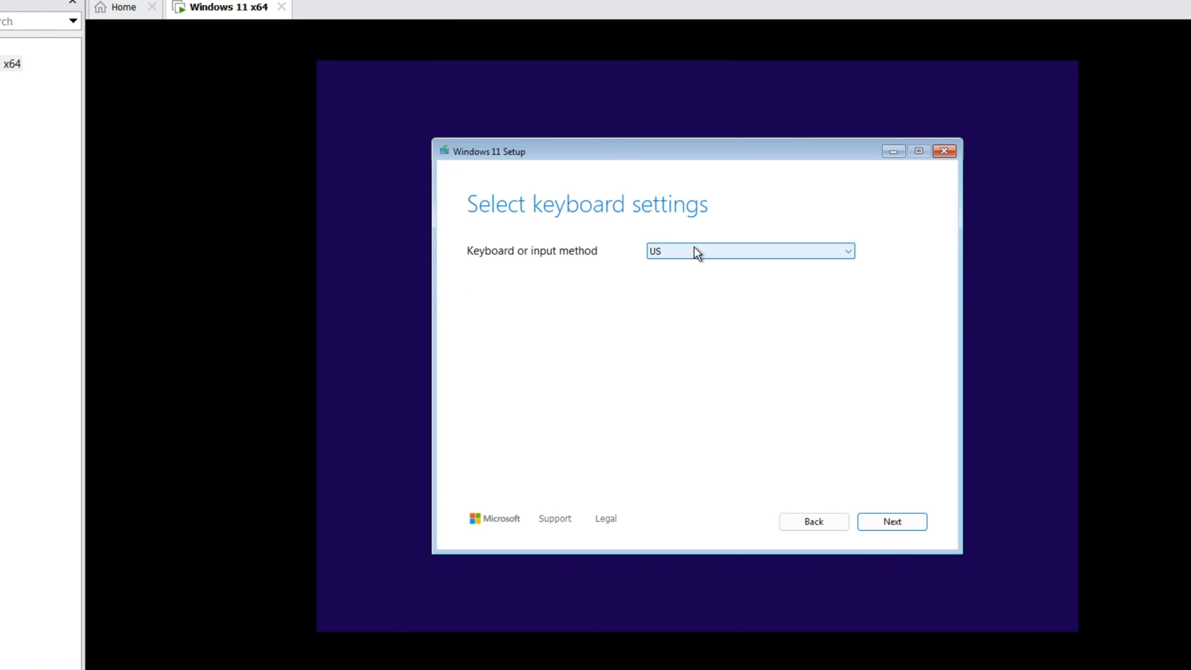
pyautogui.click(892, 521)
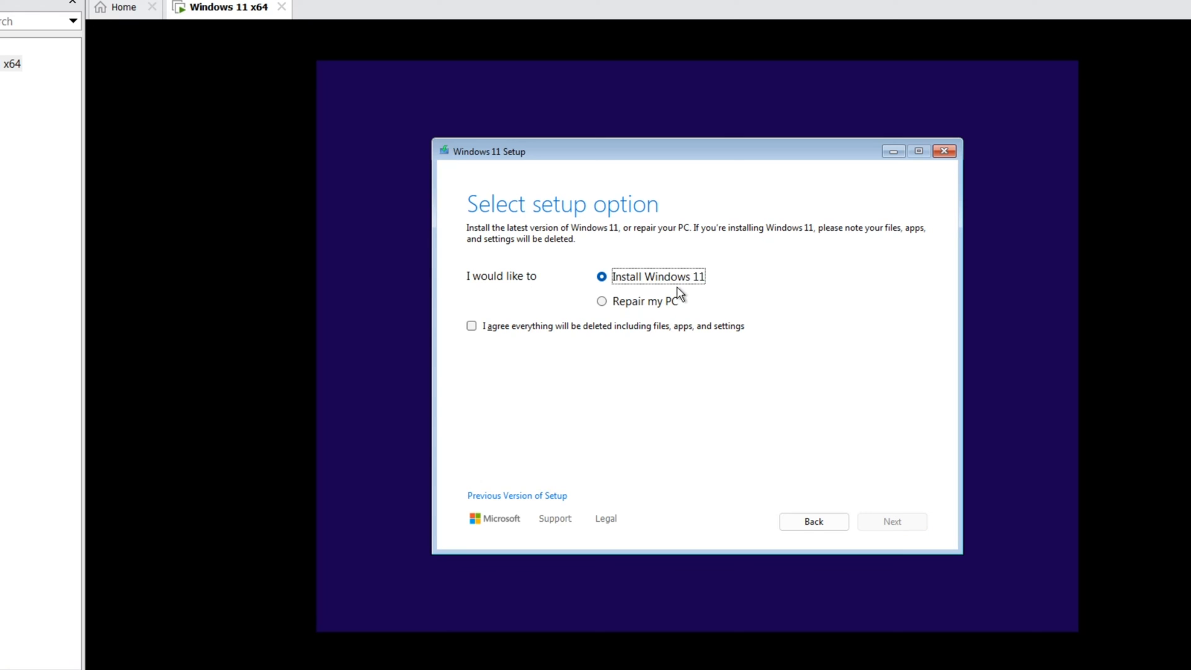
pyautogui.click(471, 325)
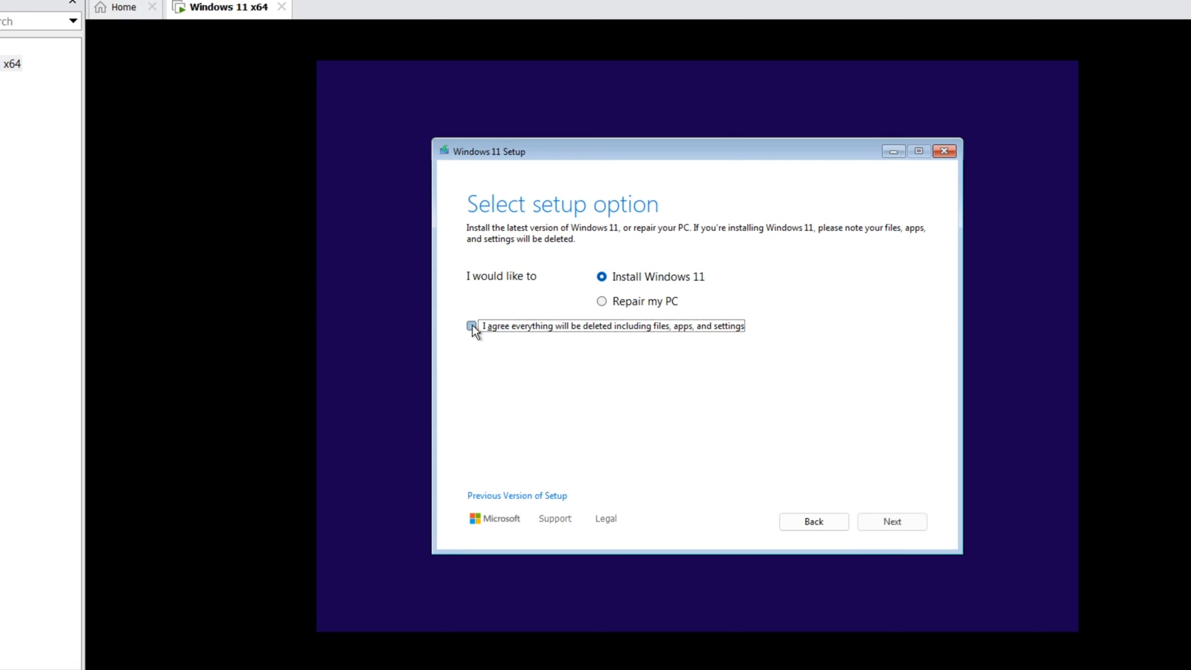
pyautogui.click(892, 521)
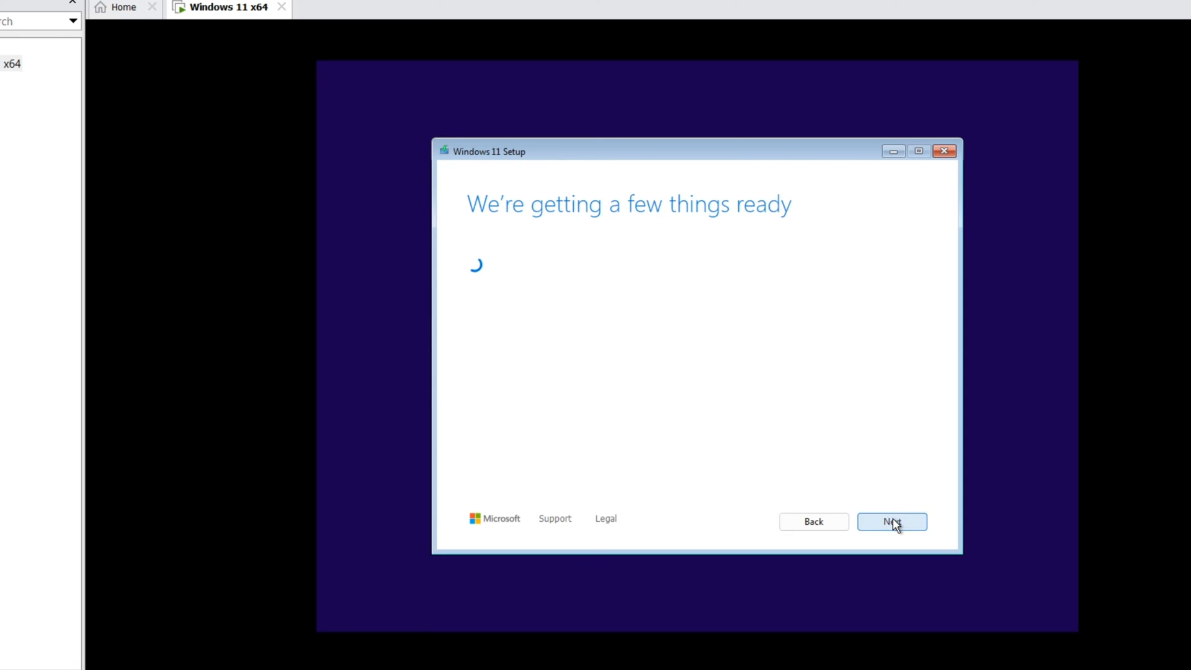
pyautogui.click(892, 521)
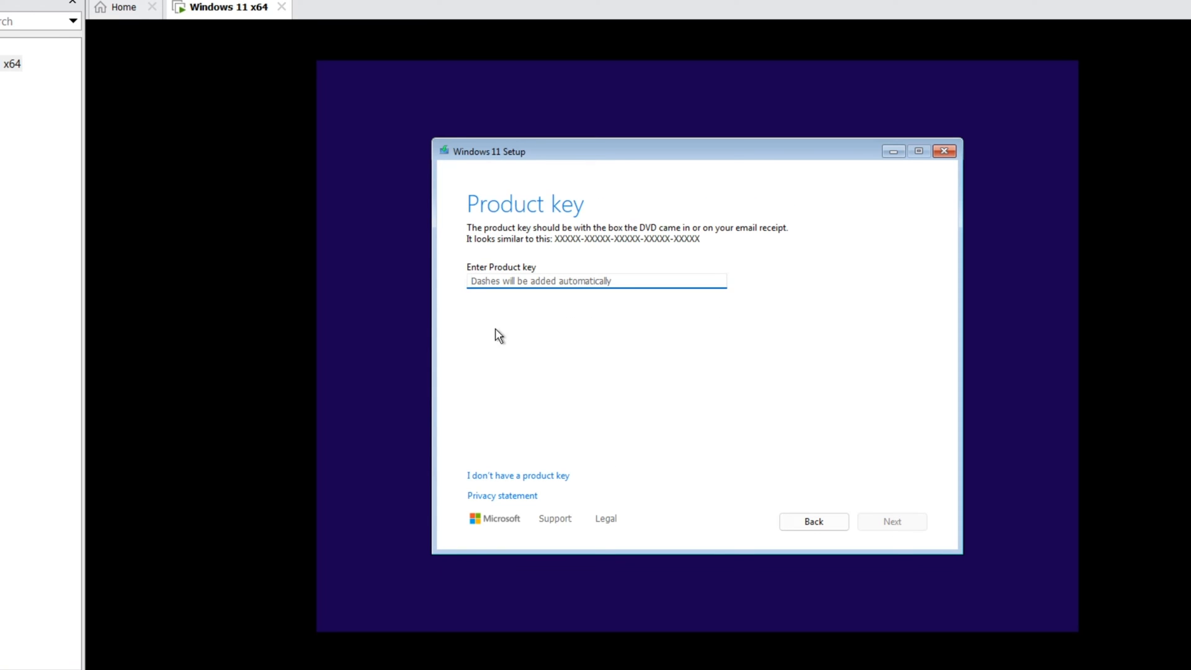
# - Skip the product key, select Windows 11 Pro, and accept the licence terms
pyautogui.click(574, 281)
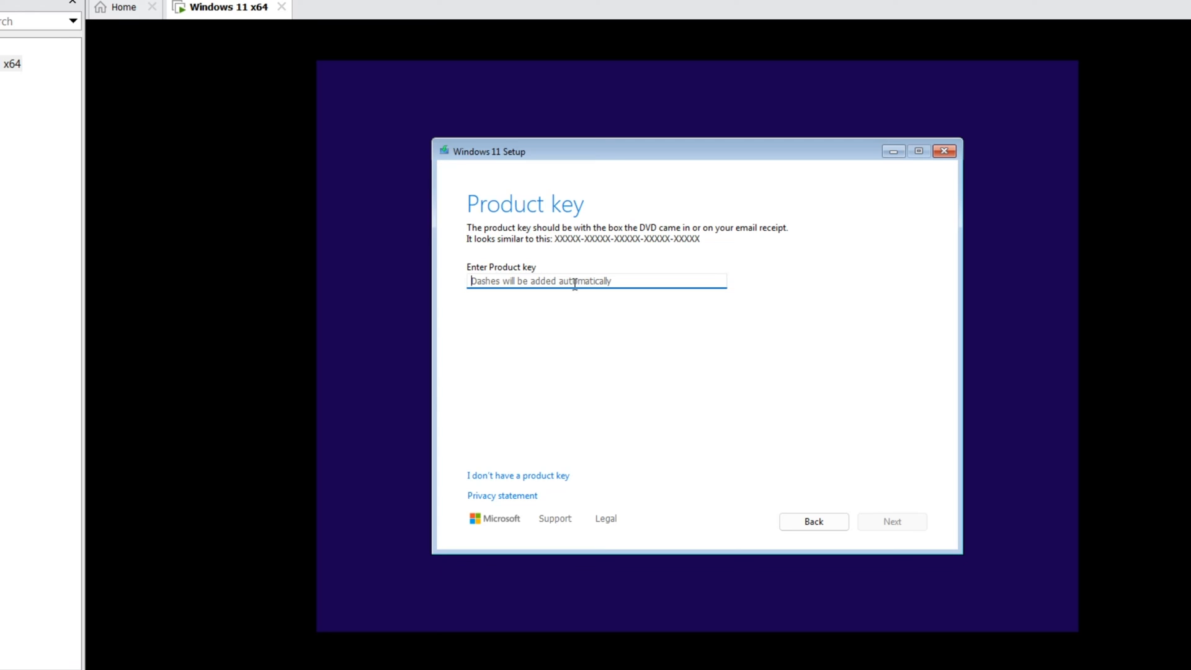
pyautogui.moveTo(532, 482)
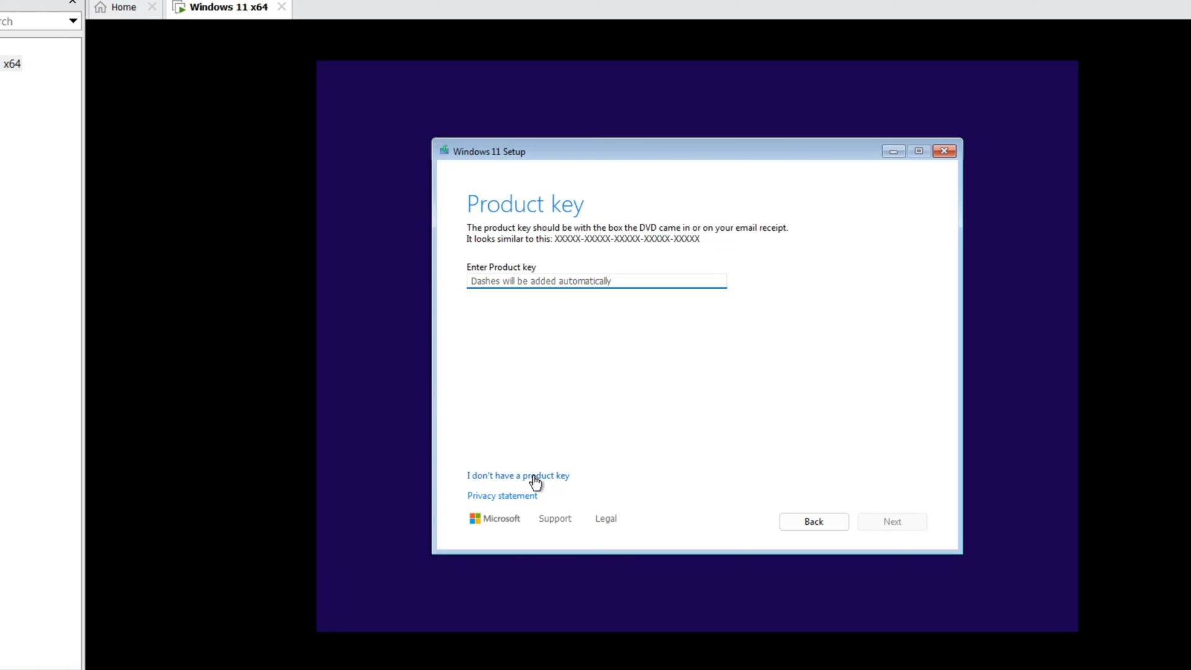
pyautogui.click(518, 475)
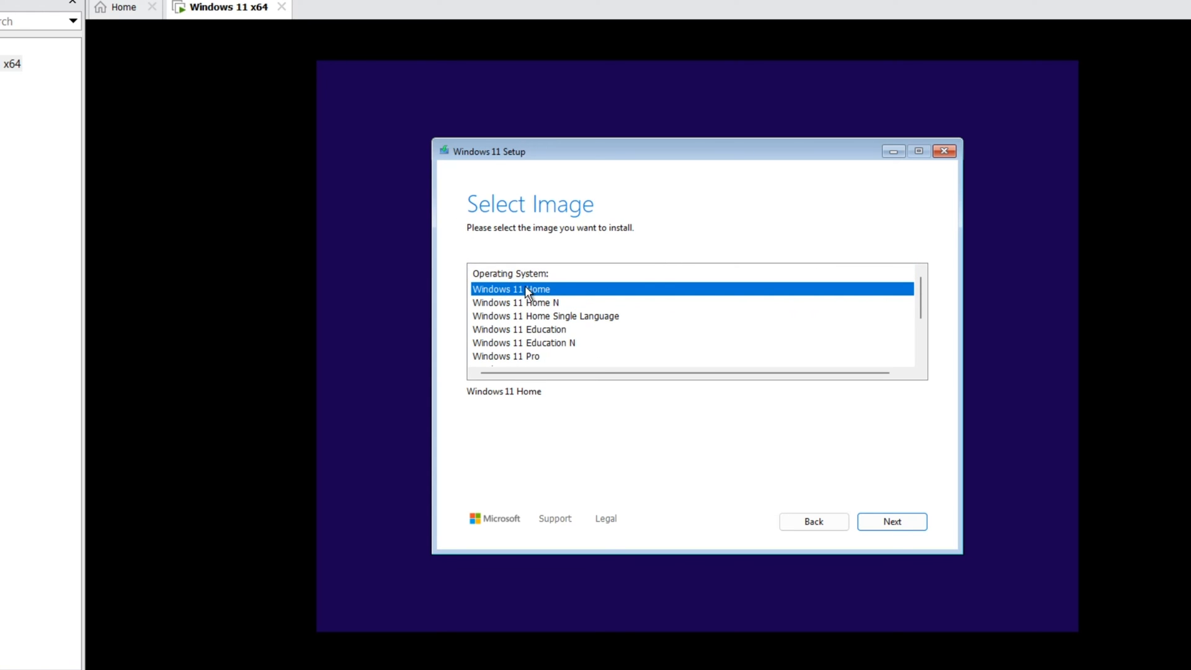
pyautogui.click(506, 356)
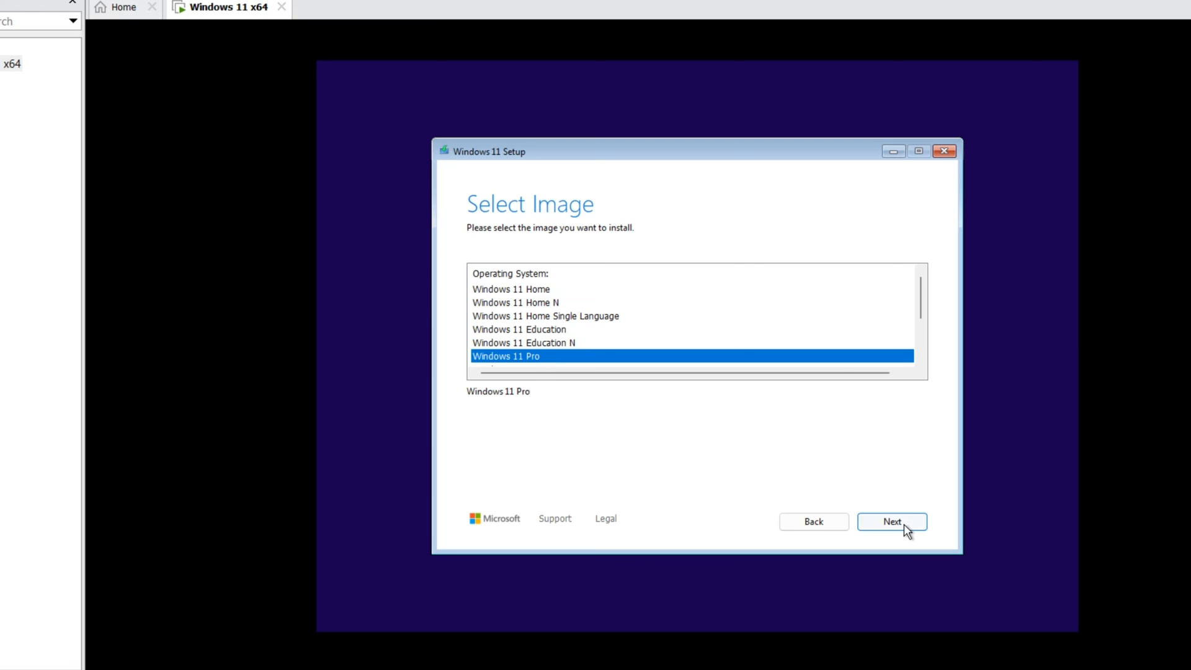
pyautogui.click(891, 521)
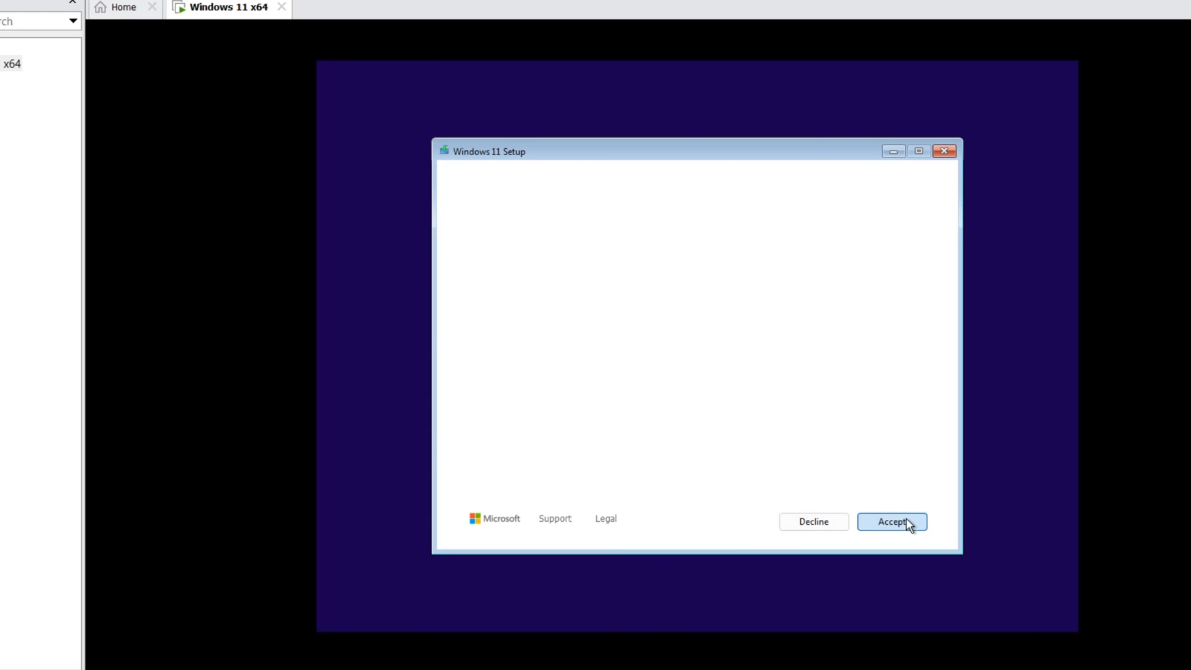
pyautogui.click(892, 521)
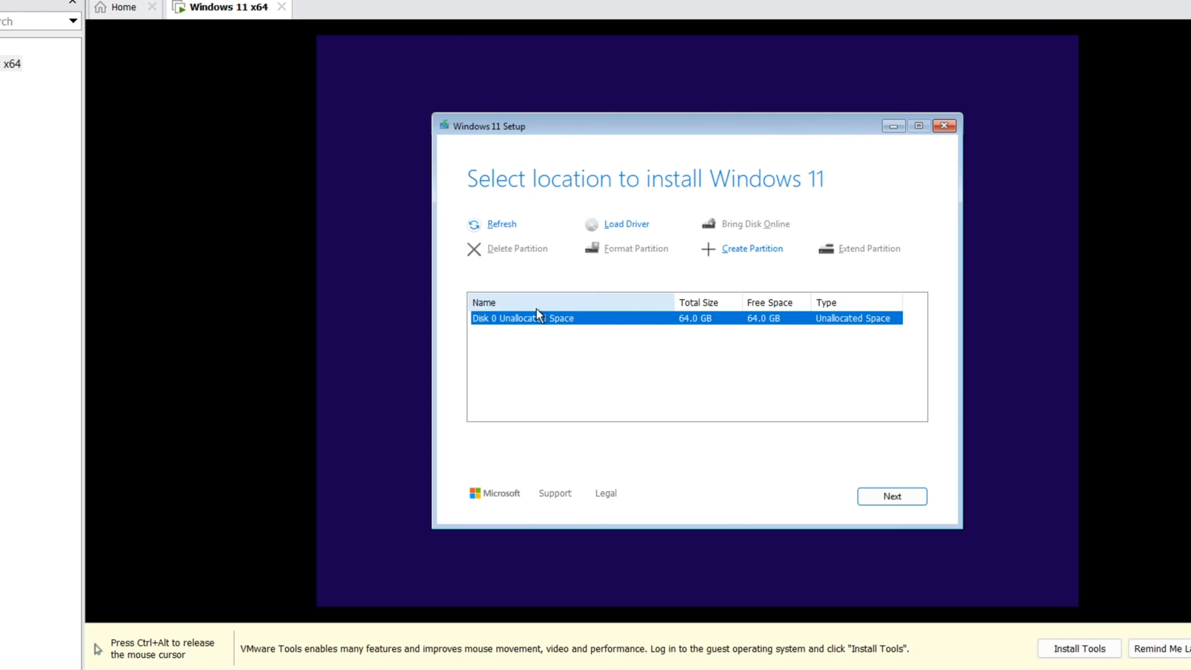
pyautogui.moveTo(677, 328)
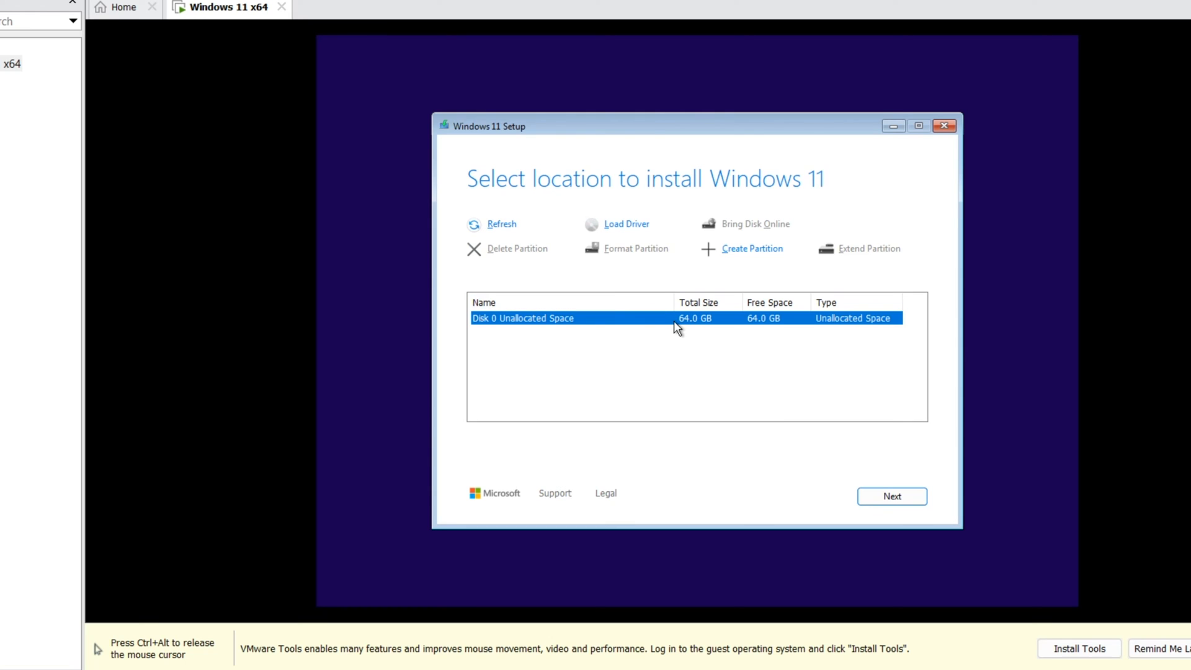
# - Choose Disk 0's 64 GB unallocated space and start the Windows 11 installation
pyautogui.click(891, 496)
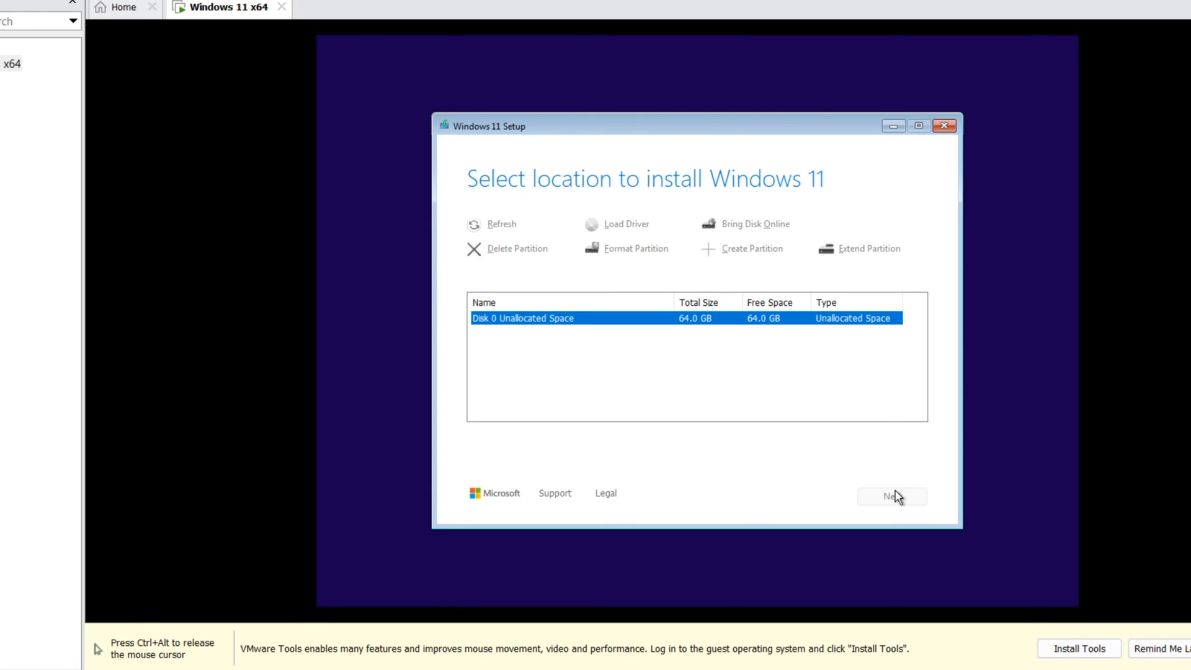
pyautogui.click(892, 496)
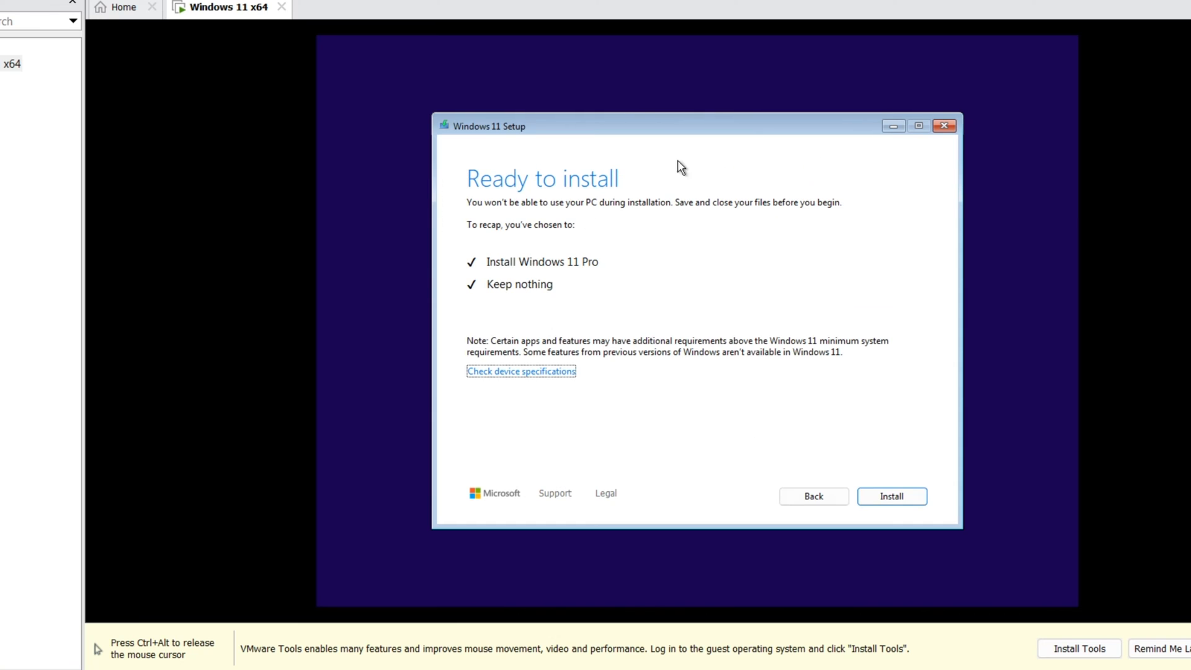
pyautogui.moveTo(510, 299)
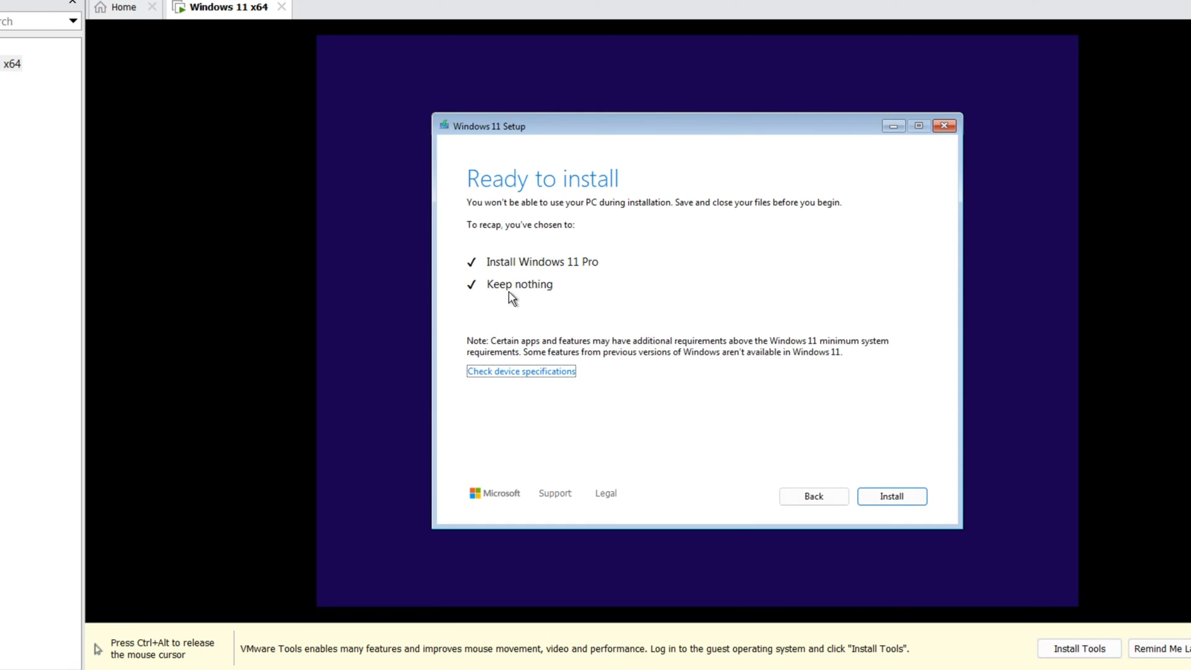
pyautogui.moveTo(611, 417)
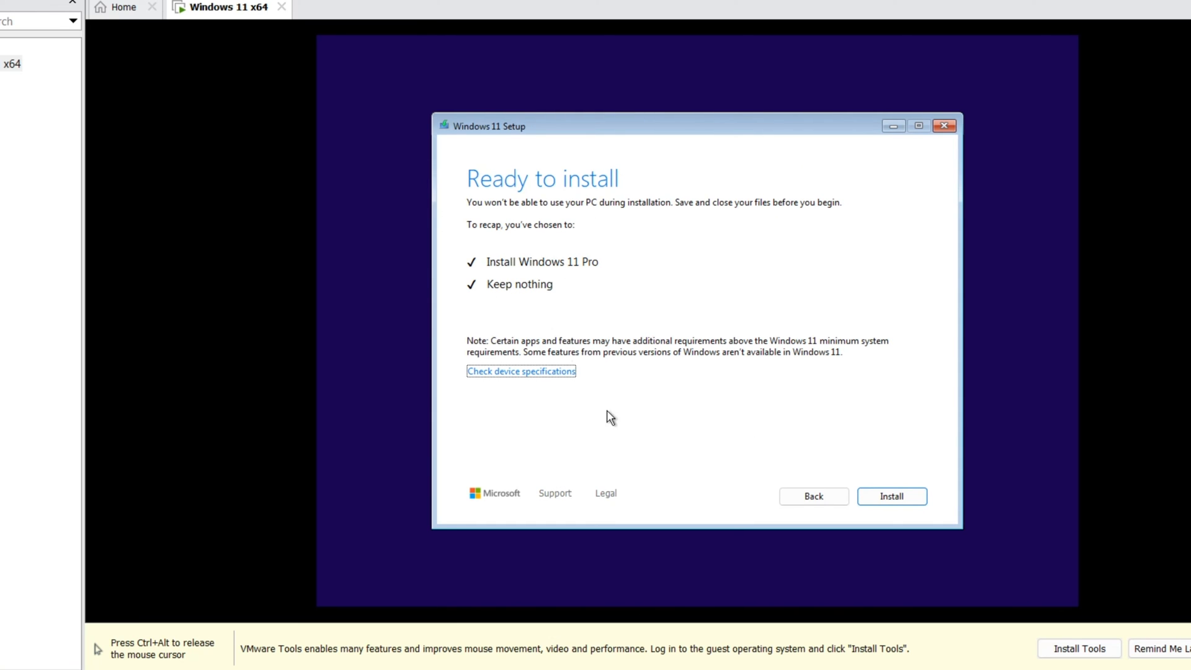
pyautogui.click(892, 497)
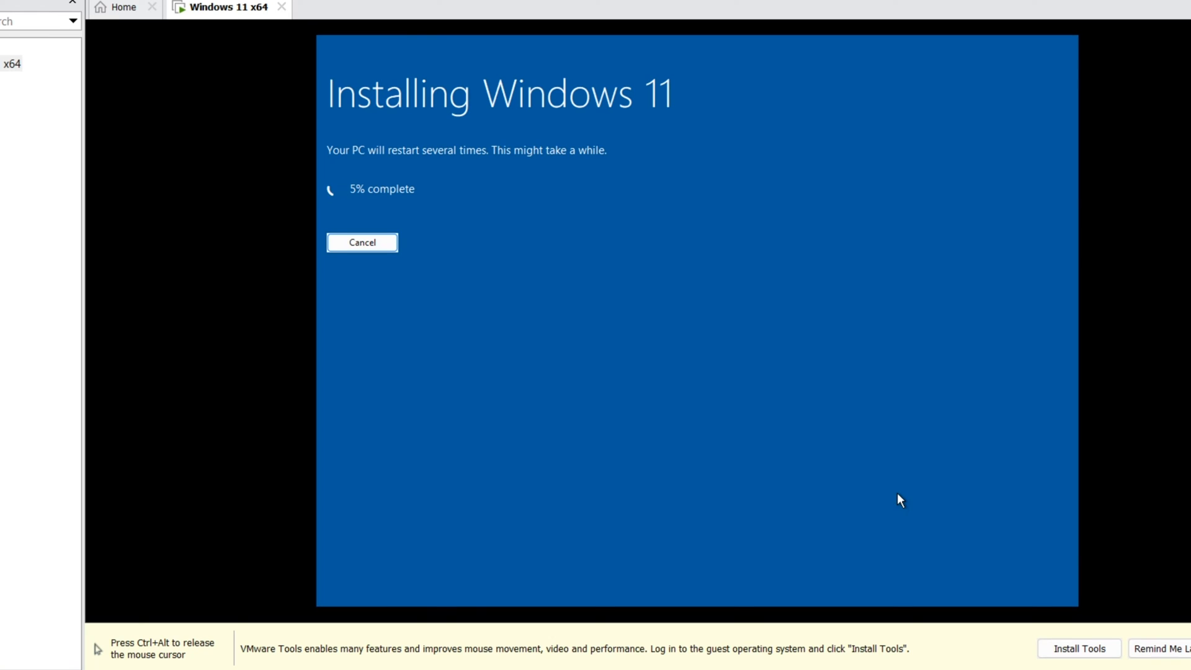
pyautogui.moveTo(807, 179)
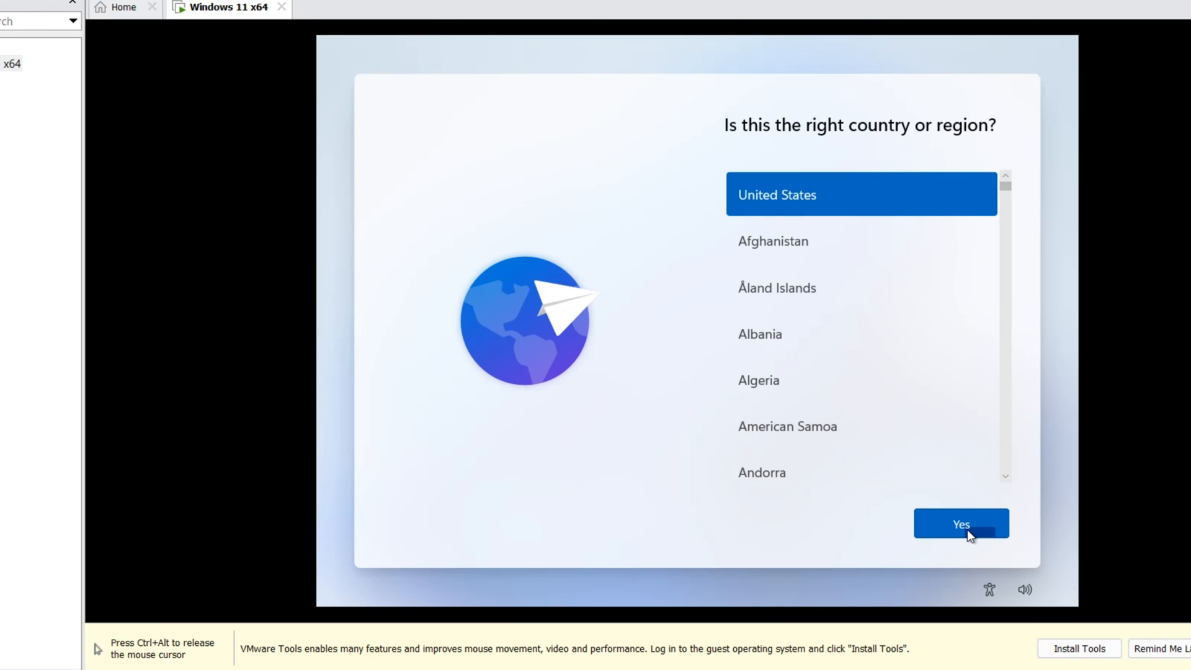
# - Confirm United States and US keyboard, skip a second layout, and send input to the VM
pyautogui.click(961, 523)
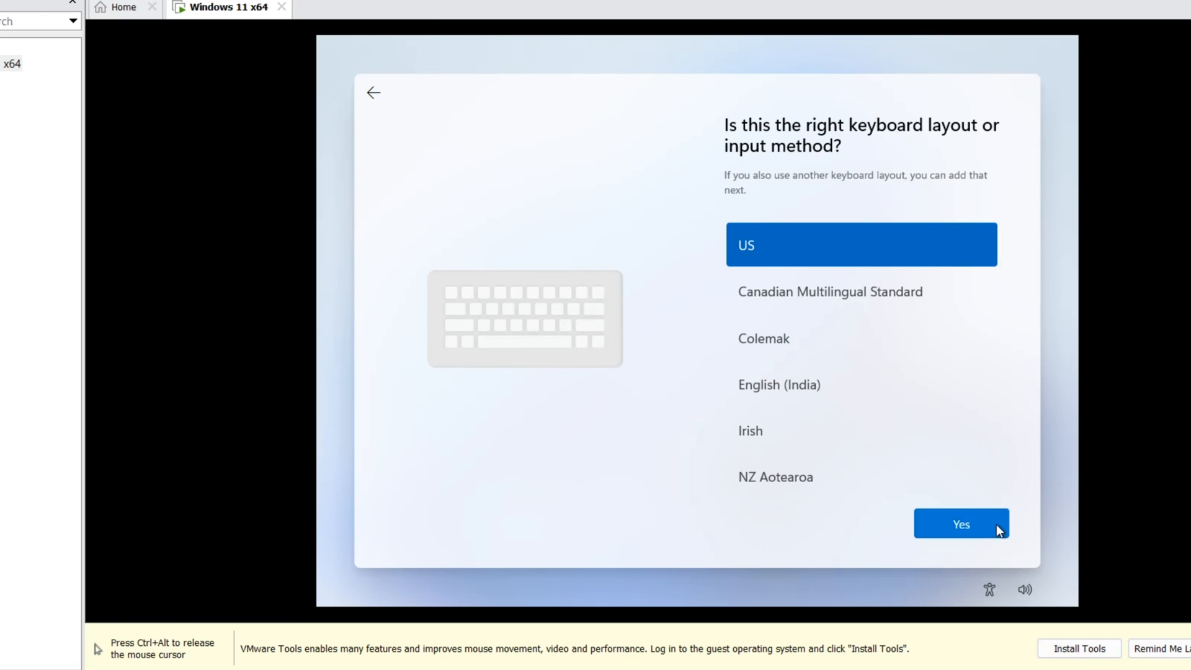
pyautogui.click(961, 523)
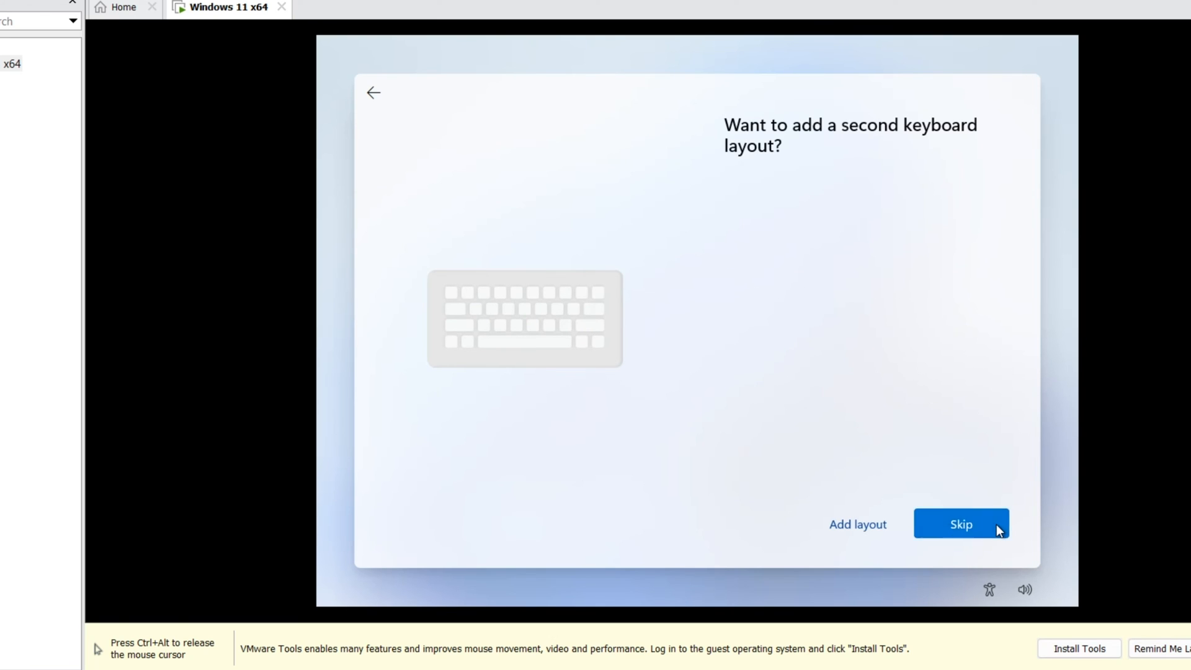
pyautogui.click(962, 523)
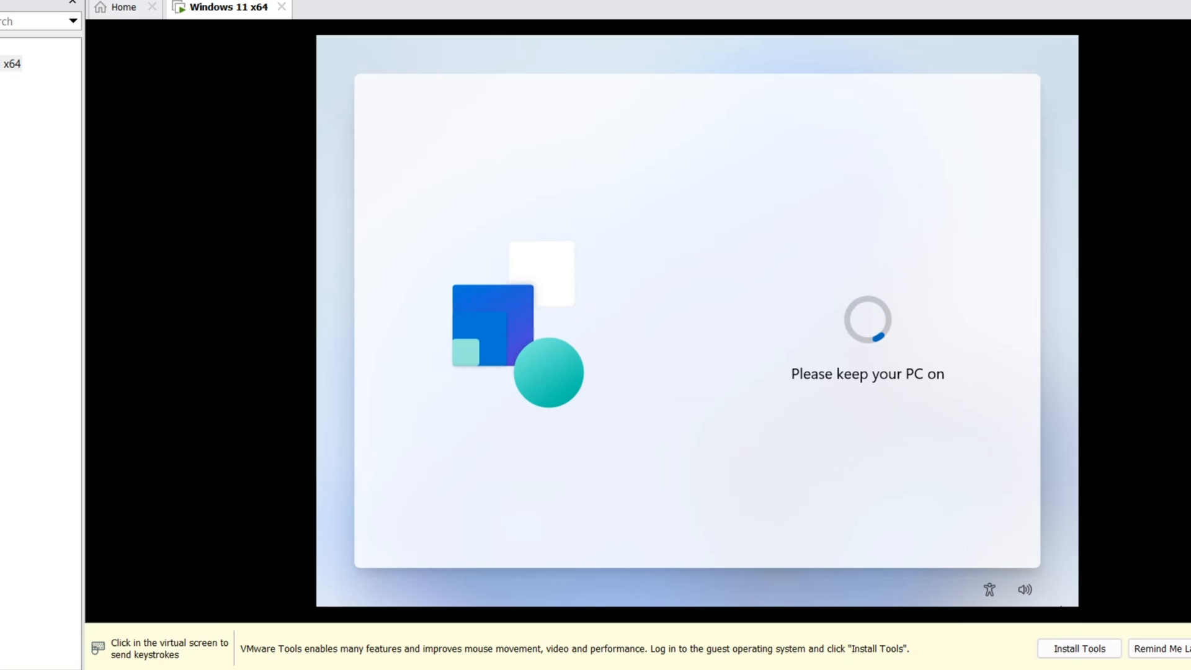
pyautogui.click(1024, 591)
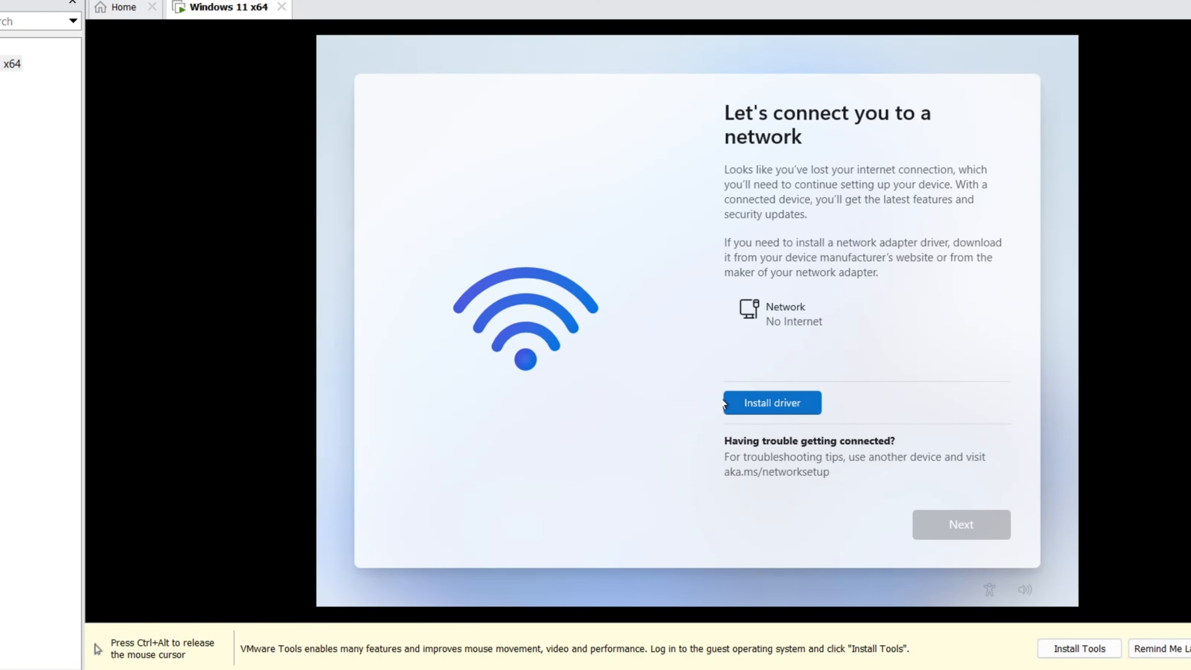
pyautogui.moveTo(868, 350)
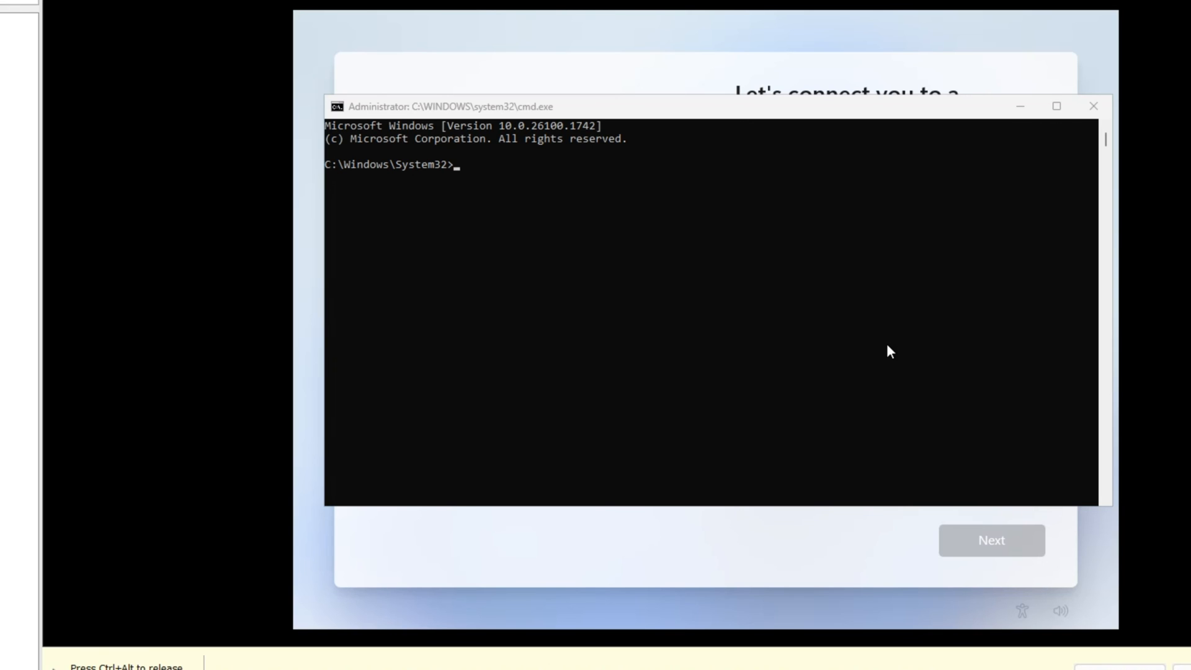
pyautogui.moveTo(736, 202)
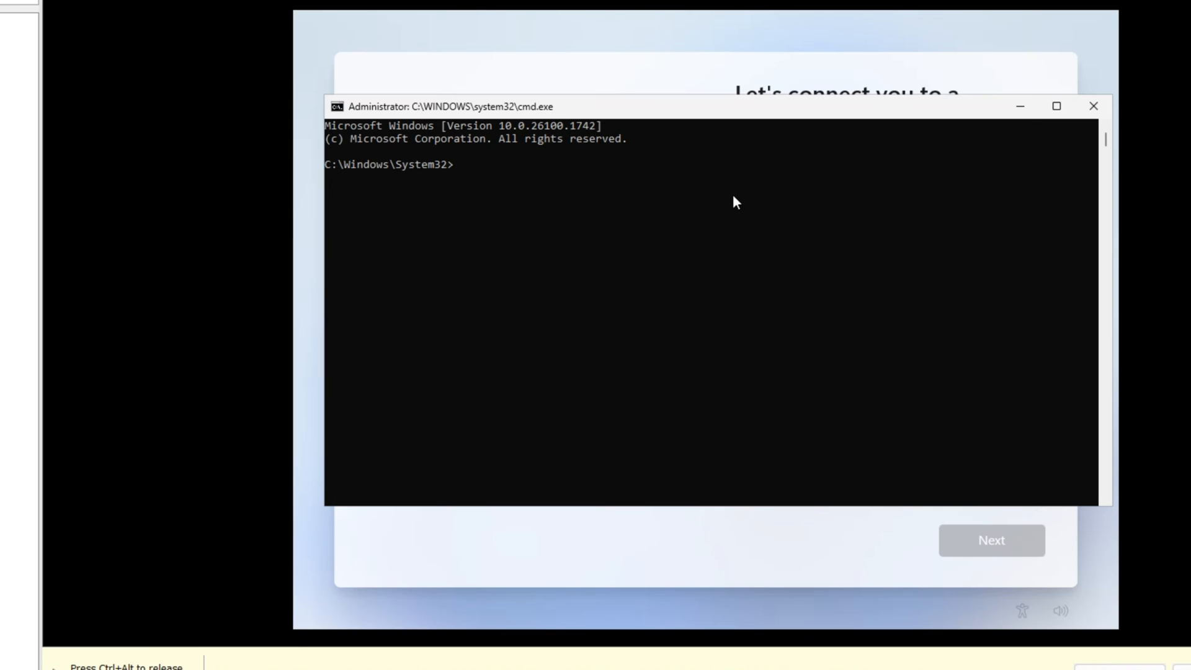
# - Run oobe\bypassnro in the command prompt to reboot setup without the internet requirement
pyautogui.write('oobe')
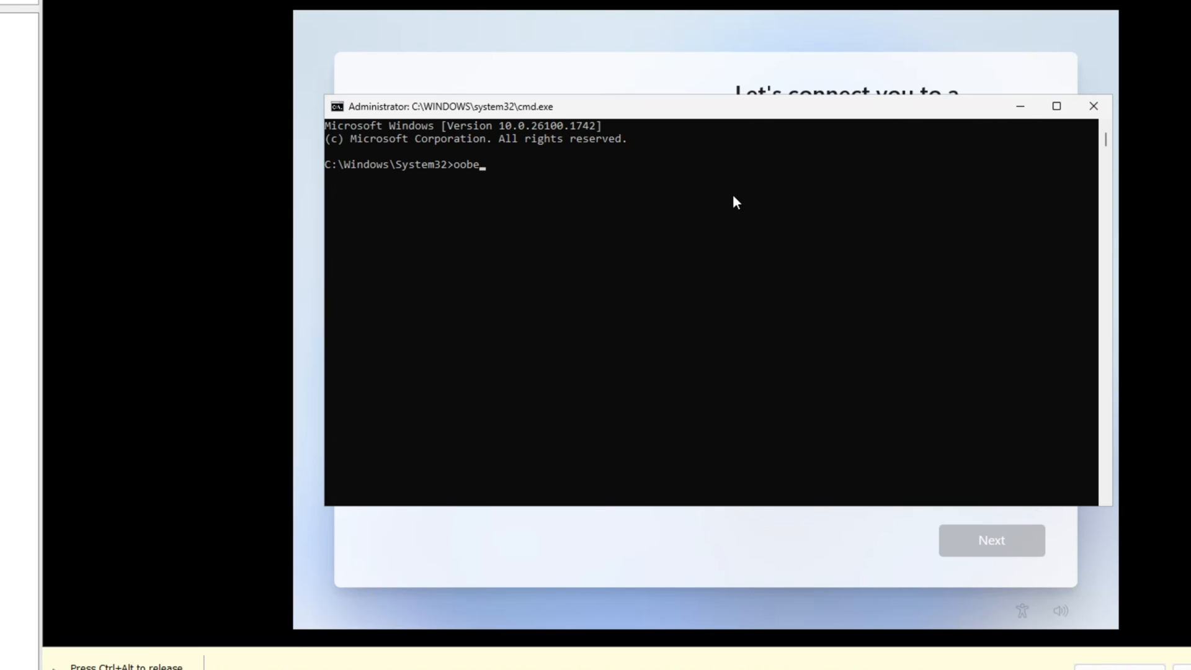
pyautogui.write('\\')
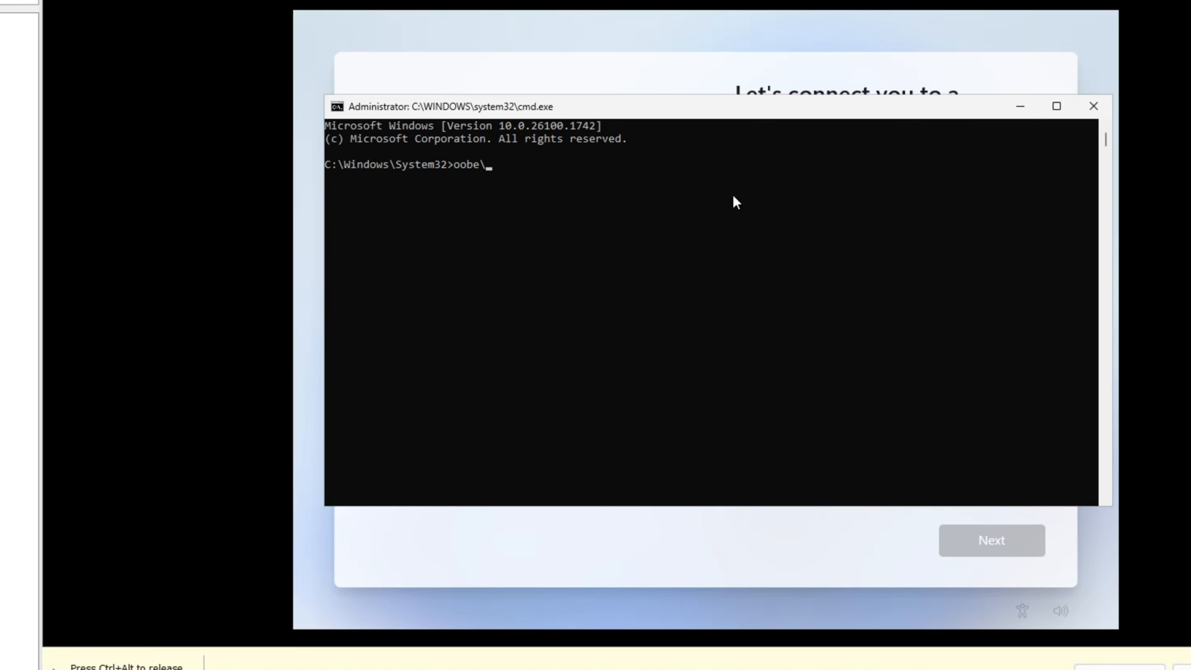
pyautogui.write('by')
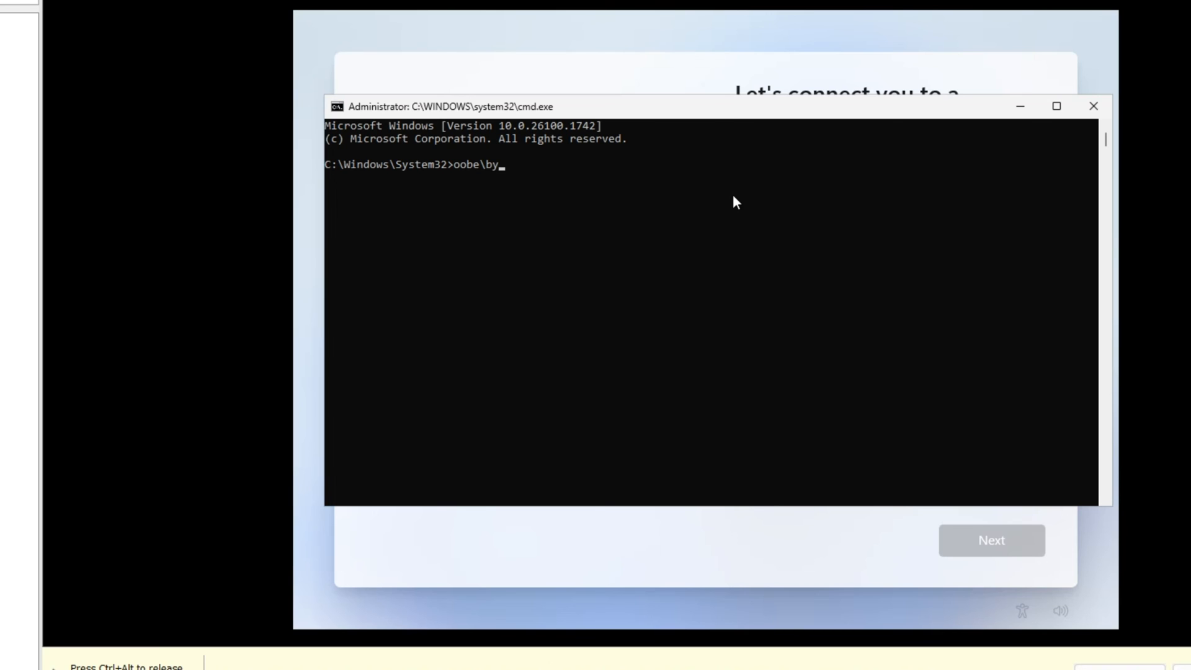
pyautogui.write('pass')
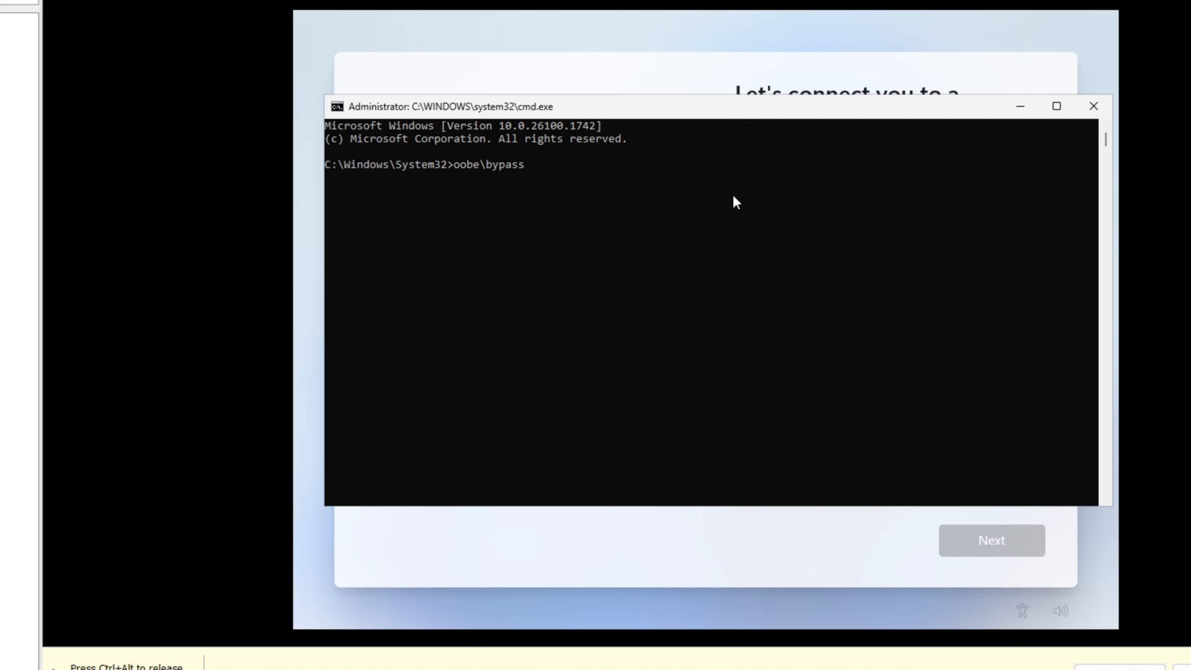
pyautogui.write('nro')
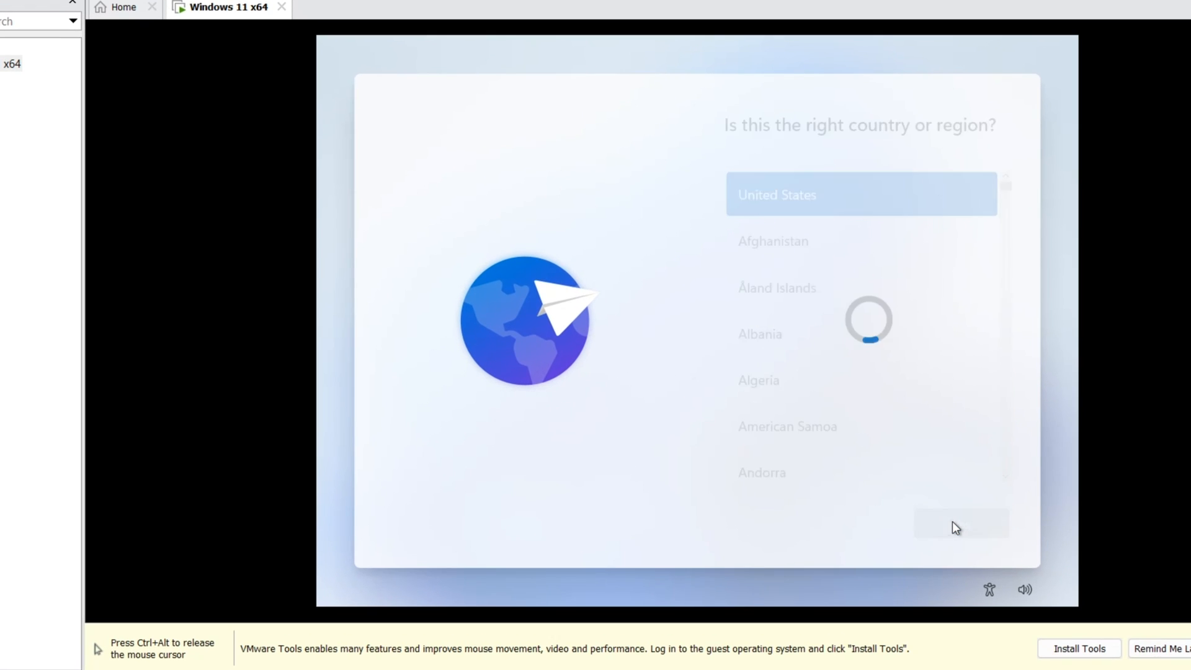
# - Confirm United States as the region and enter 'admin' as the account name
pyautogui.click(961, 524)
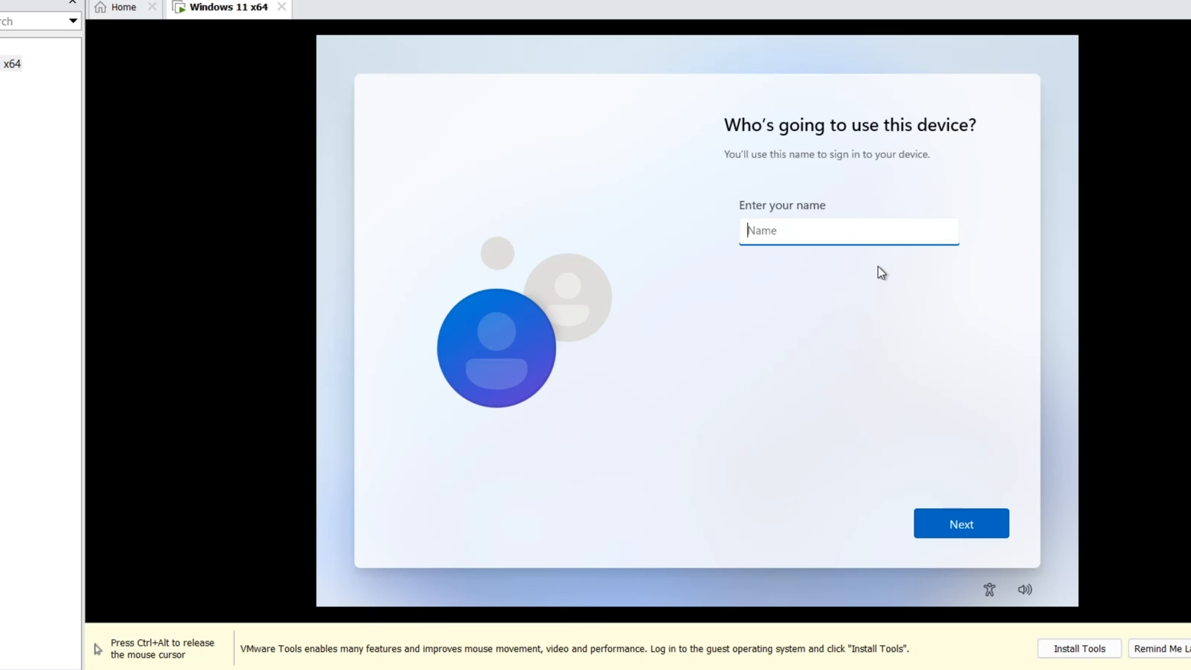
pyautogui.write('admin')
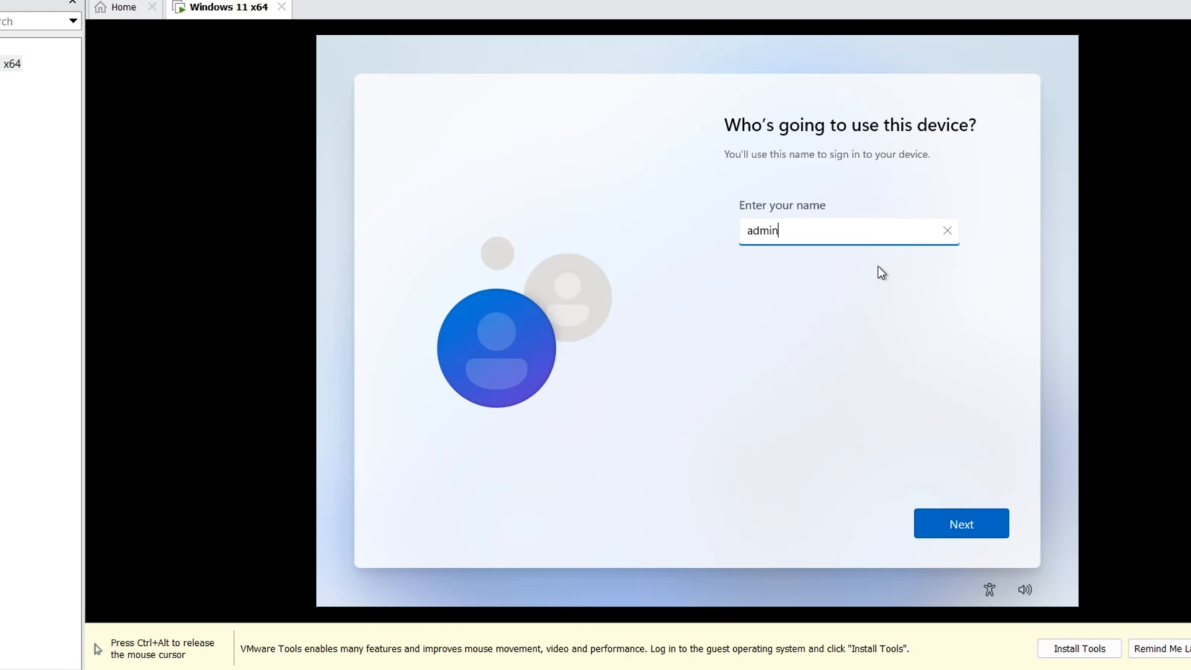
pyautogui.click(961, 524)
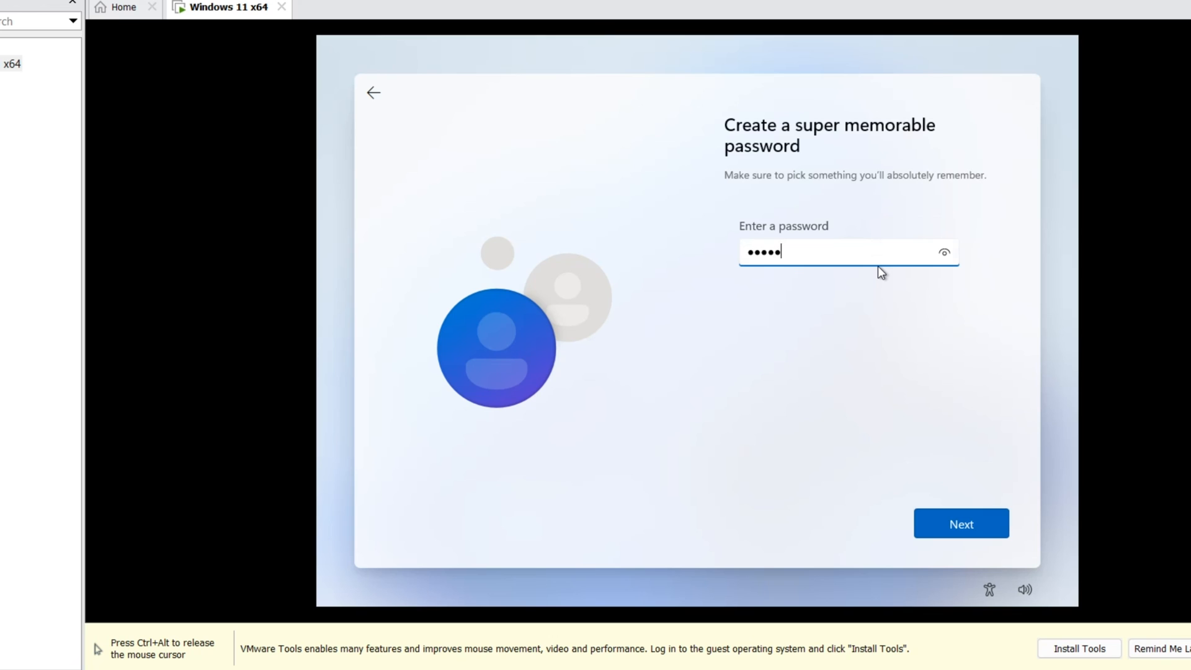
# - Submit the password and choose and answer three security questions, including birth city and where parents met
pyautogui.click(961, 524)
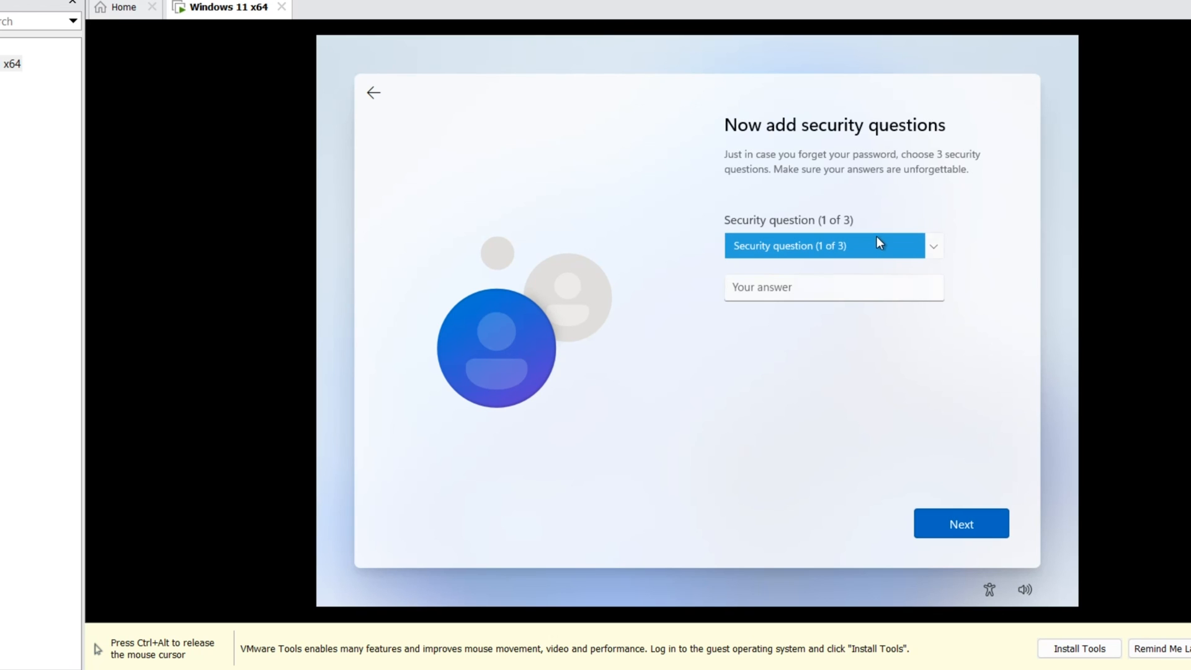
pyautogui.click(825, 245)
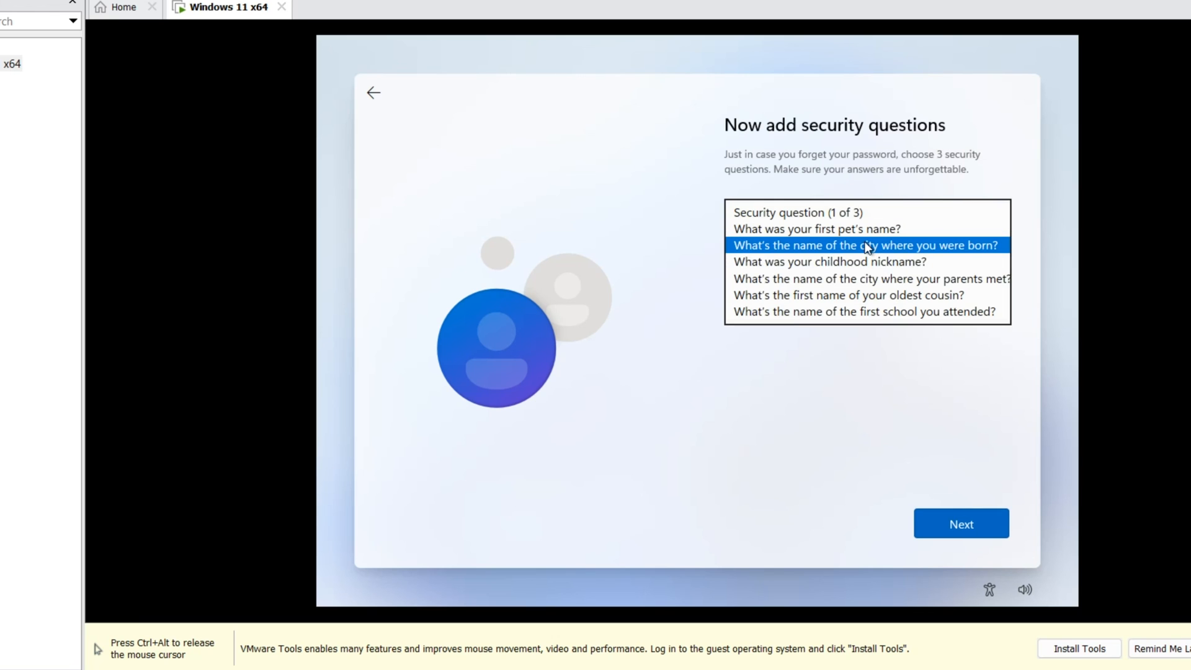
pyautogui.click(866, 245)
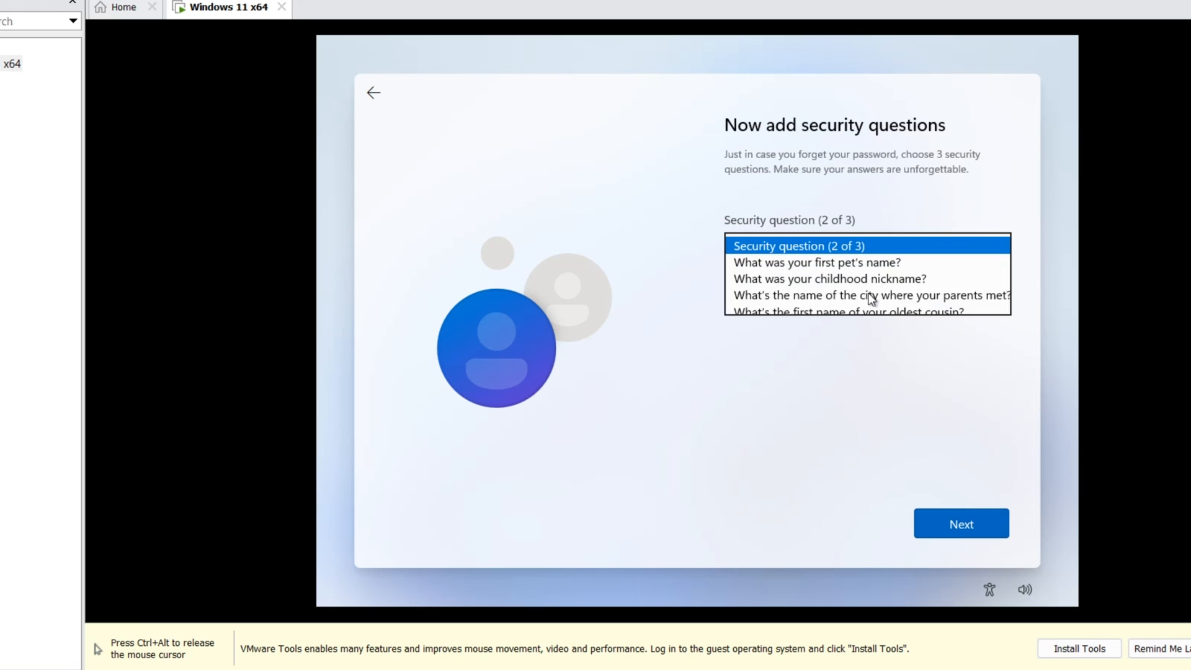
pyautogui.click(871, 295)
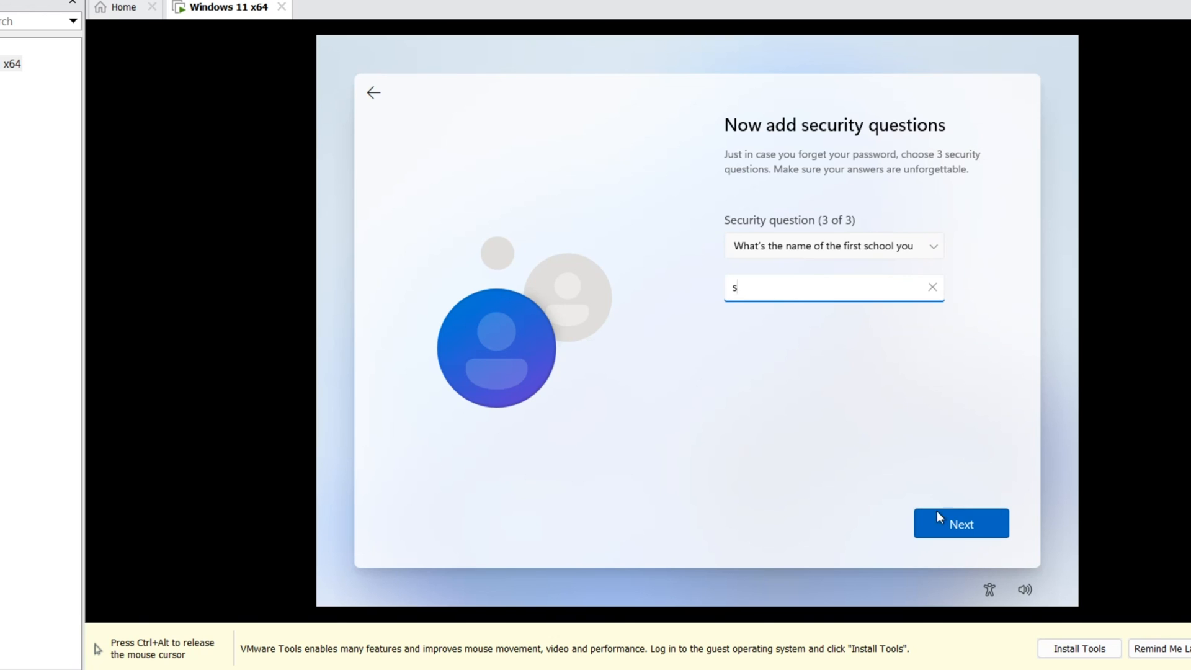
pyautogui.click(961, 524)
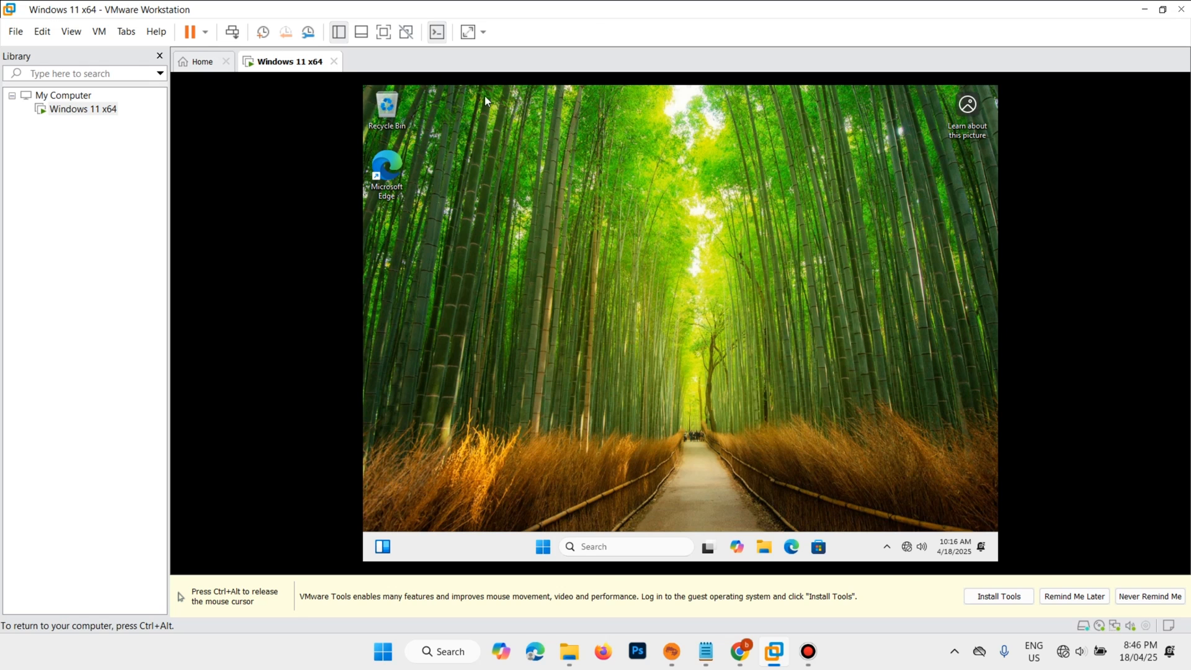
pyautogui.moveTo(382, 31)
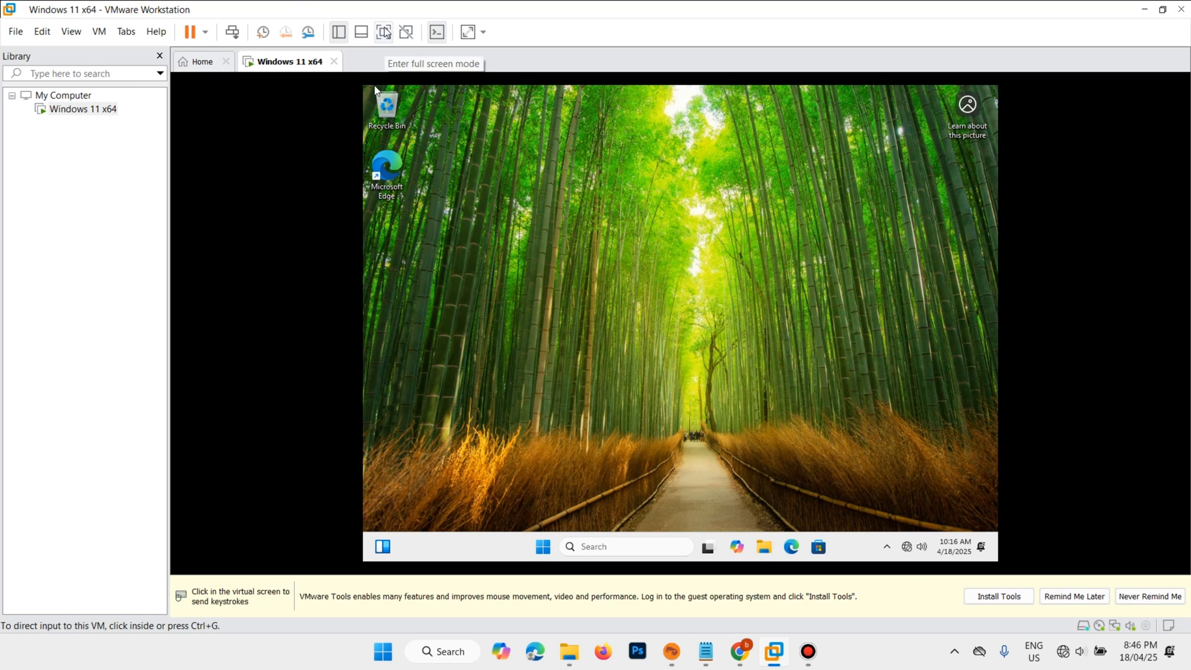
# - Switch the VM to full-screen mode and choose Install VMware Tools from the VM menu
pyautogui.click(381, 32)
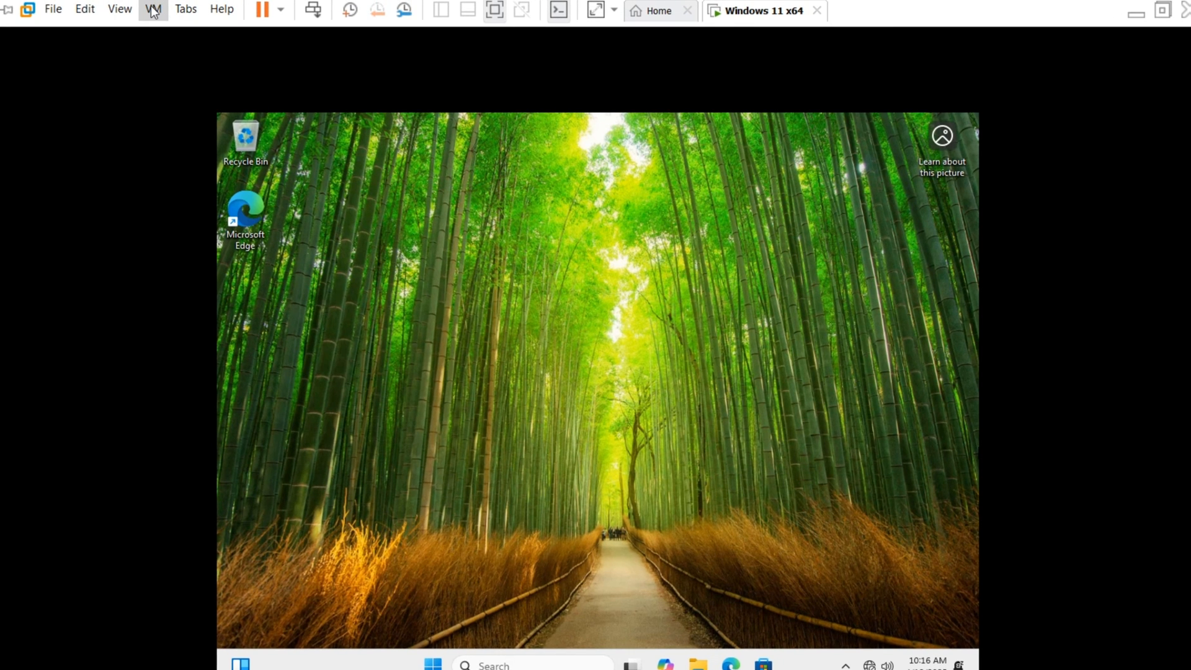
pyautogui.click(153, 9)
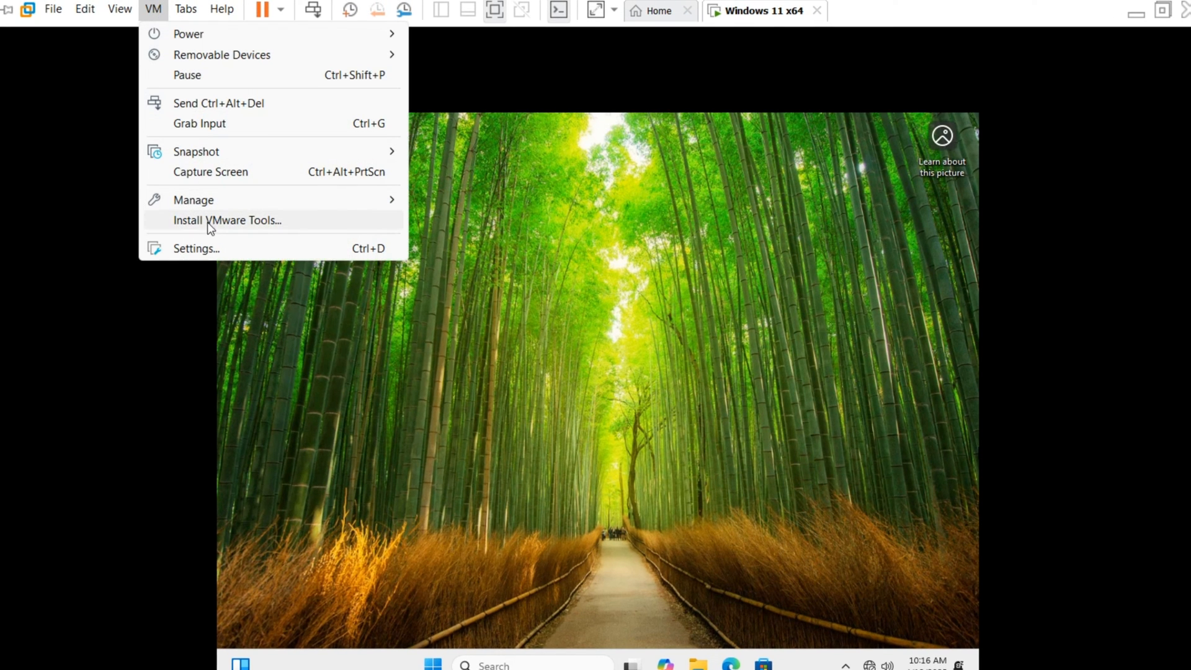
pyautogui.moveTo(216, 225)
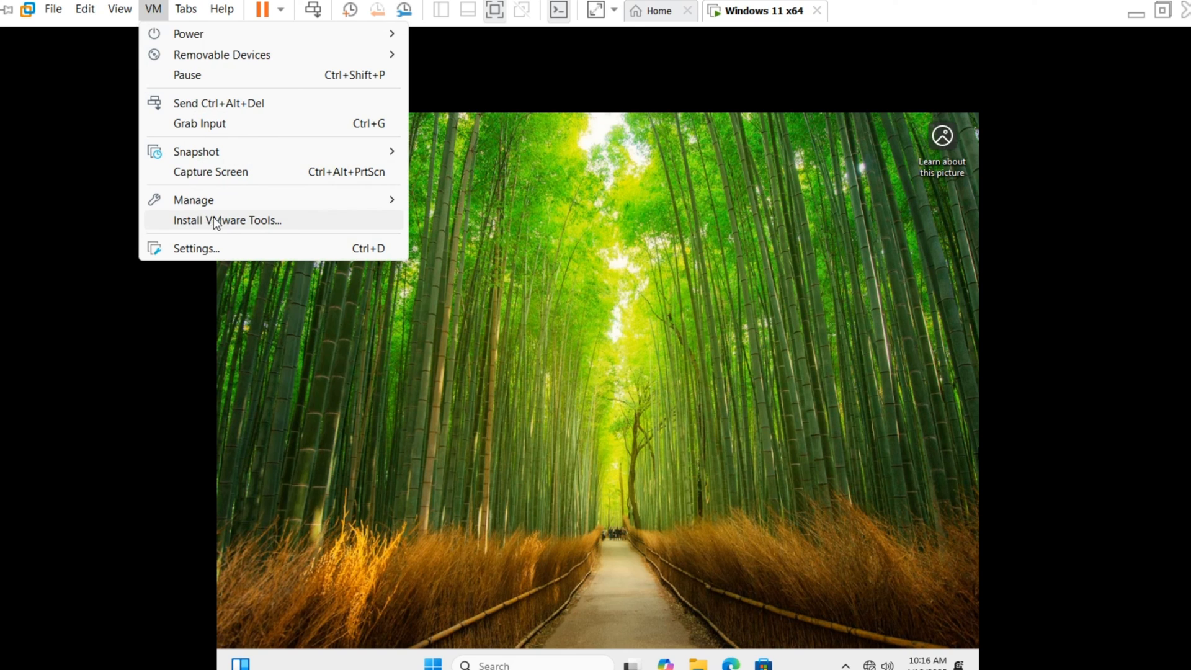
pyautogui.click(227, 220)
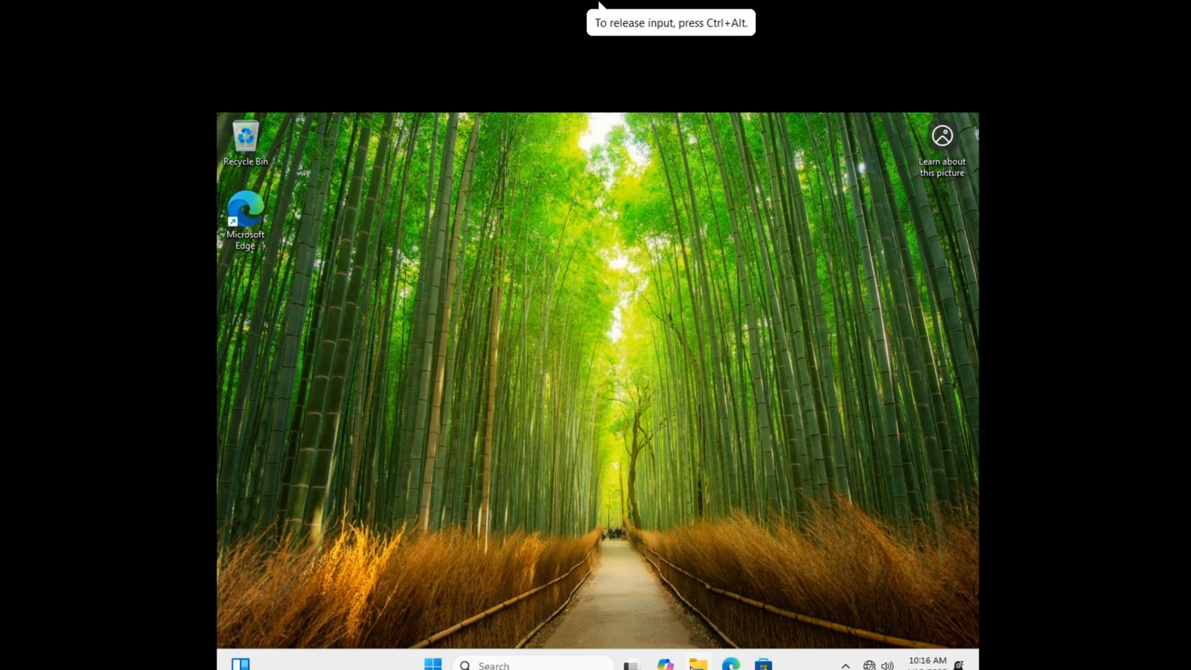
pyautogui.moveTo(537, 246)
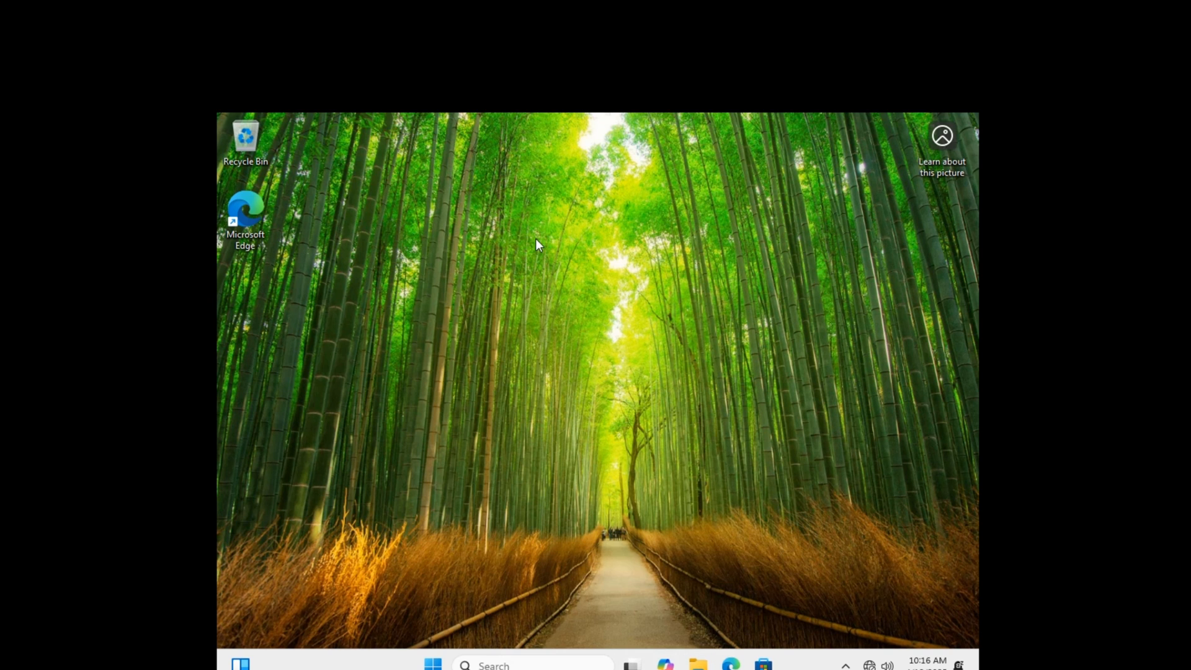
# - In File Explorer under This PC, run the VMware Tools disc on DVD Drive (D:)
pyautogui.click(699, 664)
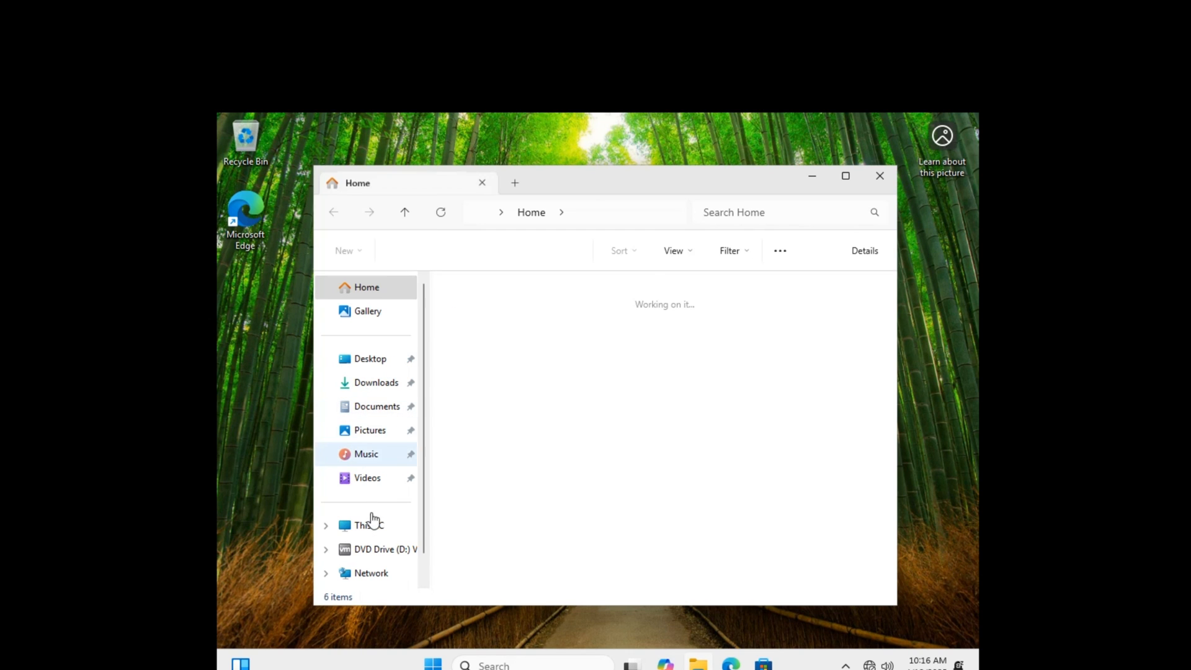
pyautogui.click(362, 526)
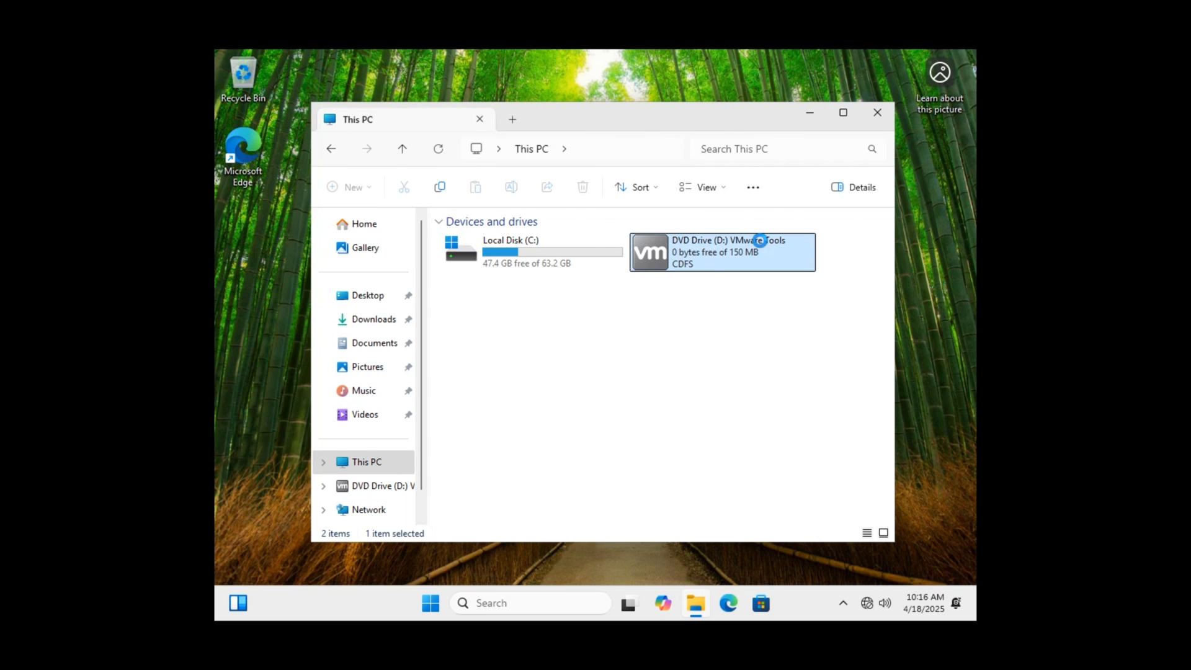
pyautogui.doubleClick(722, 251)
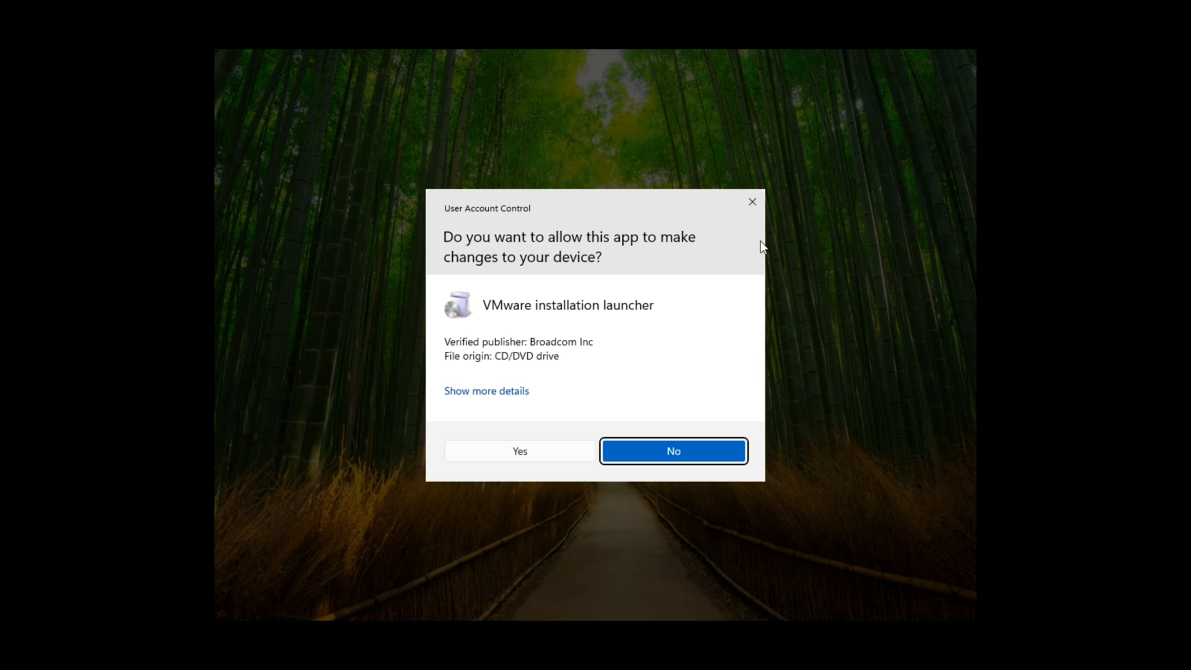
pyautogui.moveTo(557, 454)
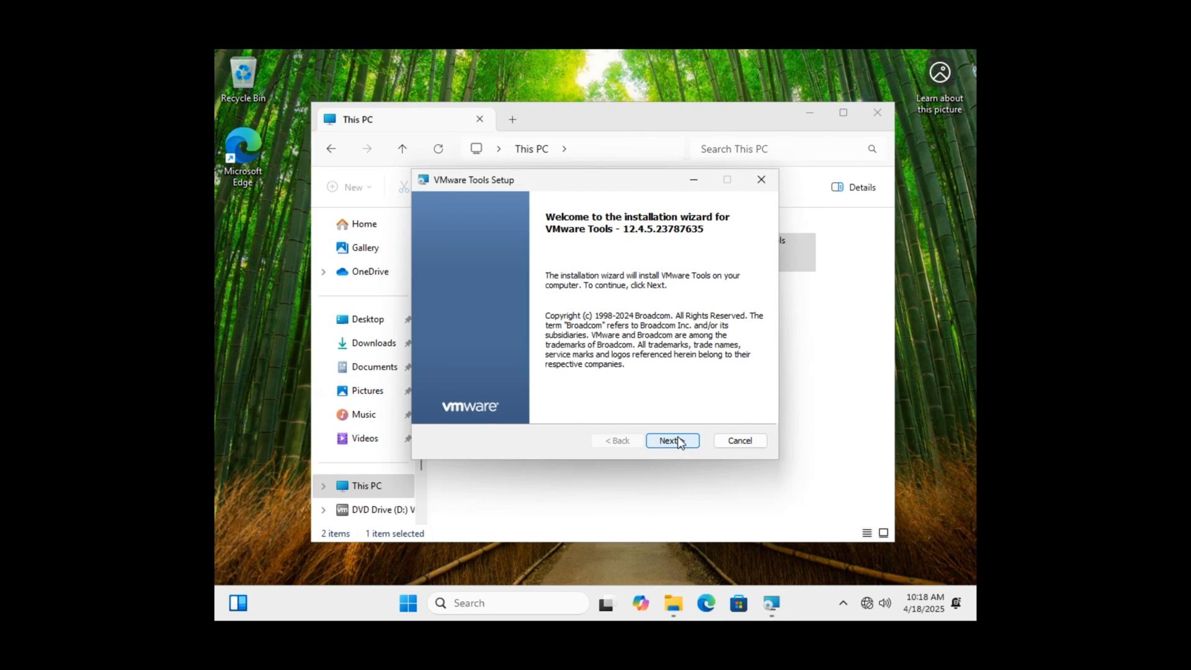
# - Advance the VMware Tools wizard with the Typical setup type and start installing
pyautogui.click(673, 440)
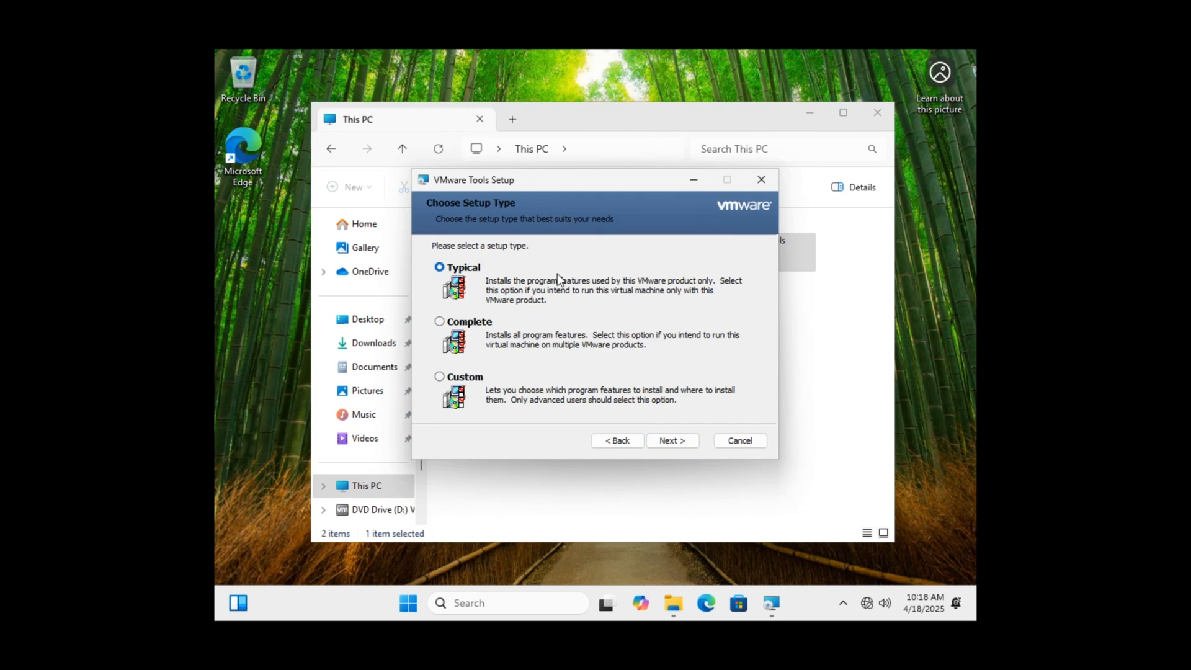
pyautogui.click(672, 440)
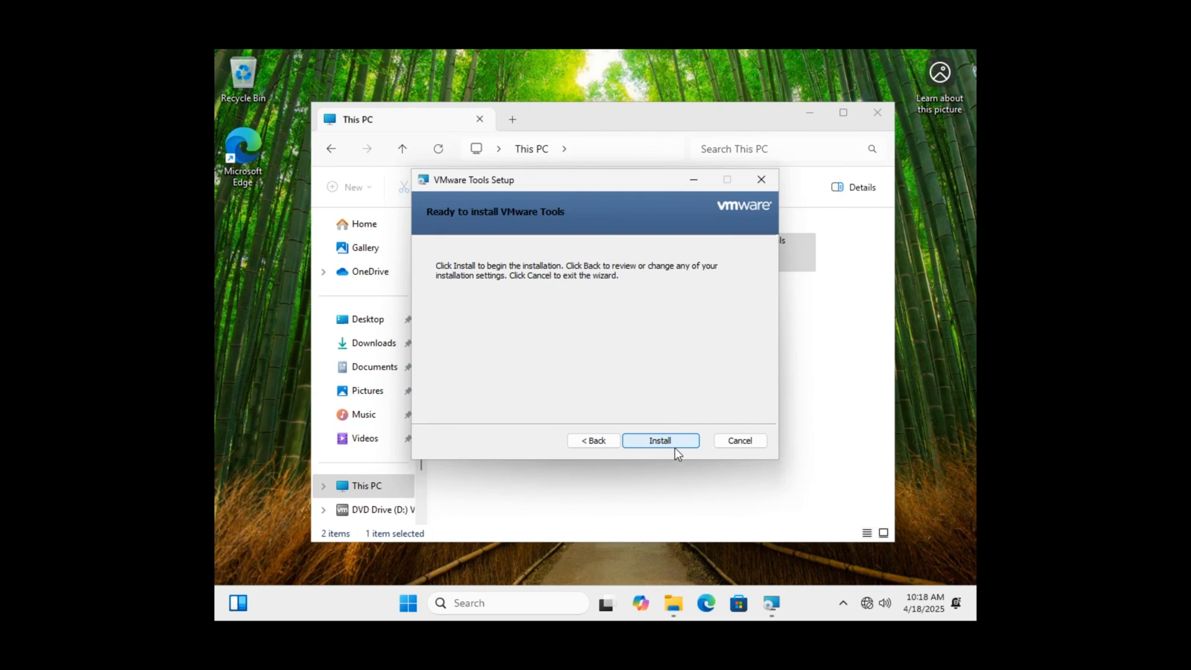
pyautogui.click(660, 441)
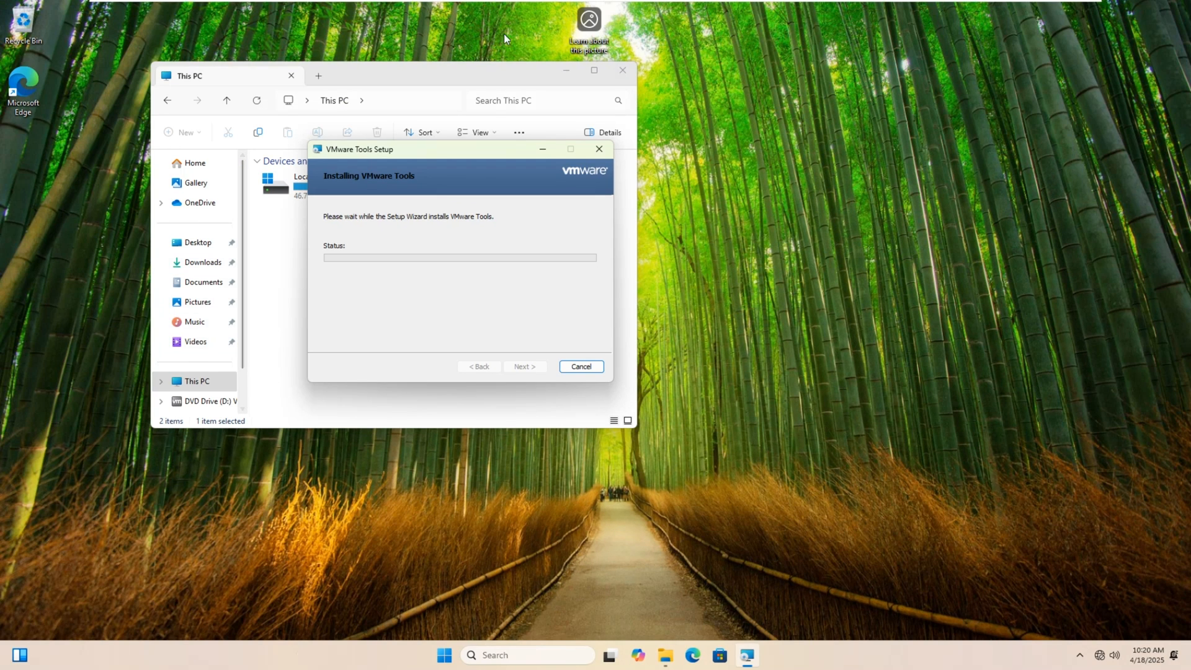
pyautogui.moveTo(827, 472)
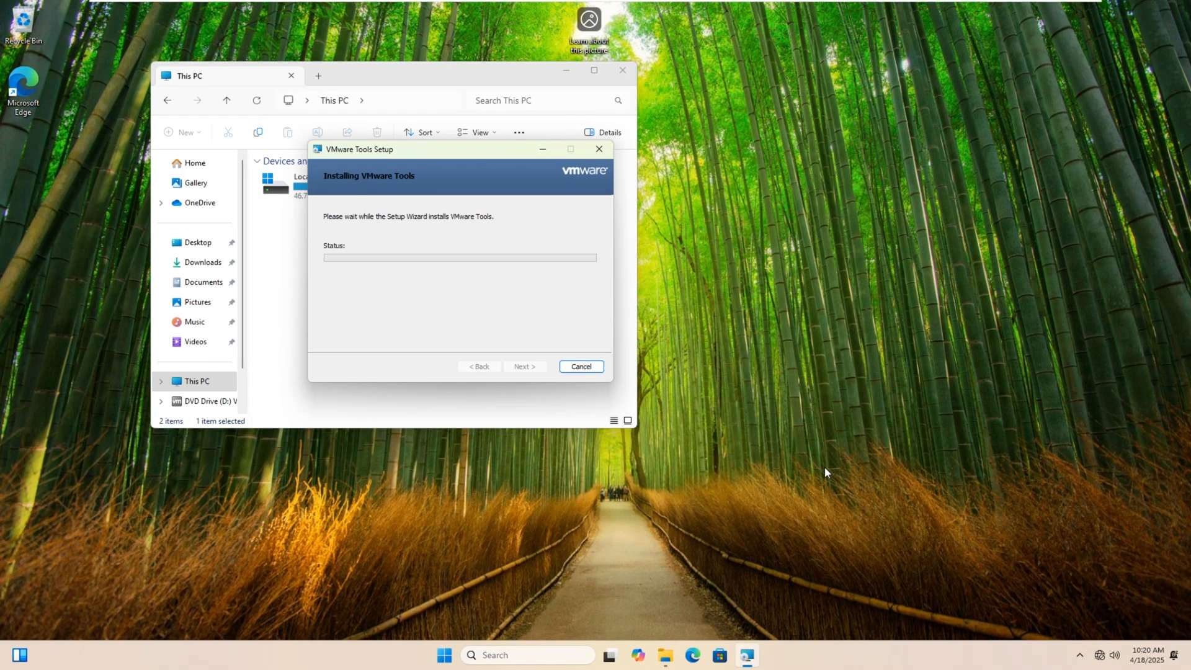